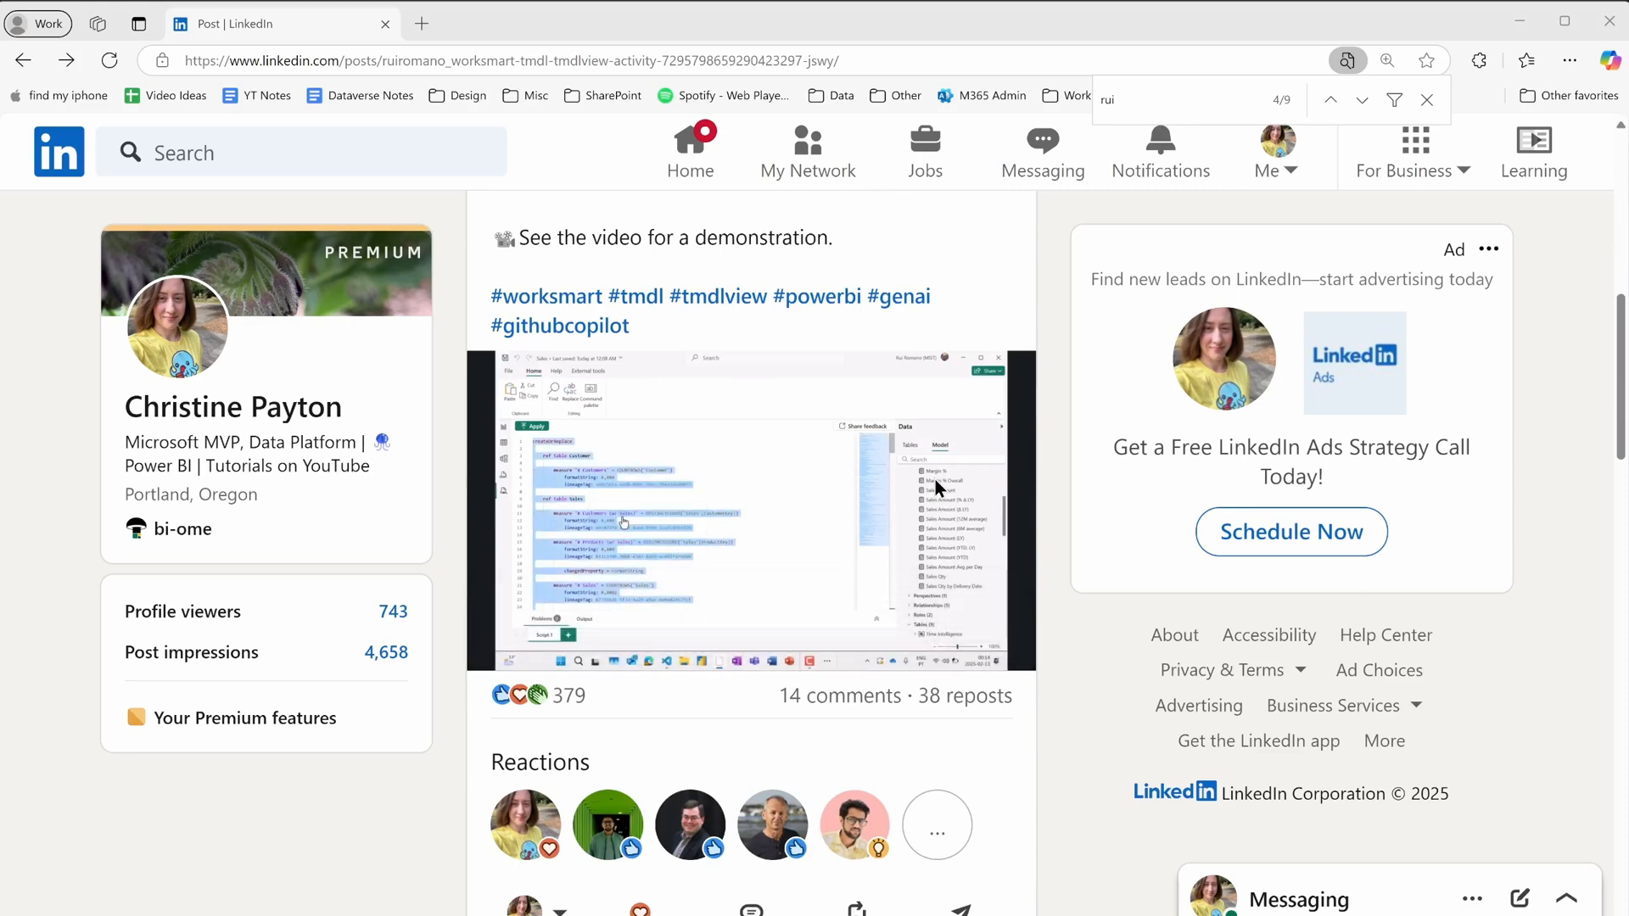
Step: In Table view, create the Measures Demo calculated table using INFO.VIEW.MEASURES()
scroll("down", 3)
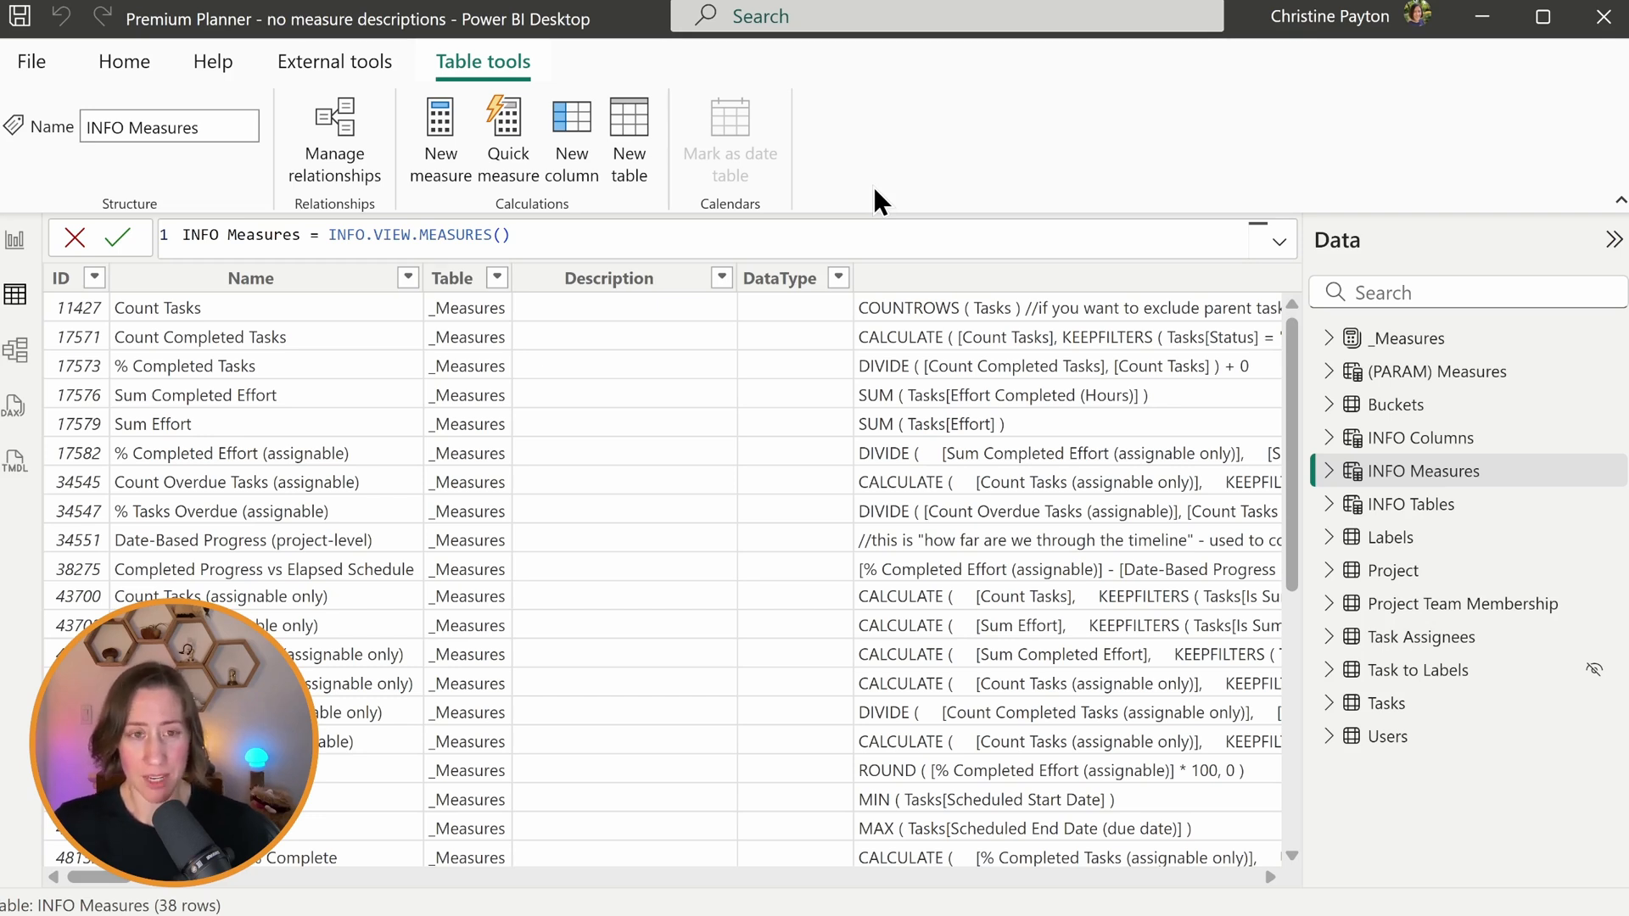
mouse_move(504, 489)
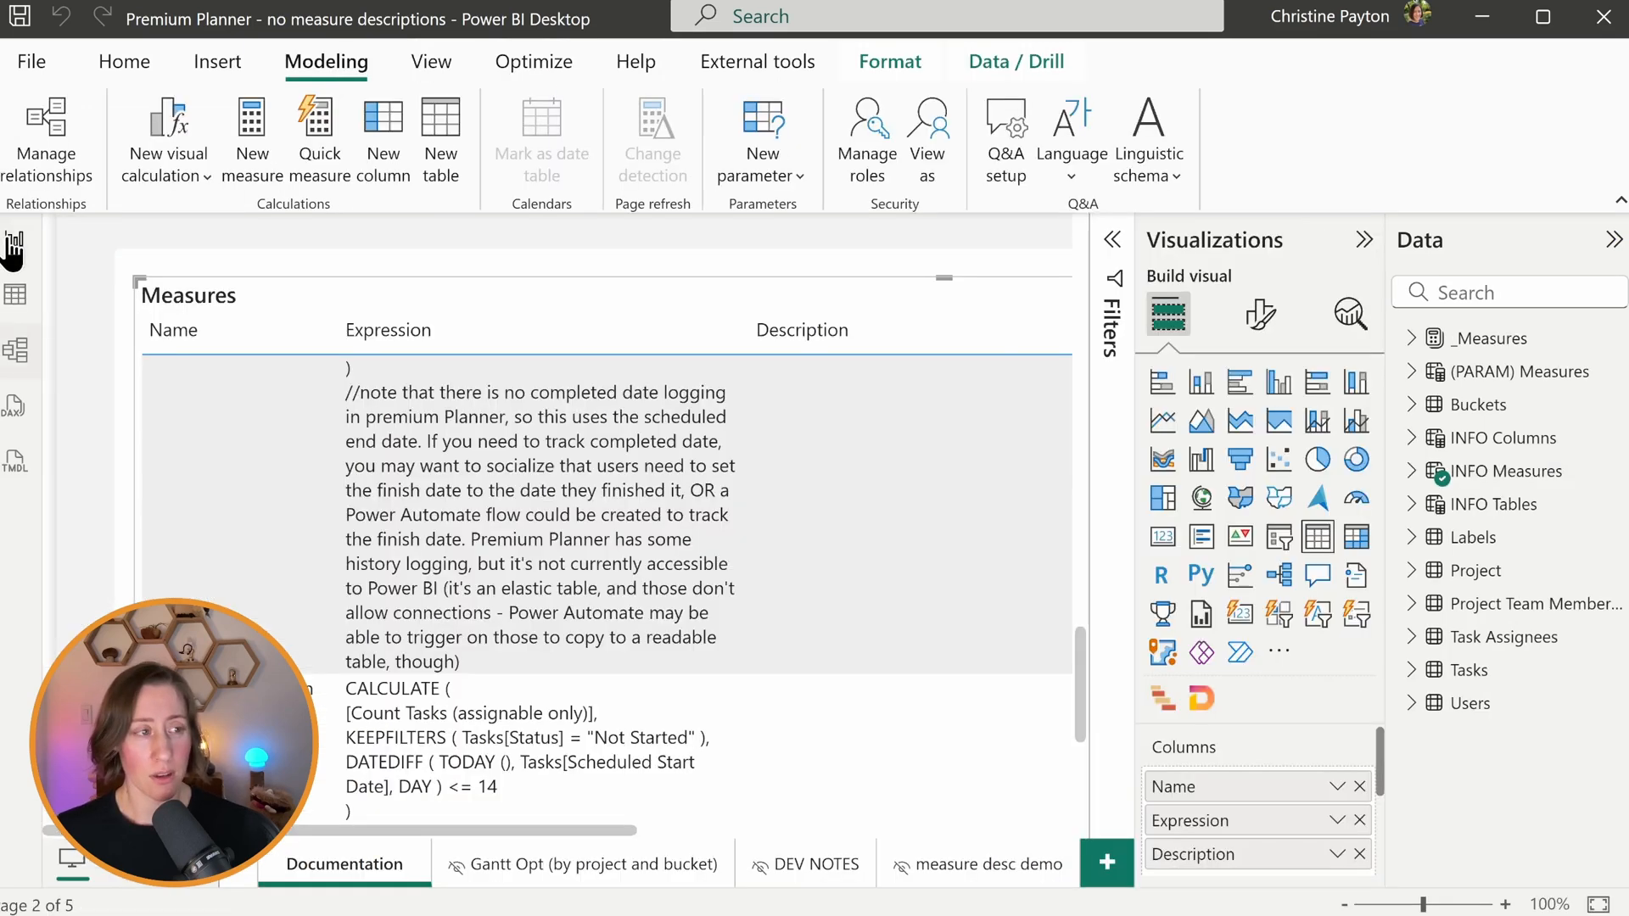
mouse_move(14, 247)
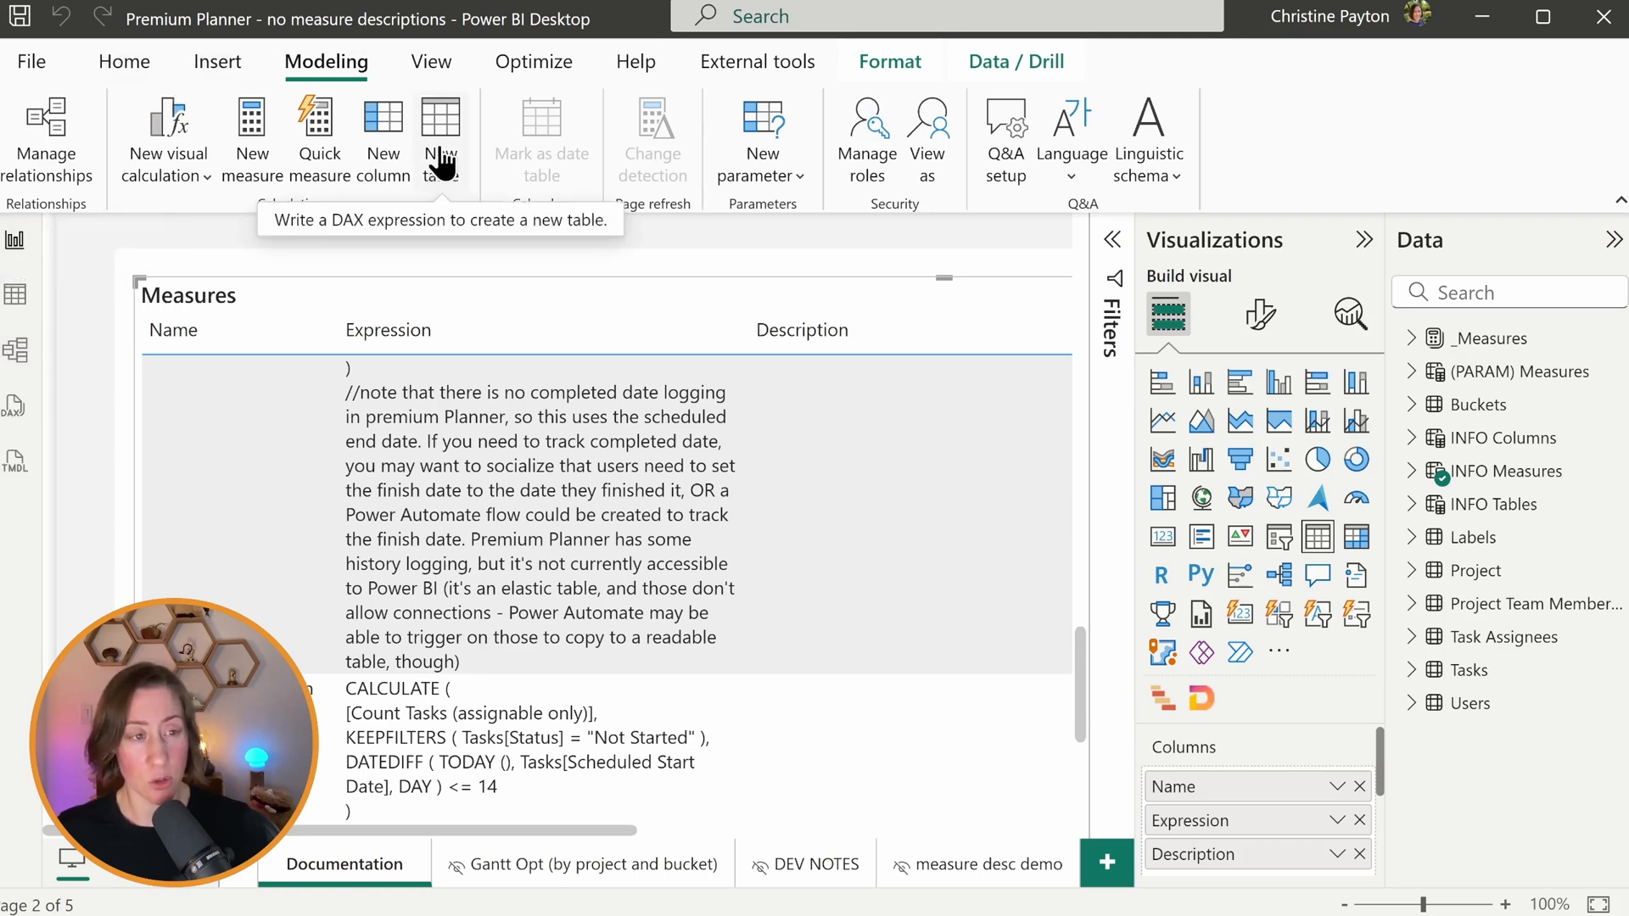
left_click(1425, 471)
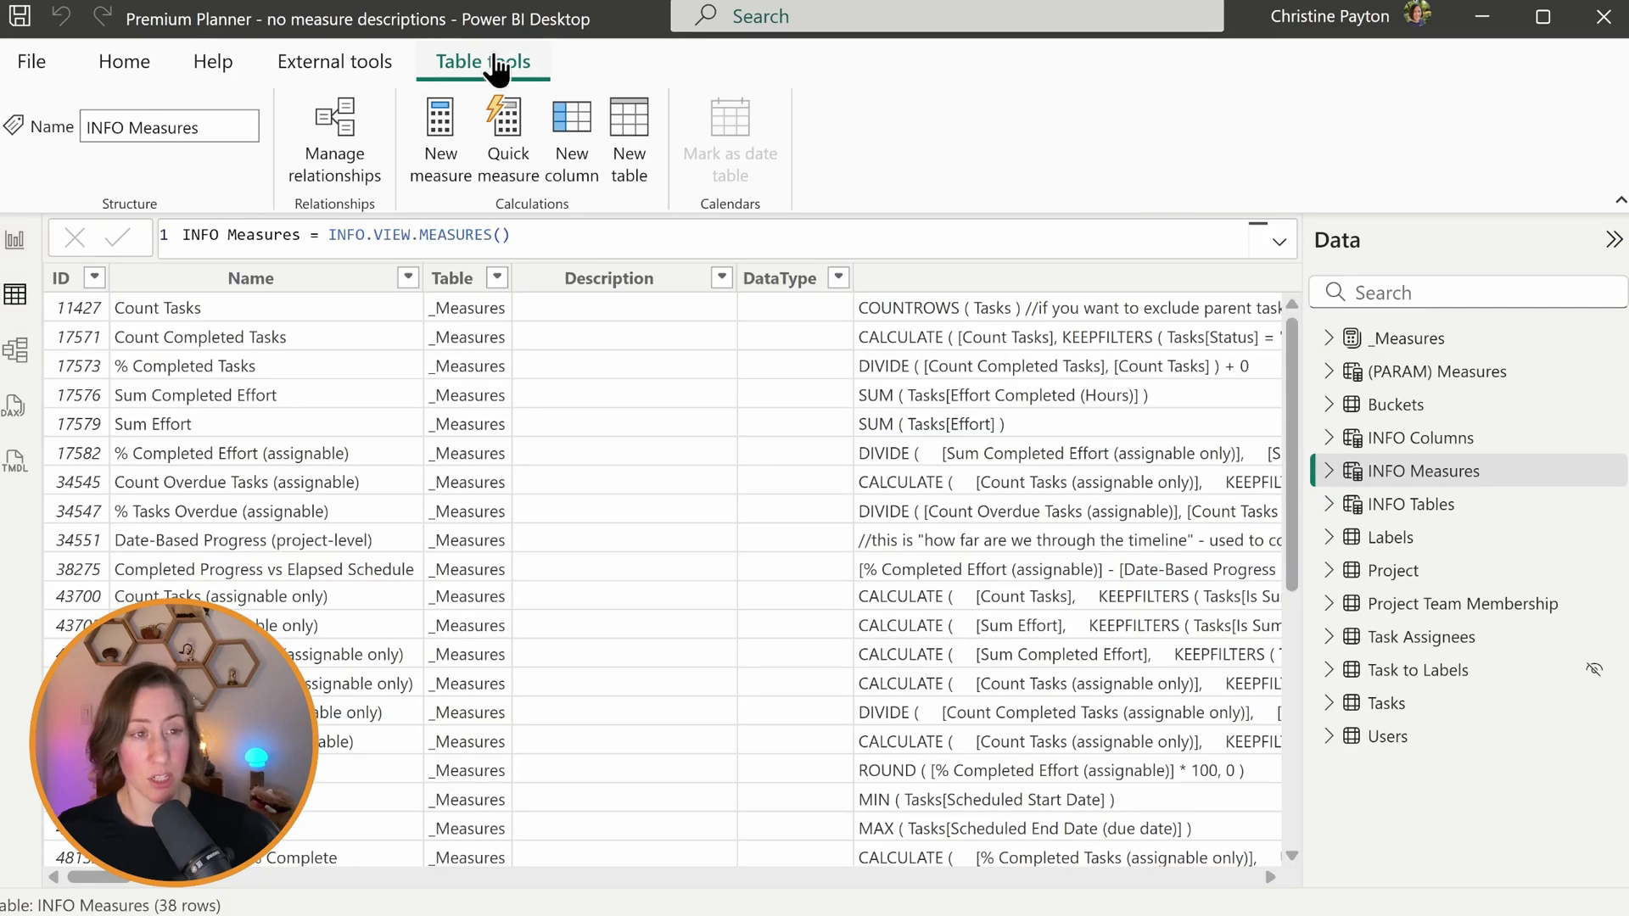
left_click(629, 135)
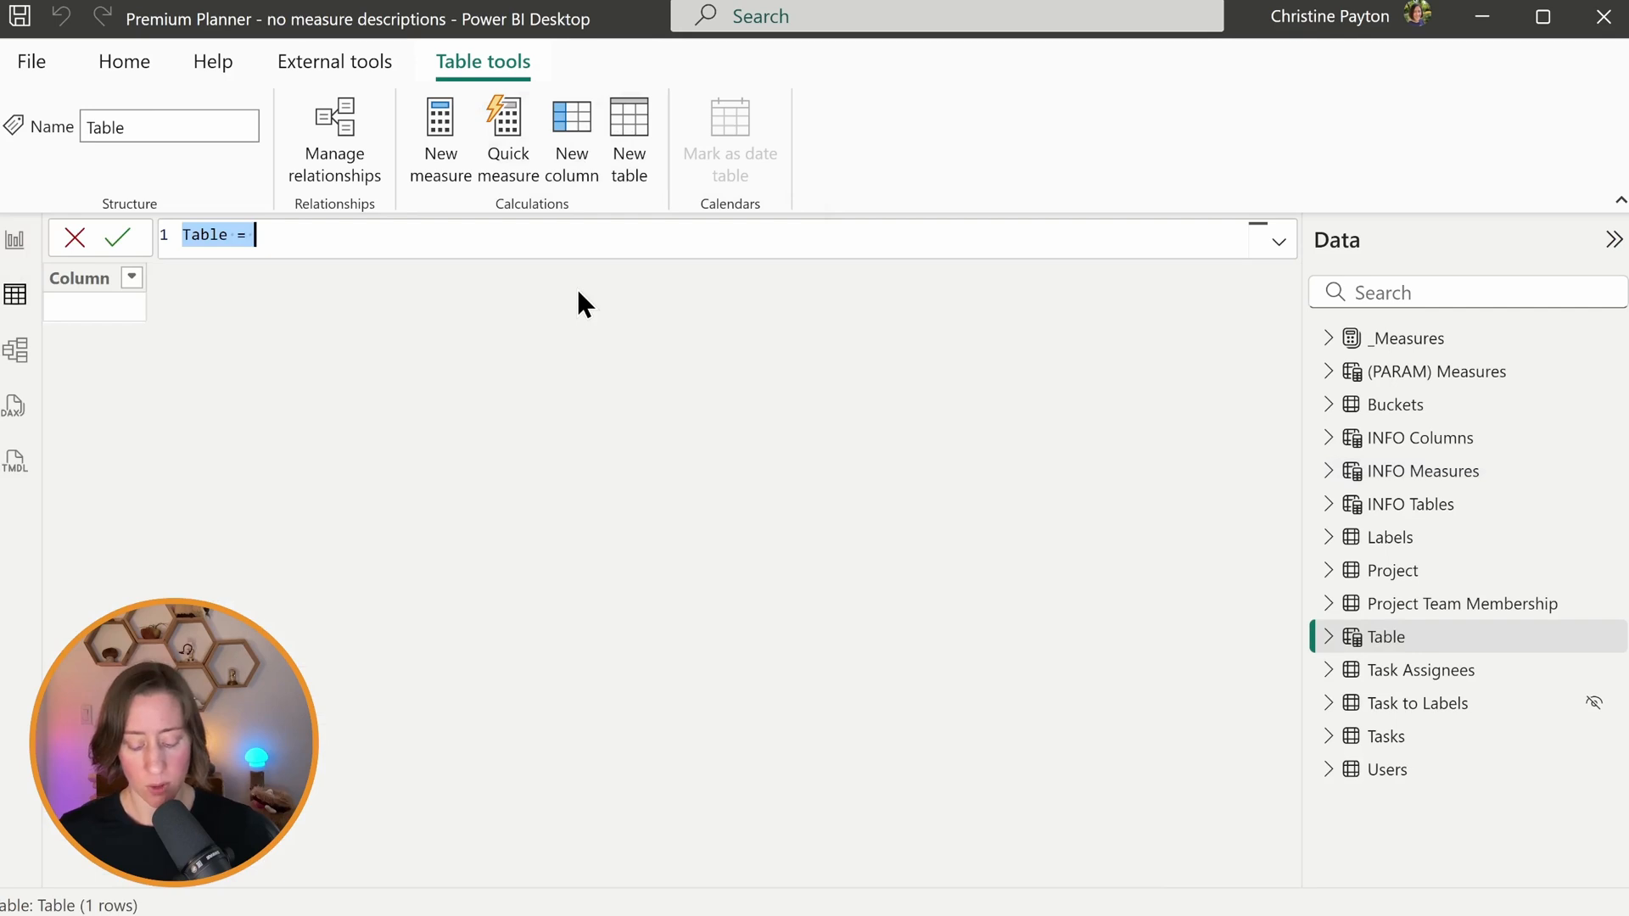
type("Measures Demo")
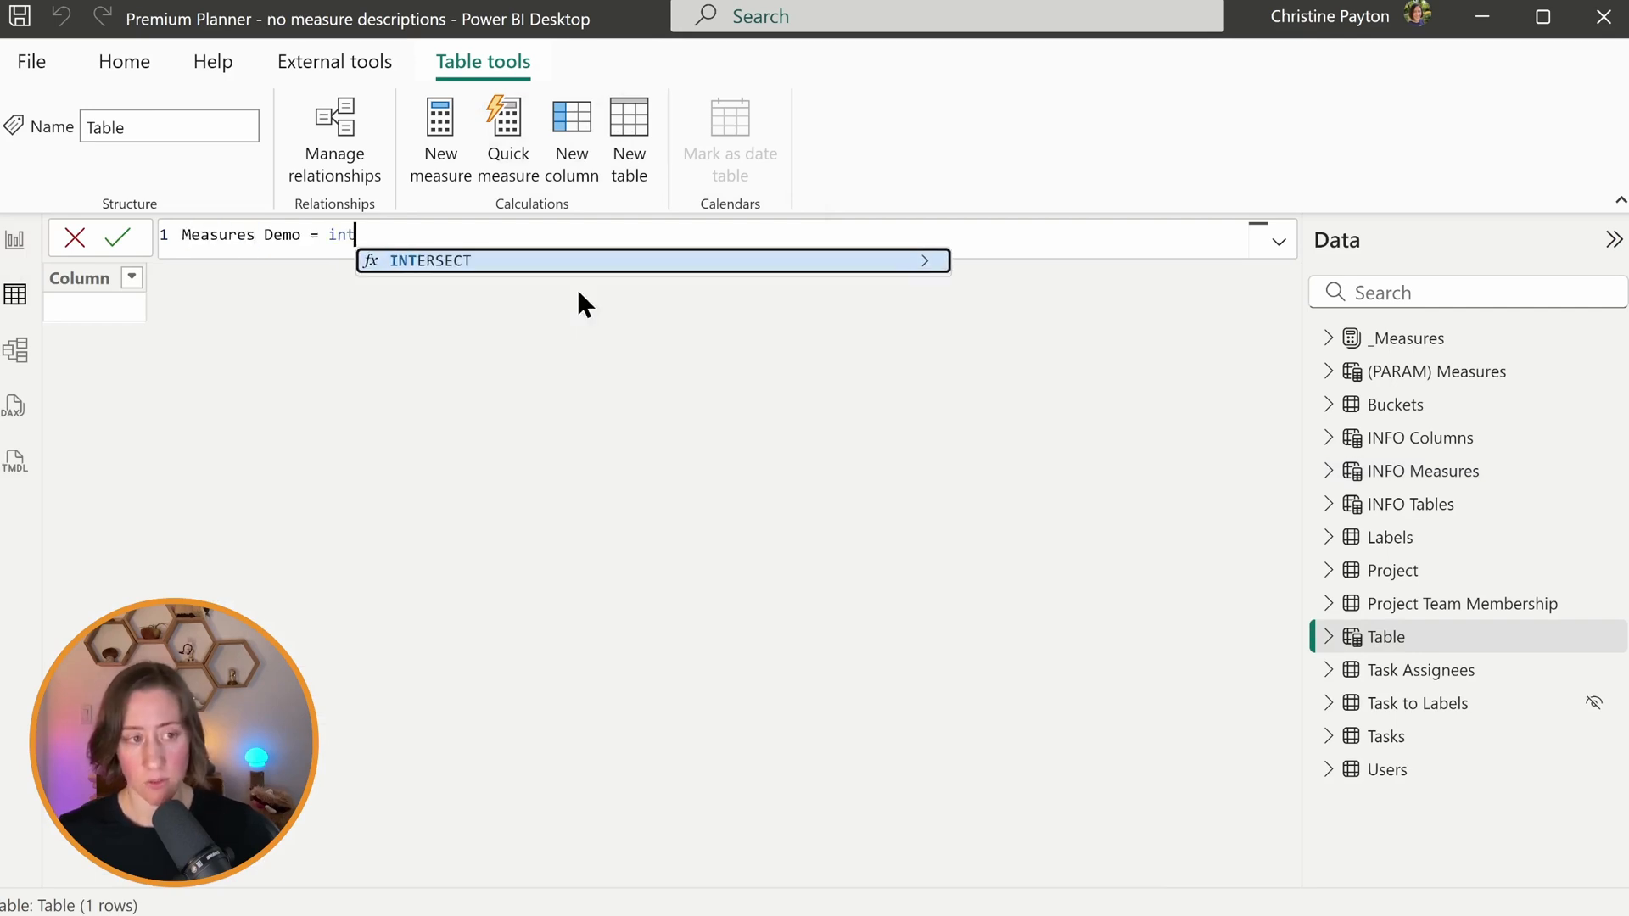
type("info.view")
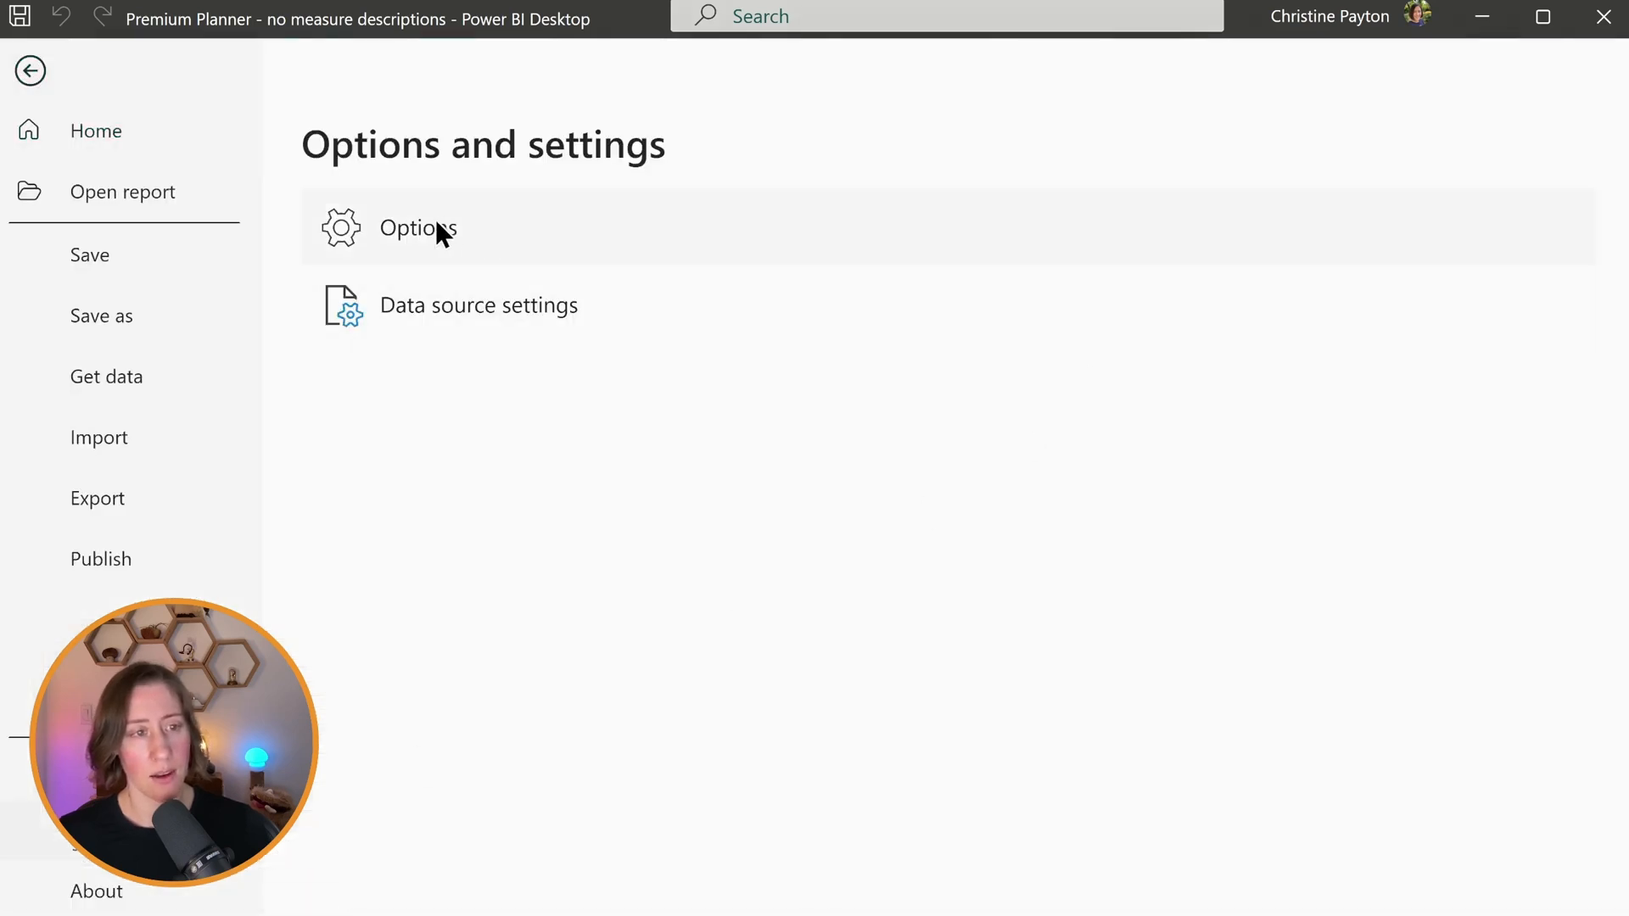
left_click(417, 227)
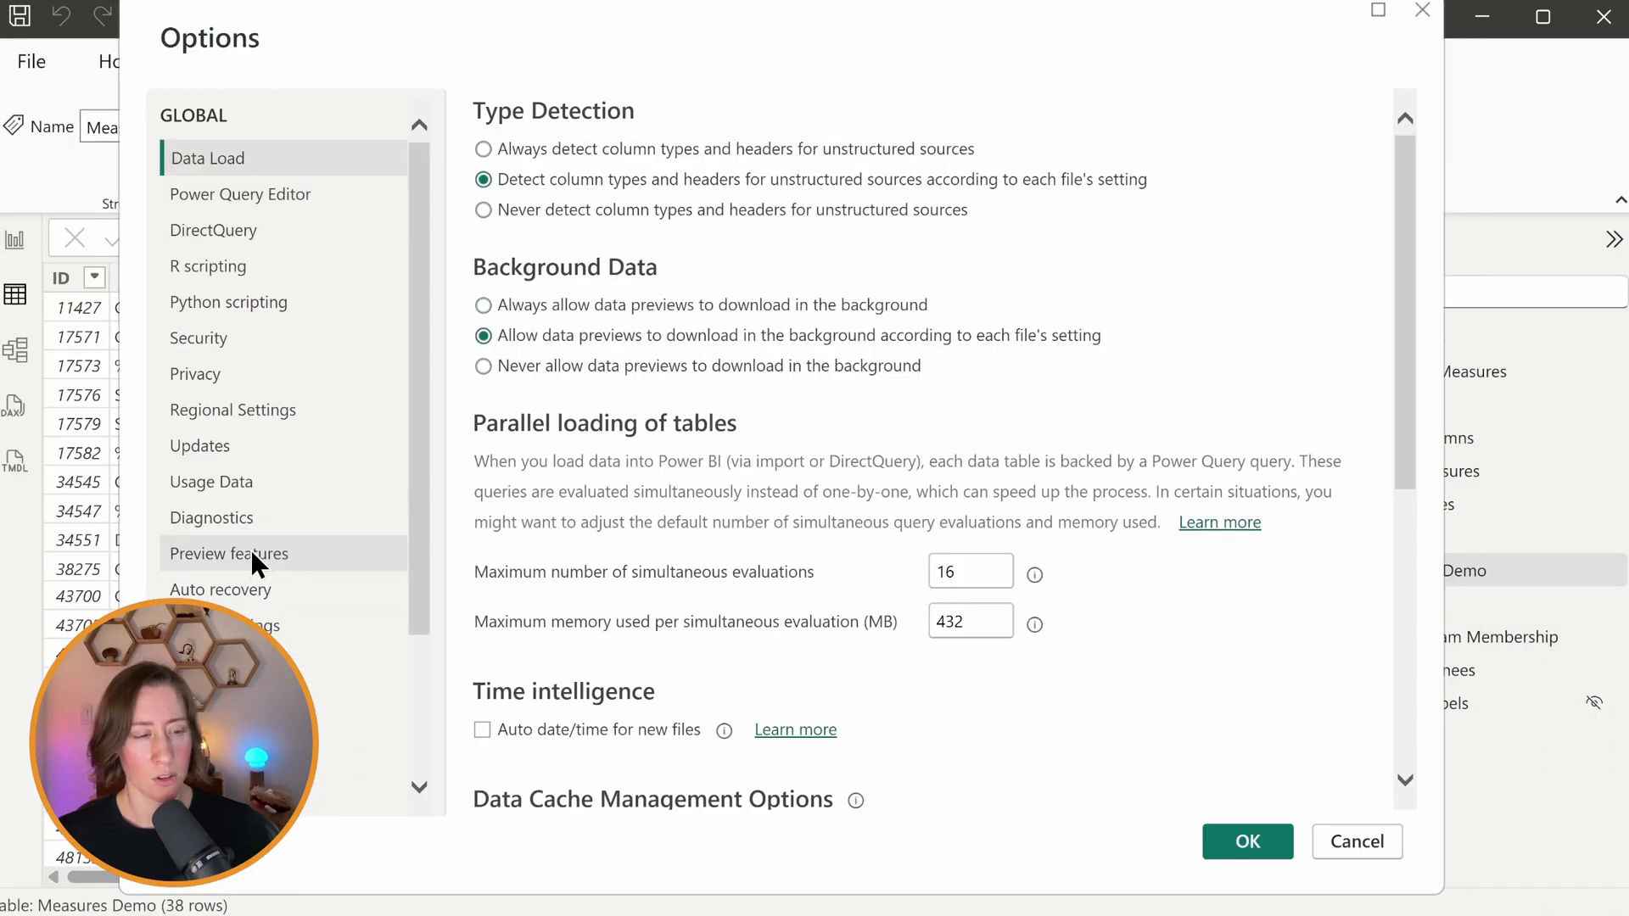
left_click(228, 553)
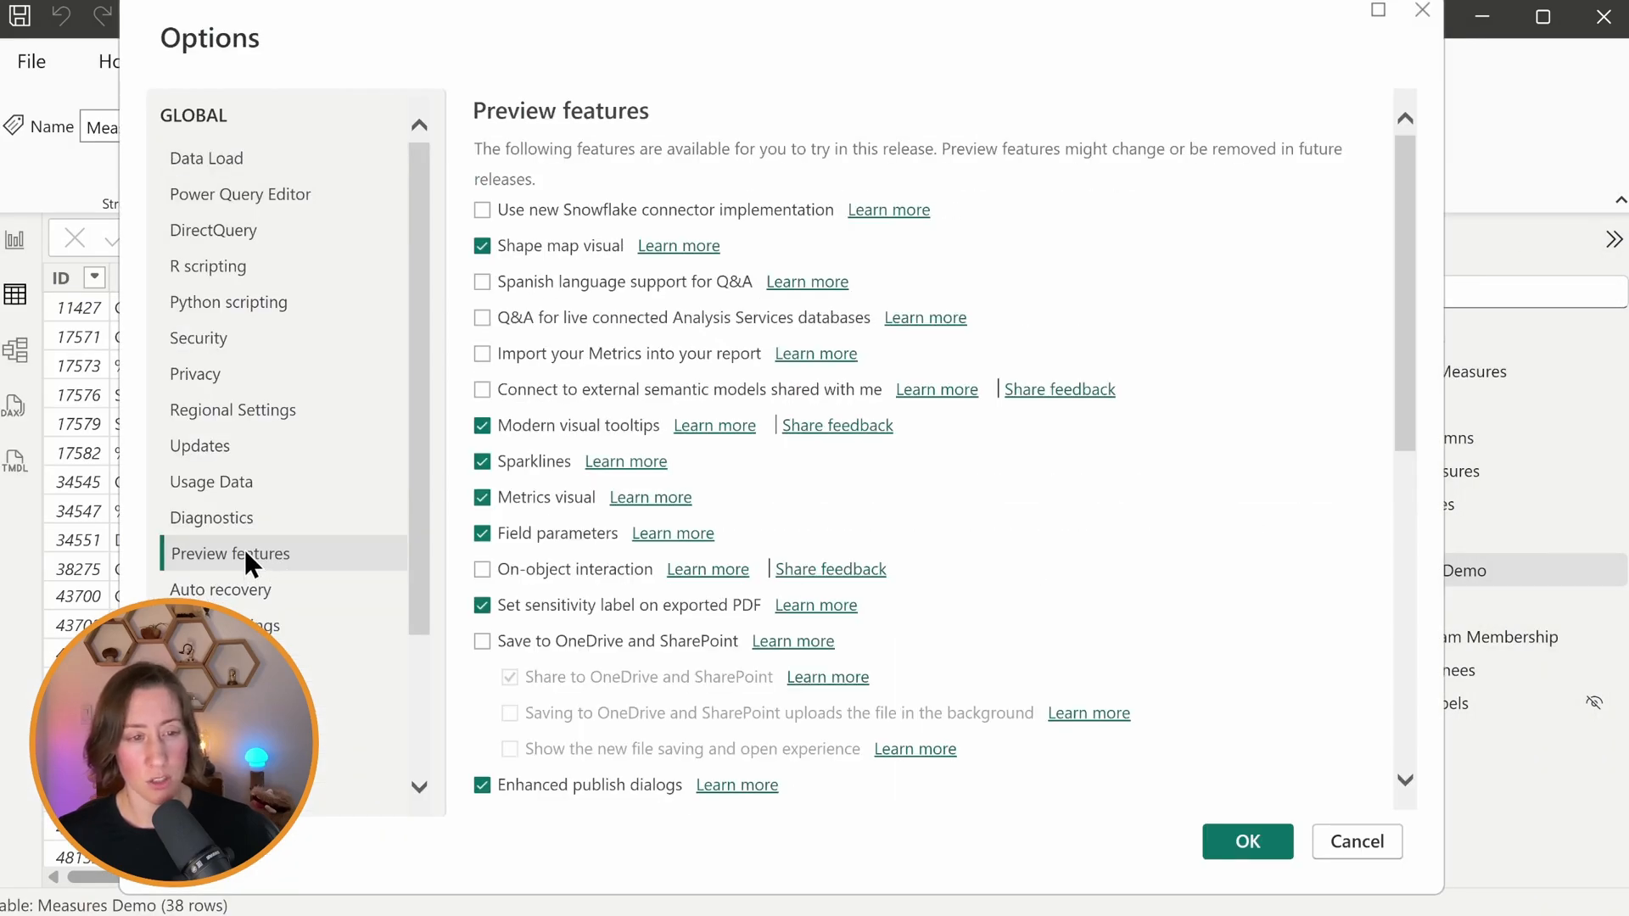
scroll("down", 3)
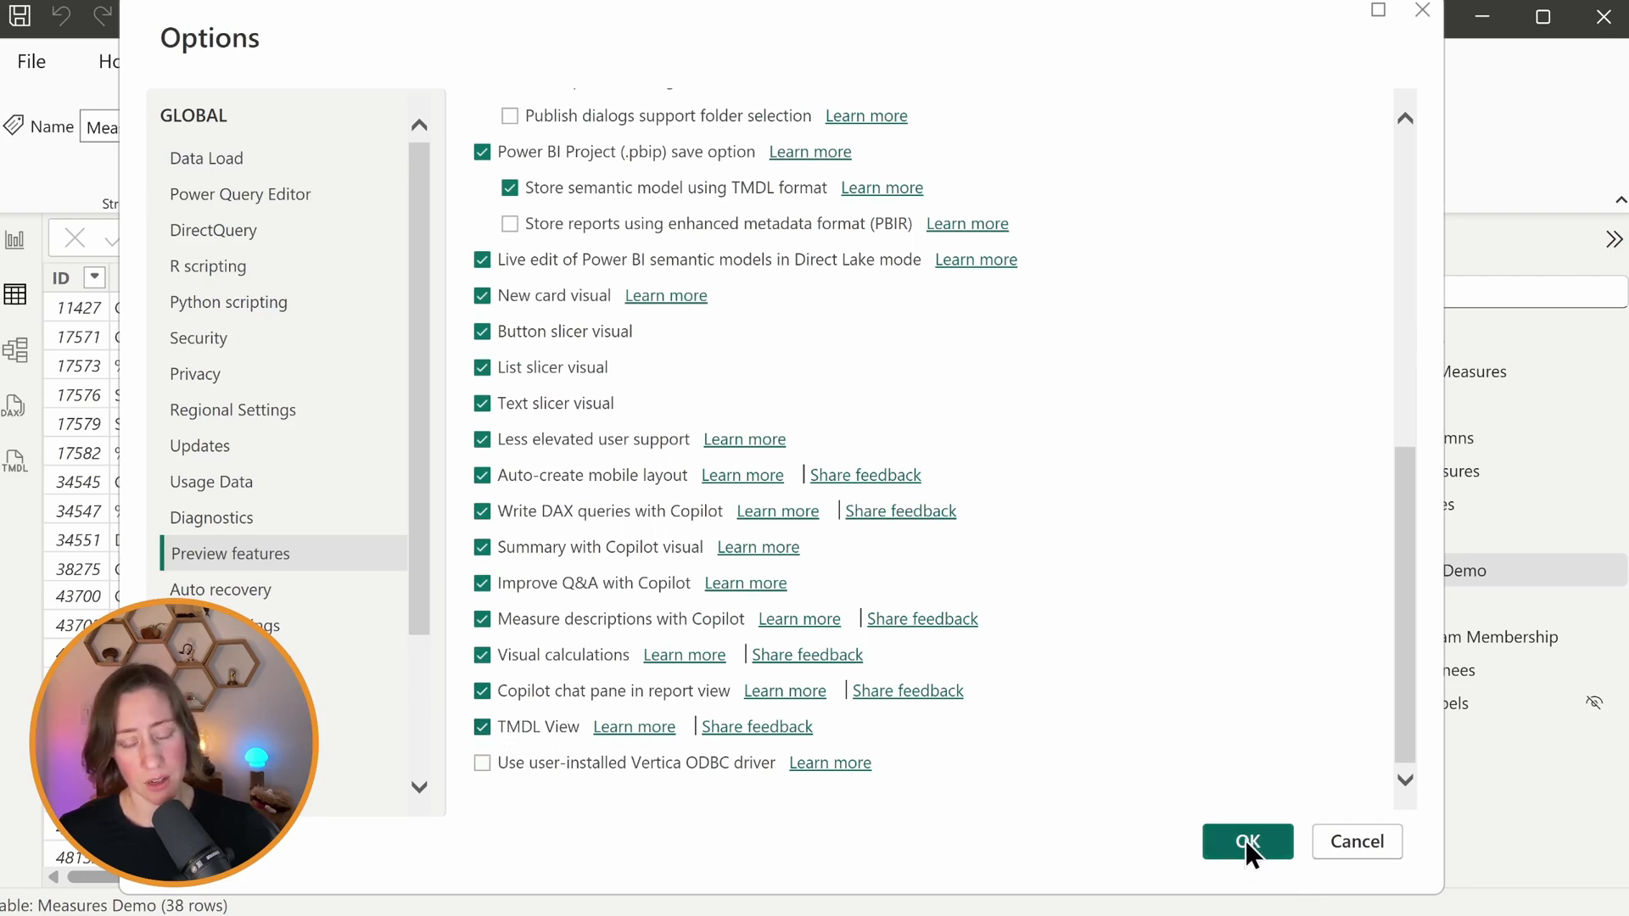
left_click(1247, 841)
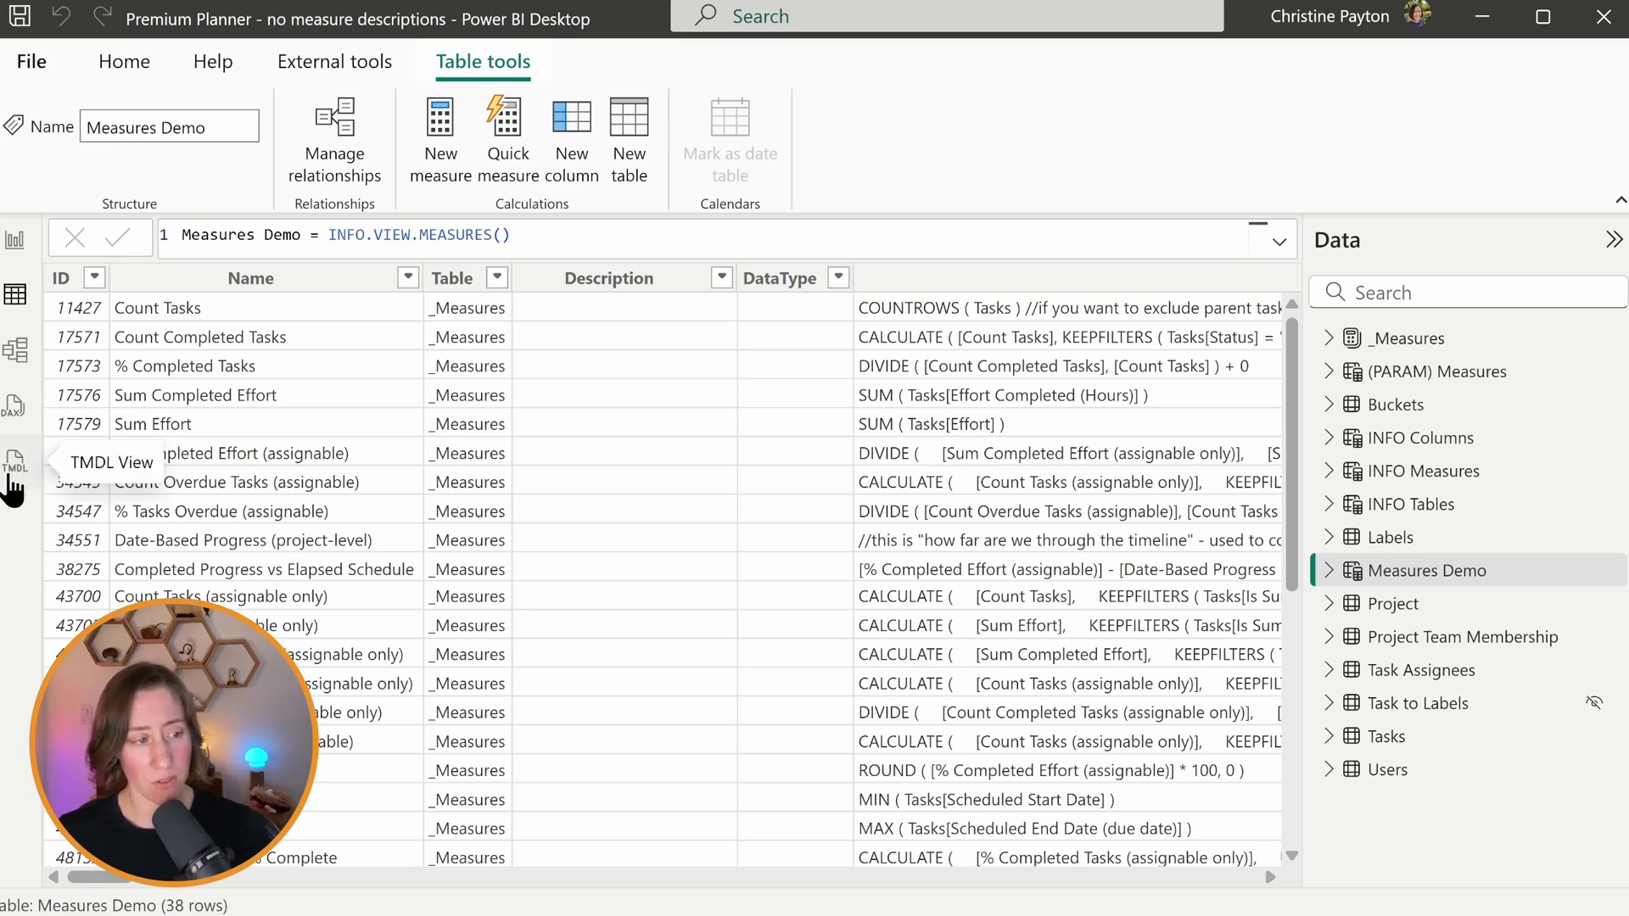
Step: Open TMDL view and expand _Measures to script its measures into a new tab
left_click(15, 463)
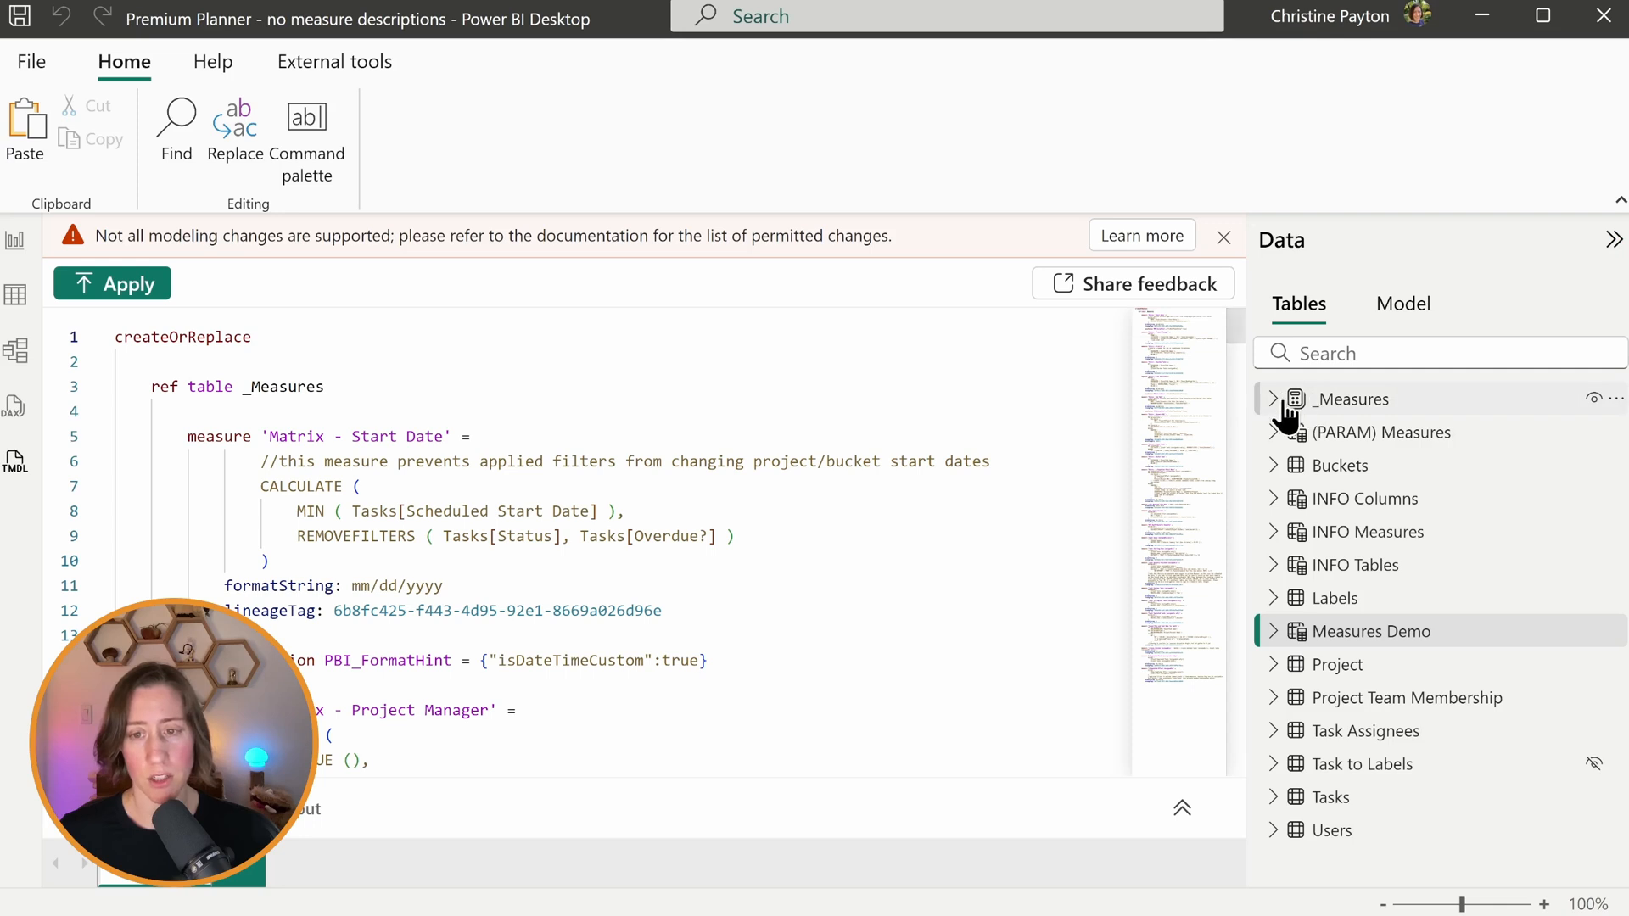
left_click(1272, 398)
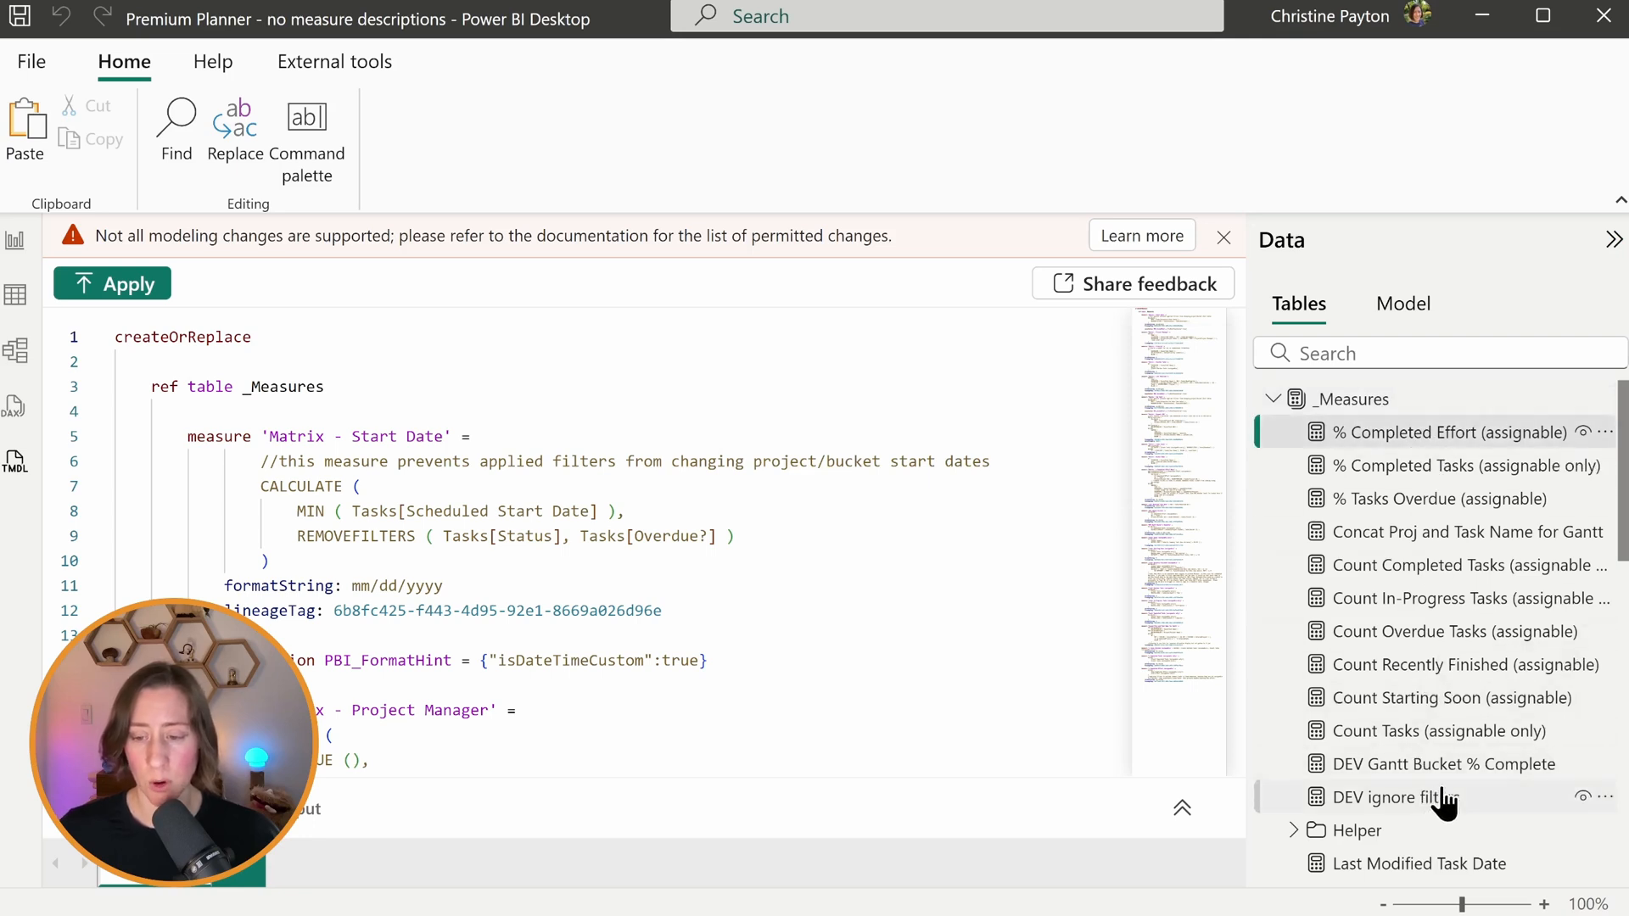
mouse_move(1444, 763)
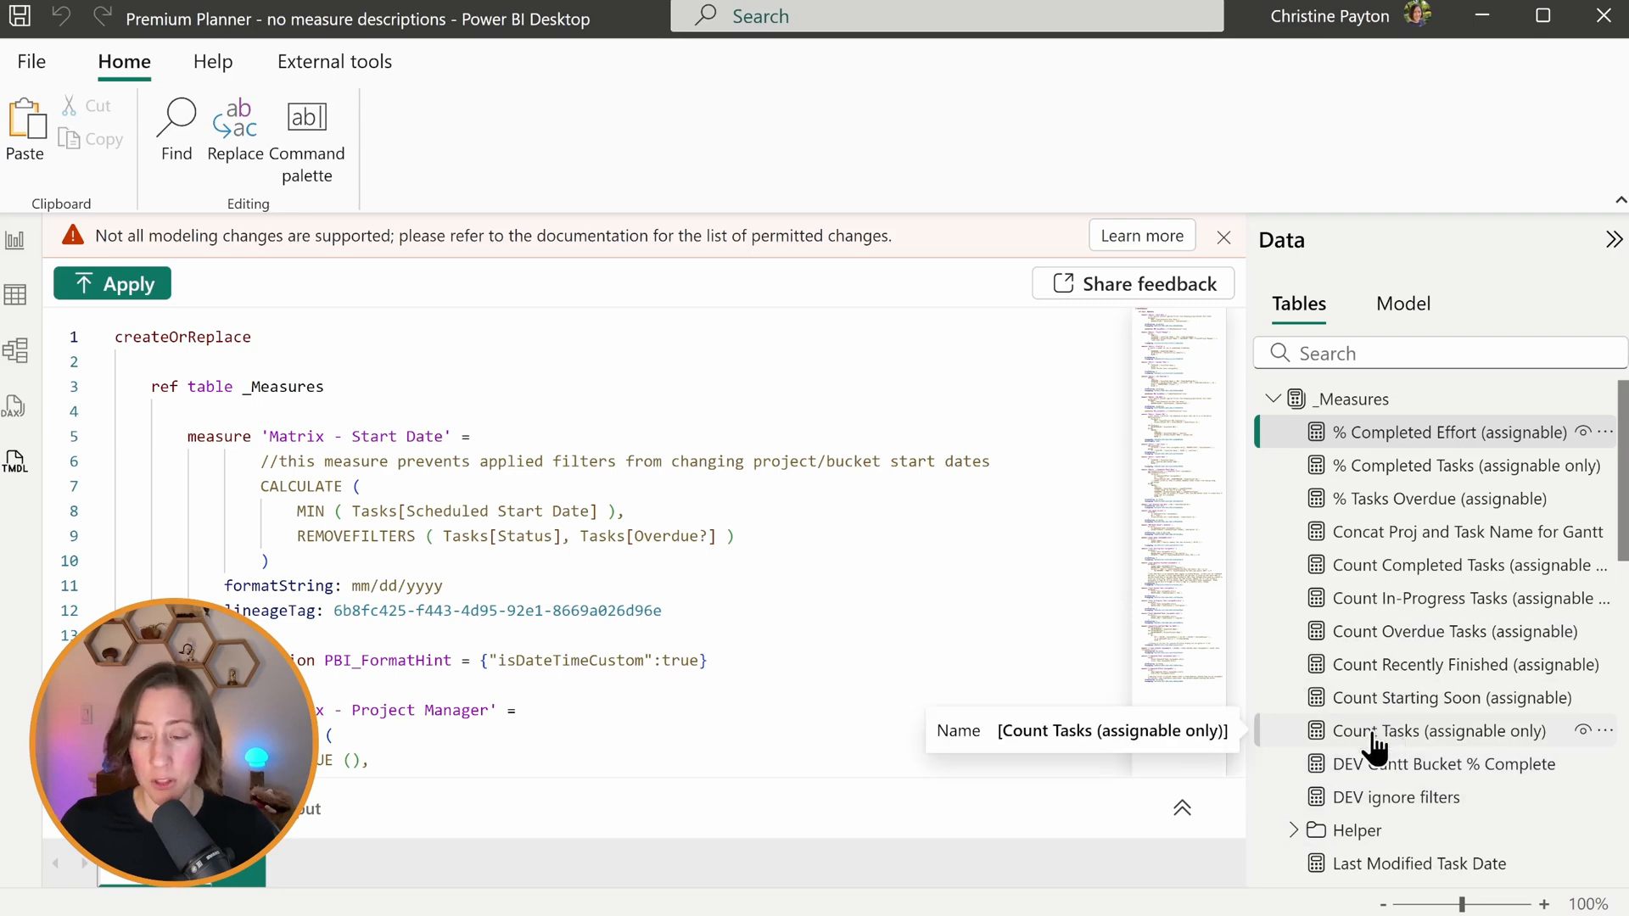
scroll("down", 3)
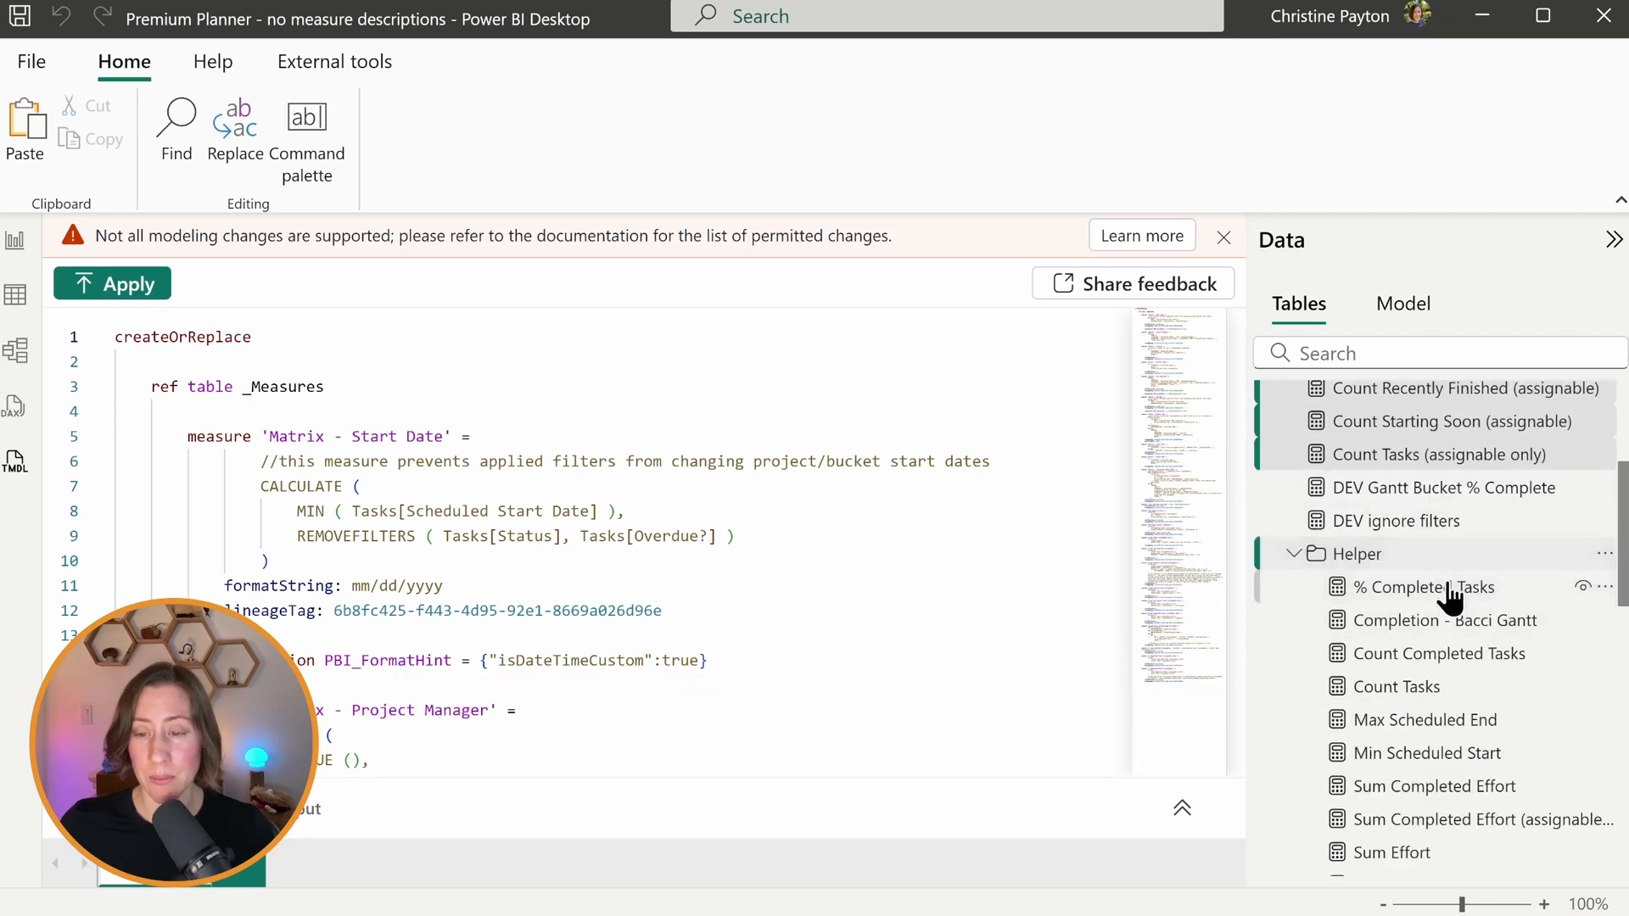
mouse_move(1458, 621)
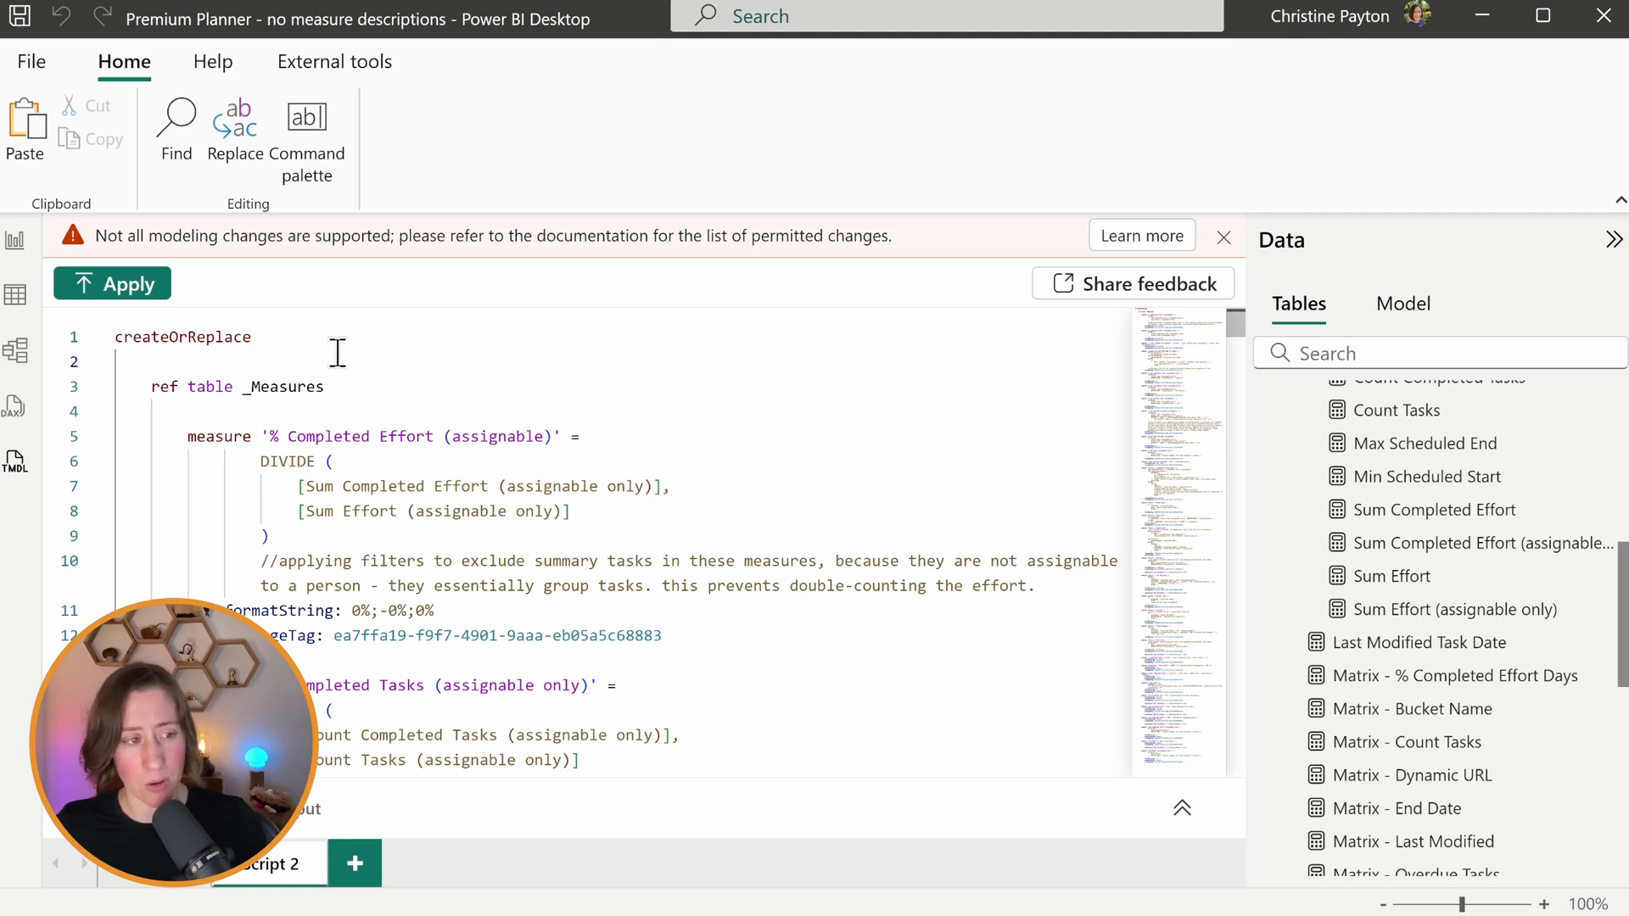
Step: Select the whole _Measures createOrReplace script in the TMDL editor with Ctrl+A
key("ctrl+a")
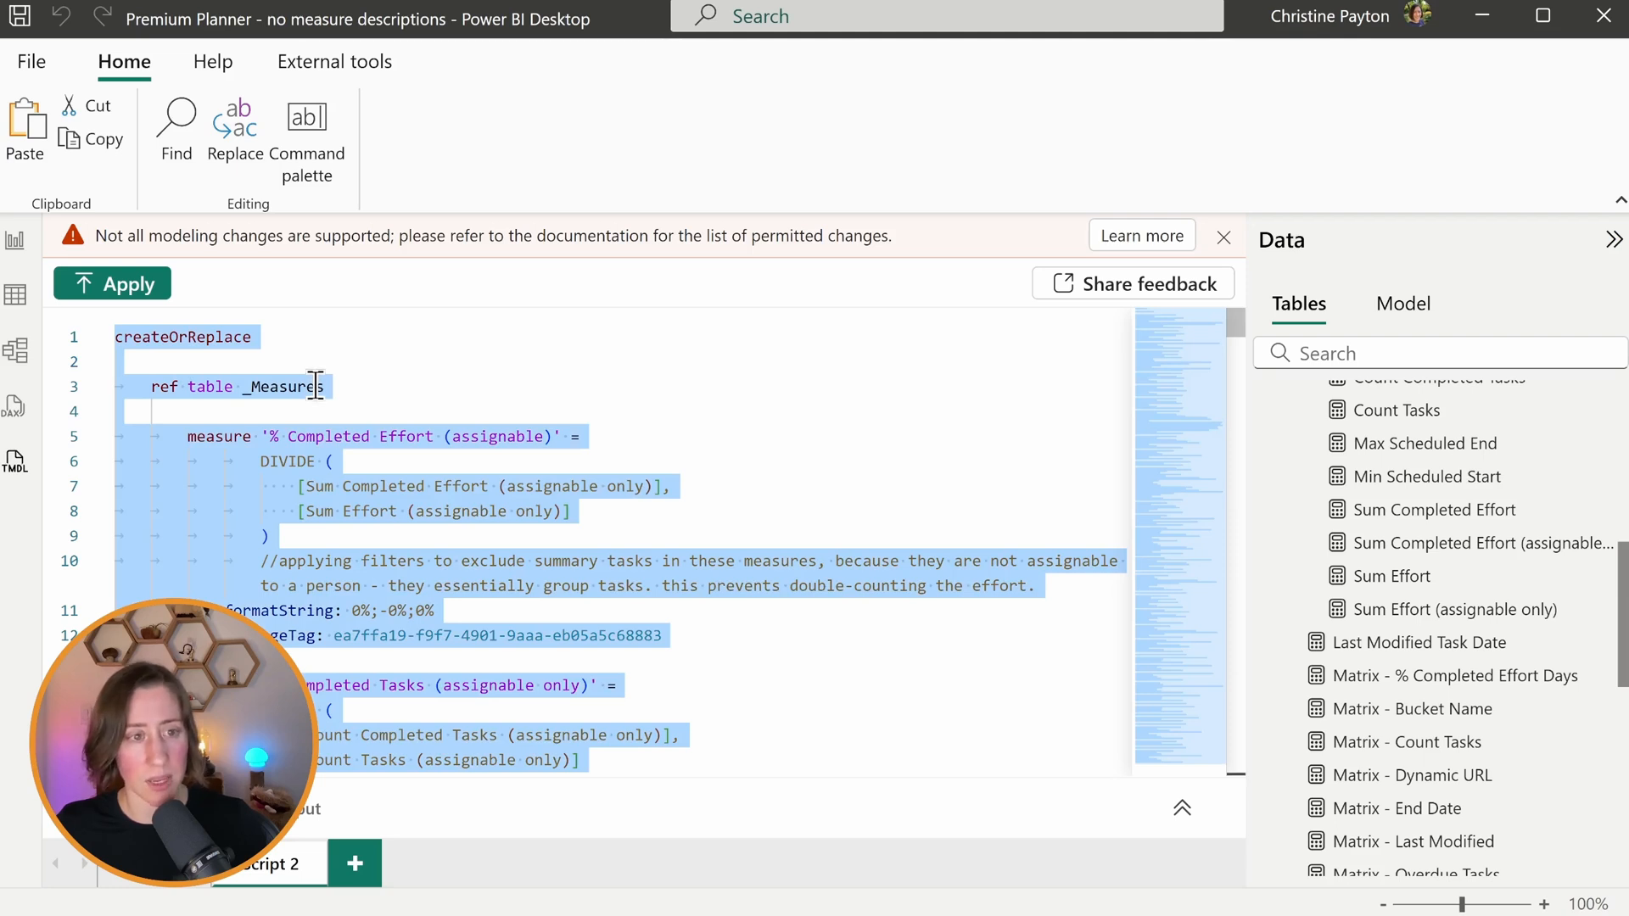
mouse_move(399, 332)
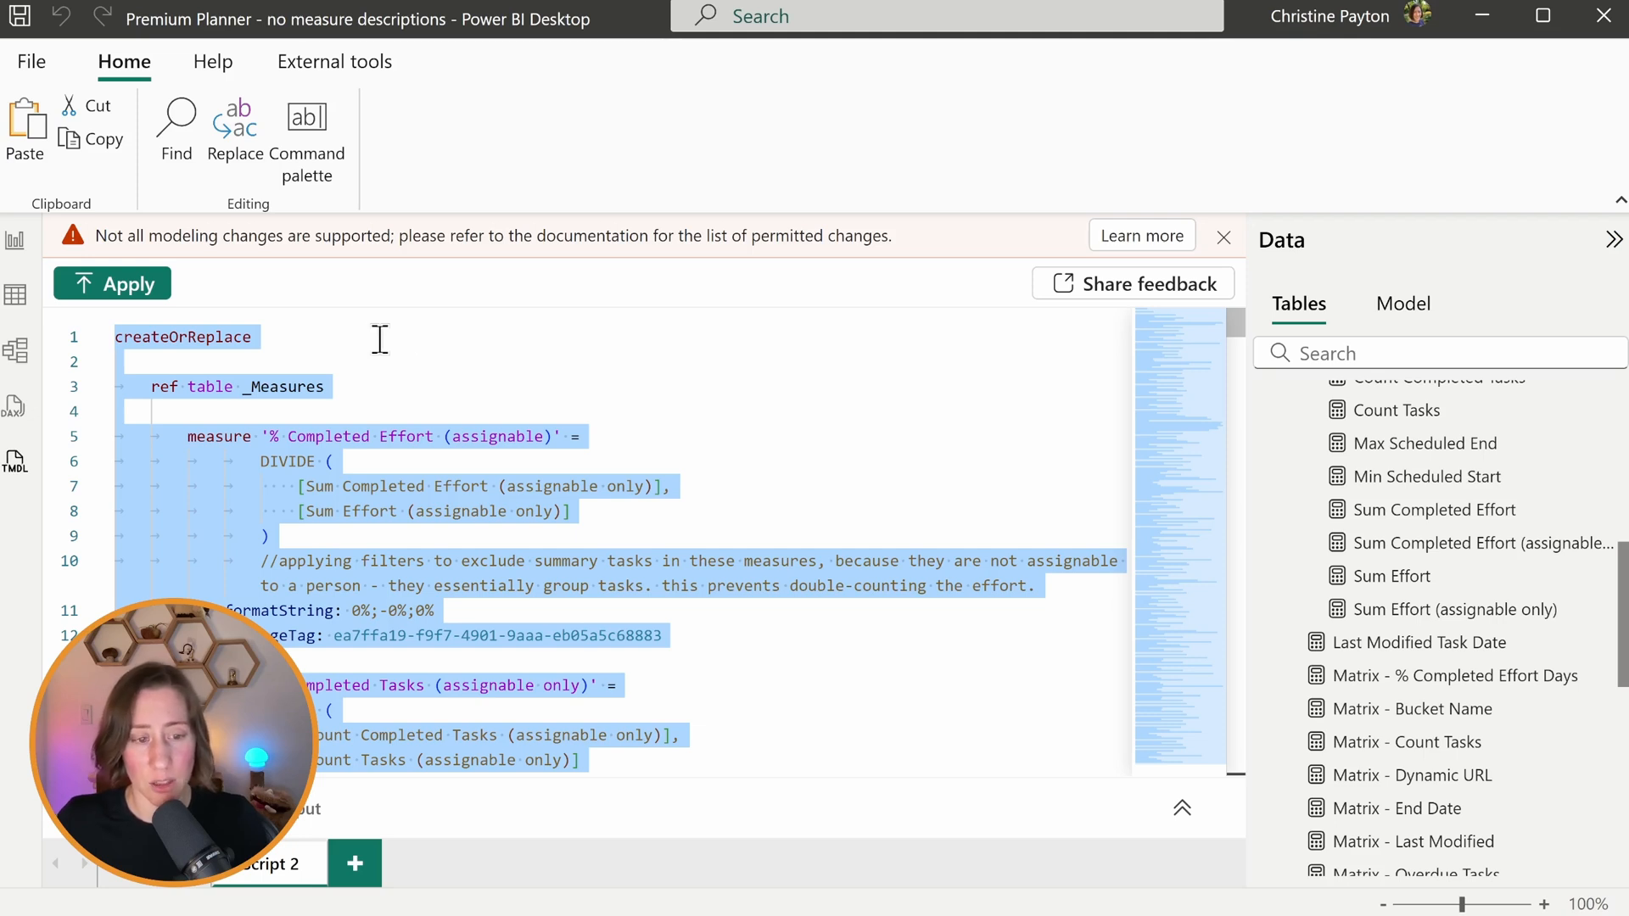
mouse_move(982, 348)
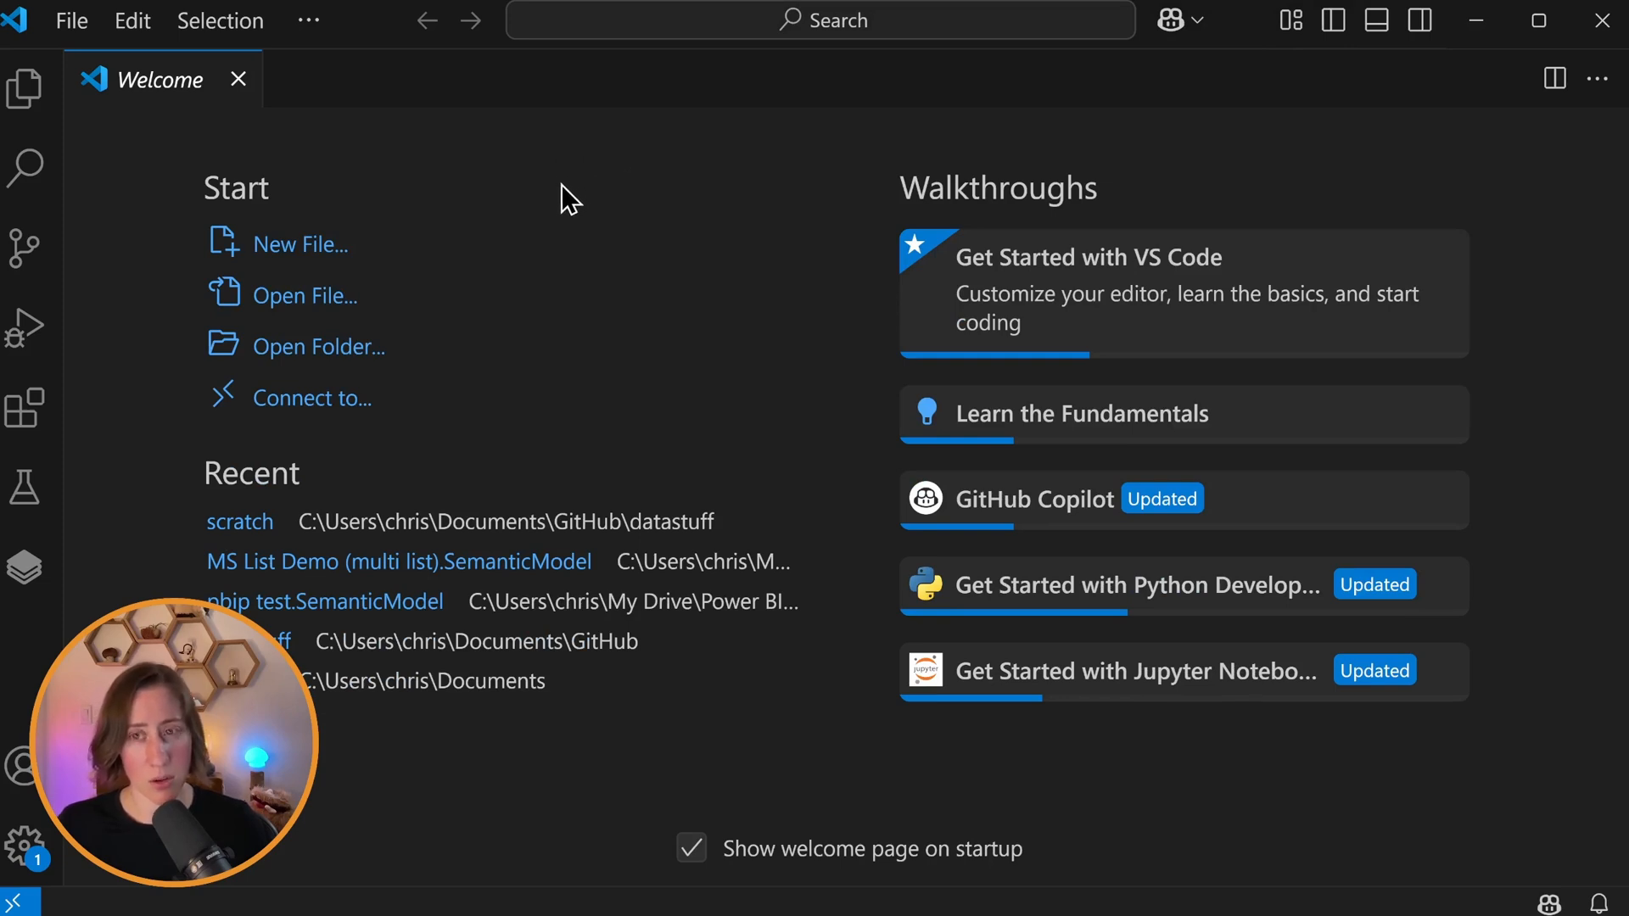
mouse_move(514, 218)
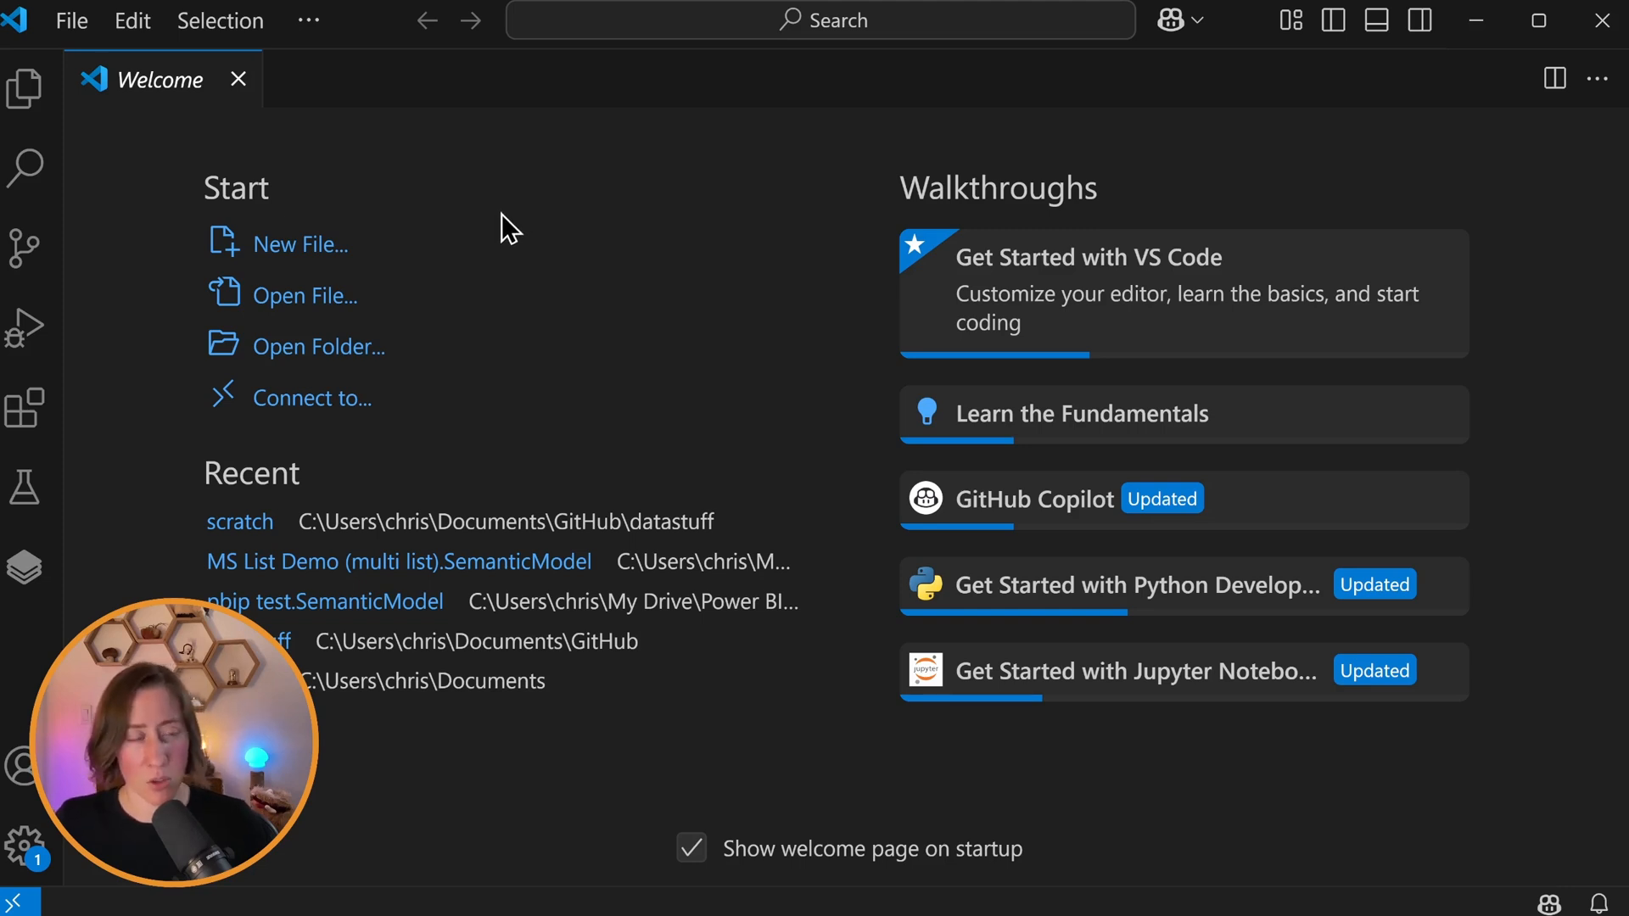
mouse_move(634, 203)
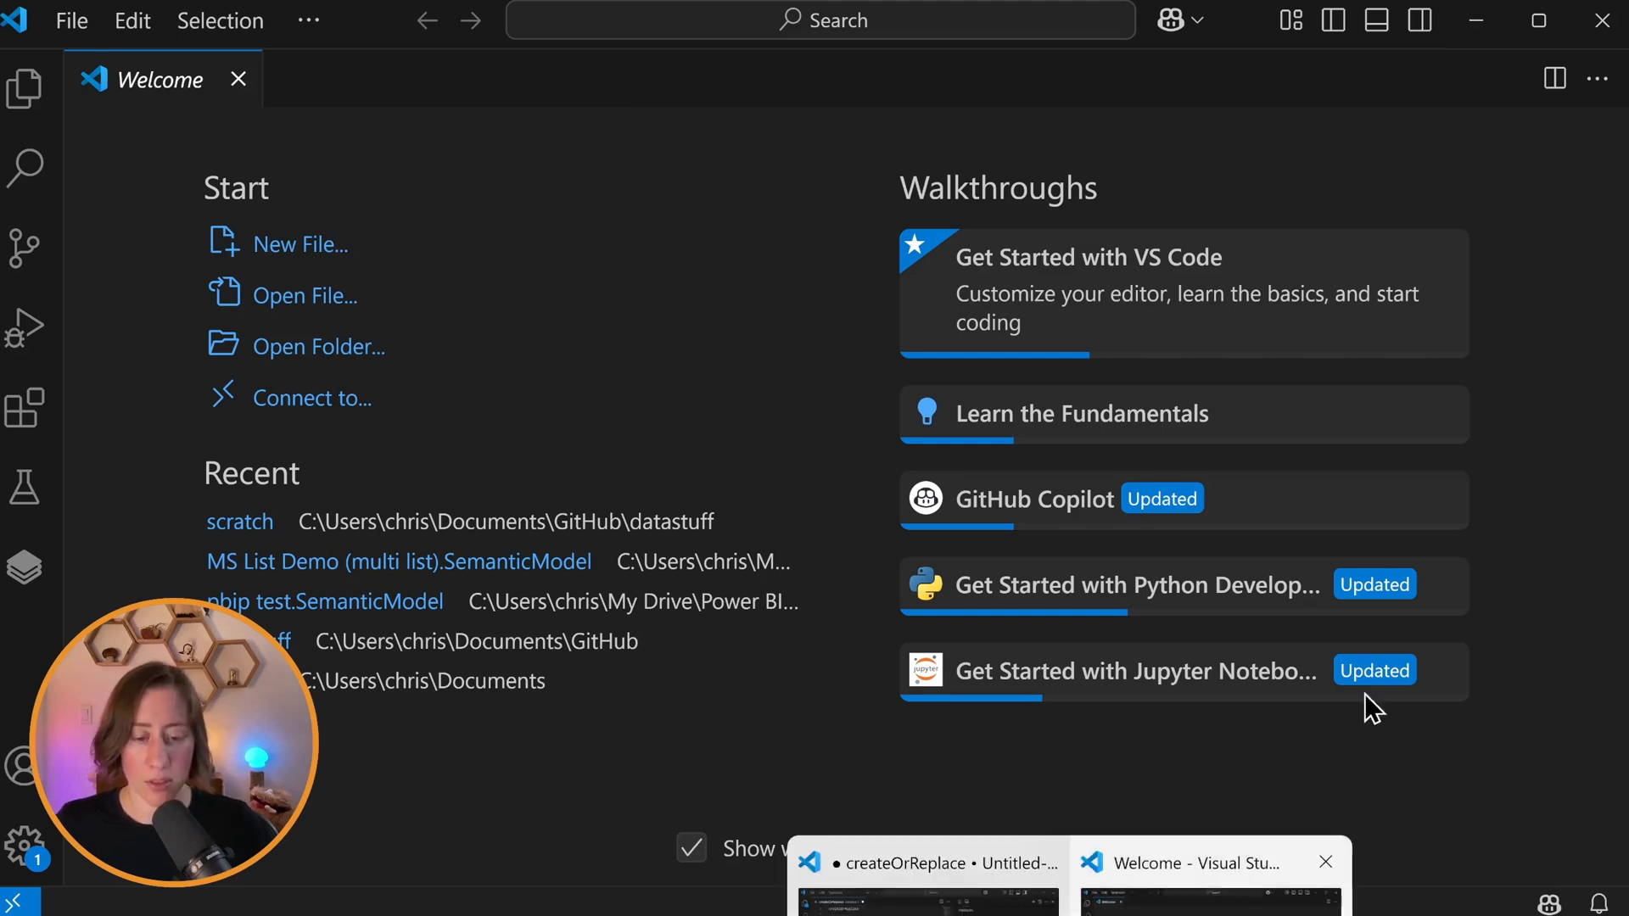
mouse_move(306, 249)
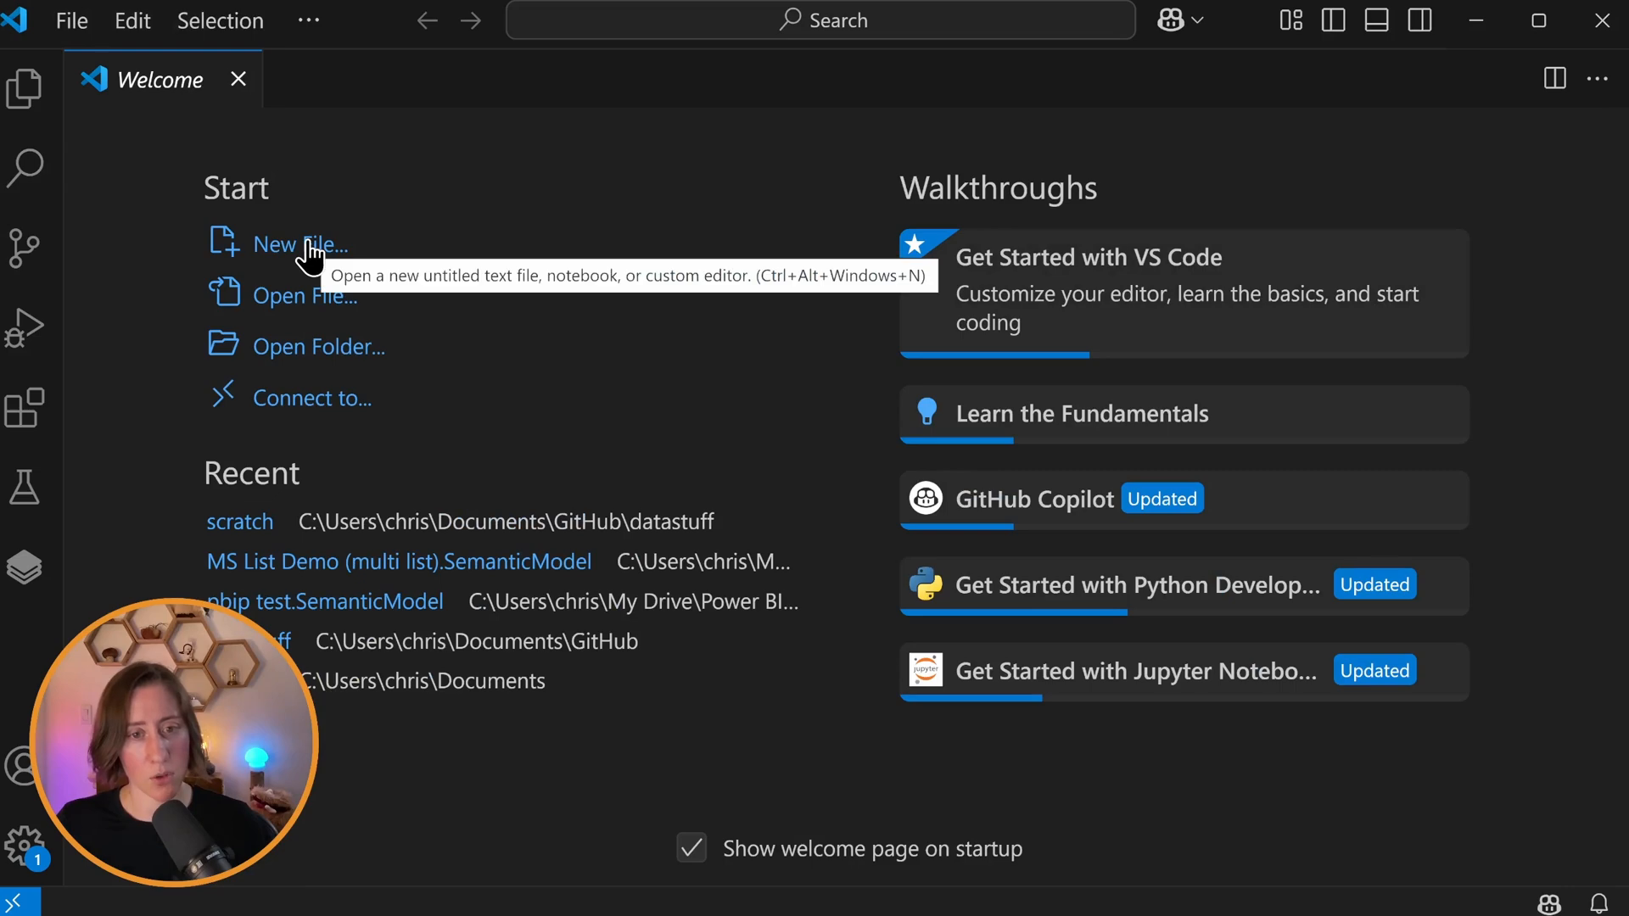
Step: Create a new untitled VS Code file for the pasted _Measures script
left_click(300, 244)
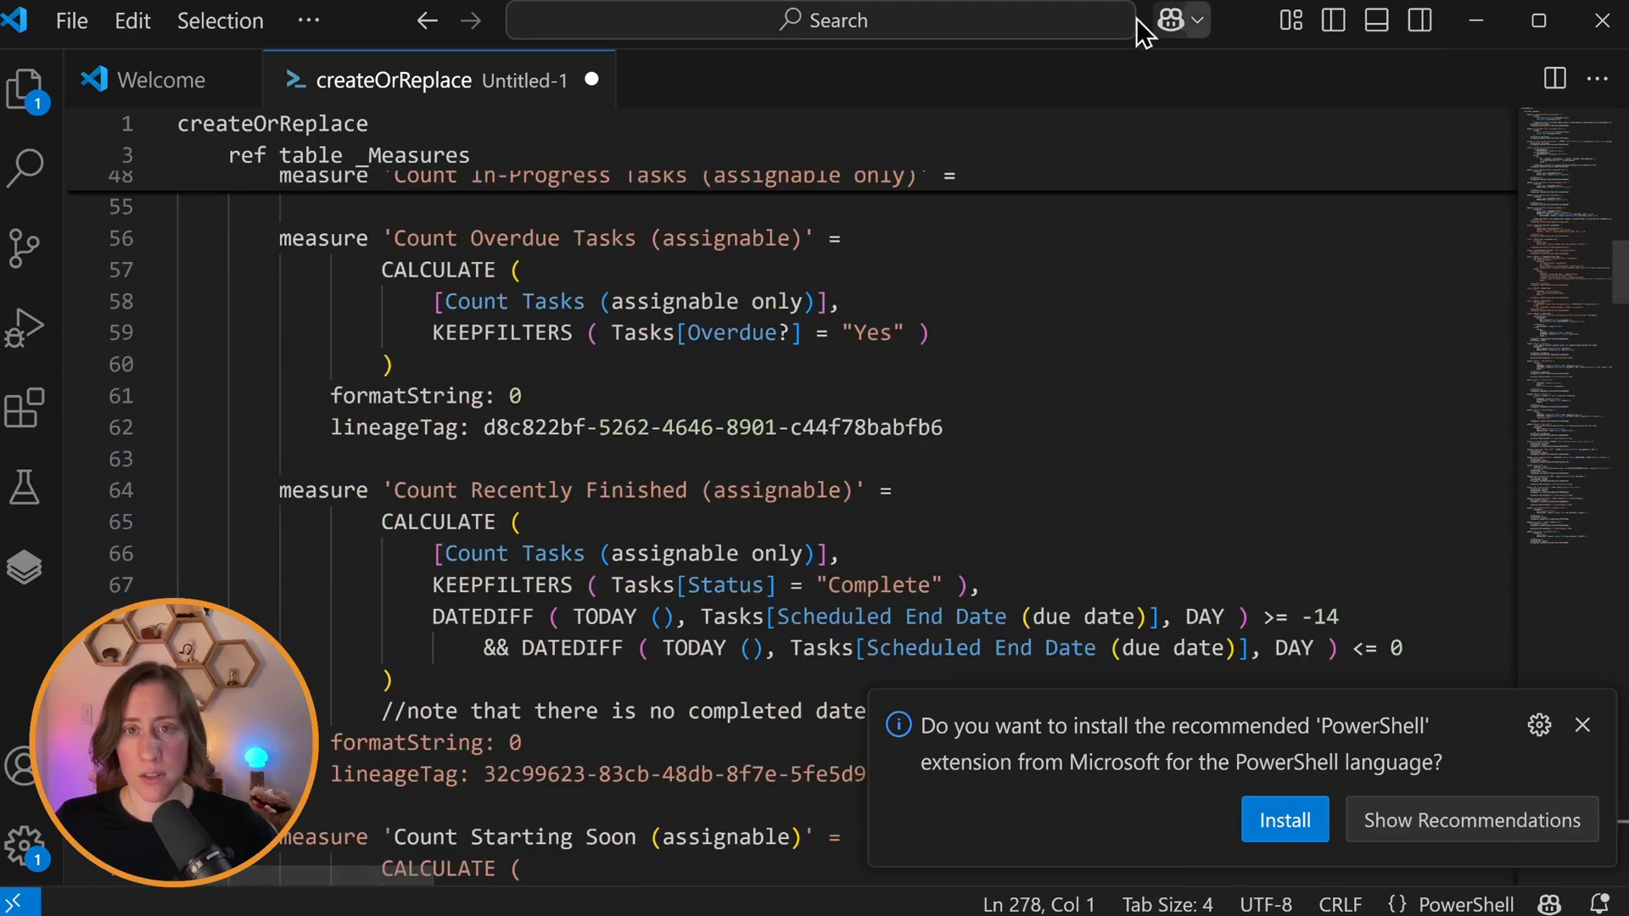
mouse_move(1172, 20)
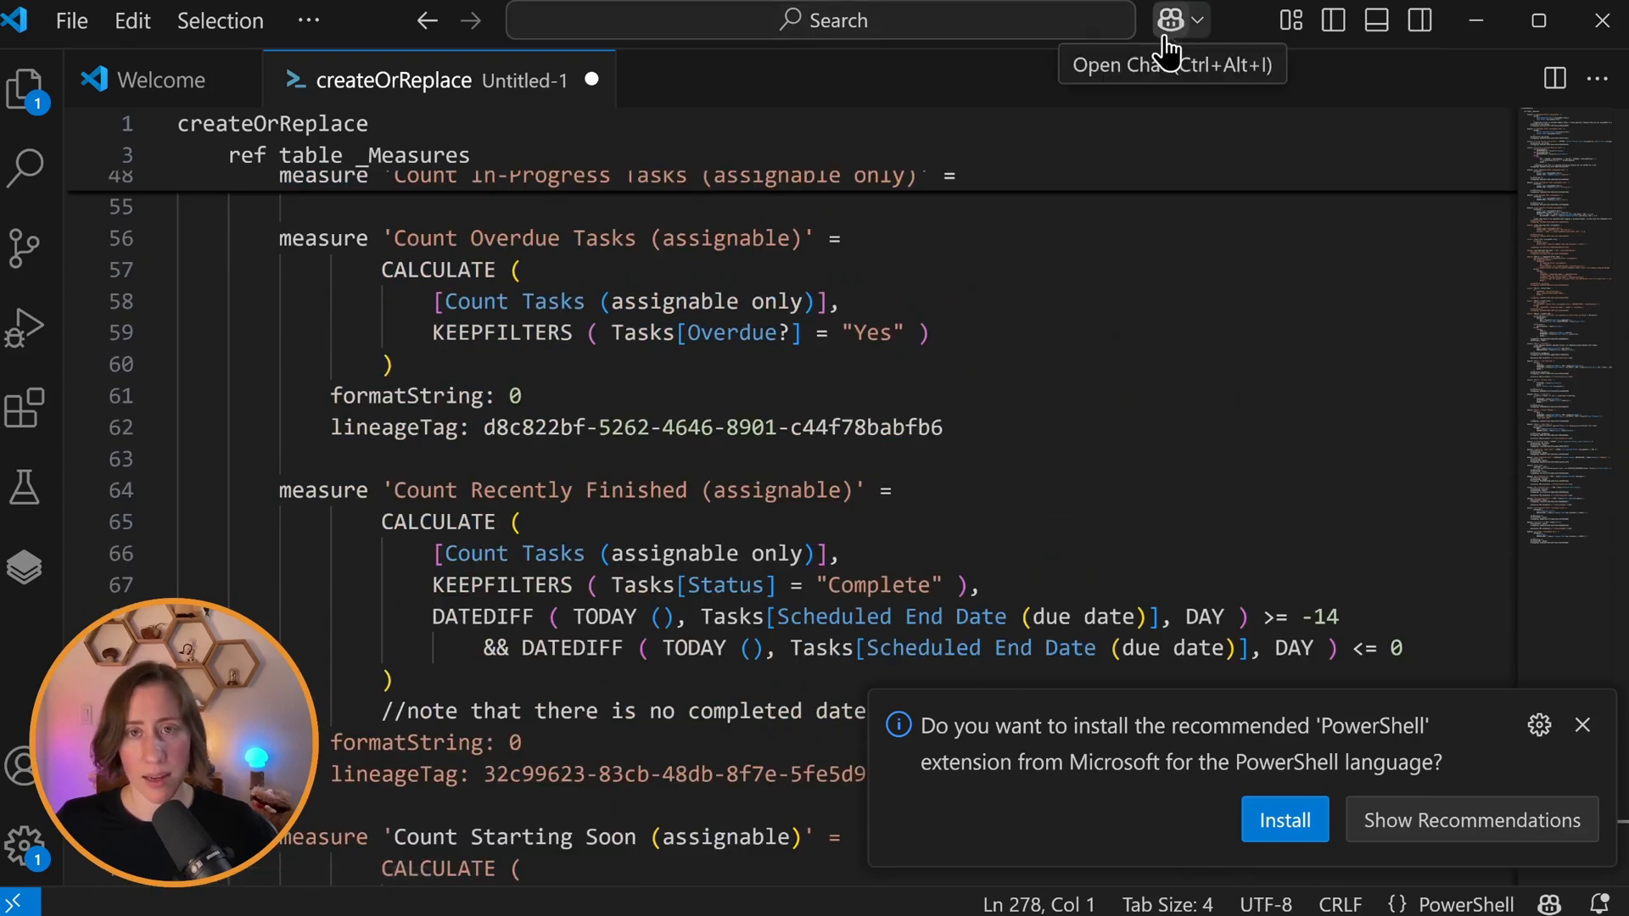
Step: Send Copilot Chat the /// description prompt, limiting descriptions to 500 characters
left_click(1170, 19)
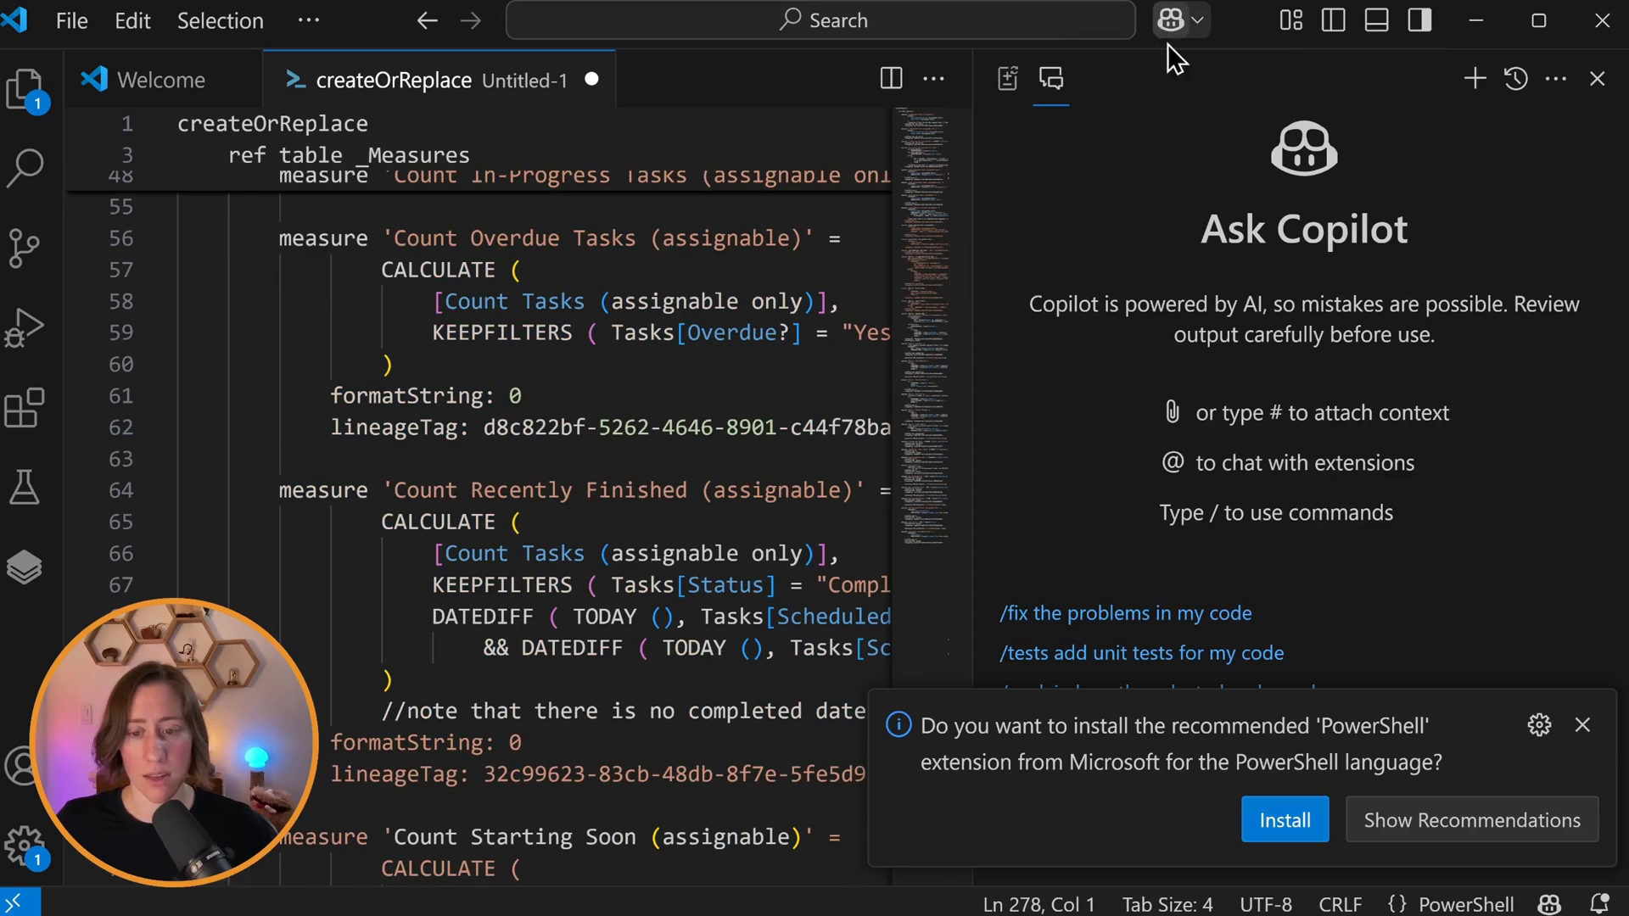
left_click(1581, 726)
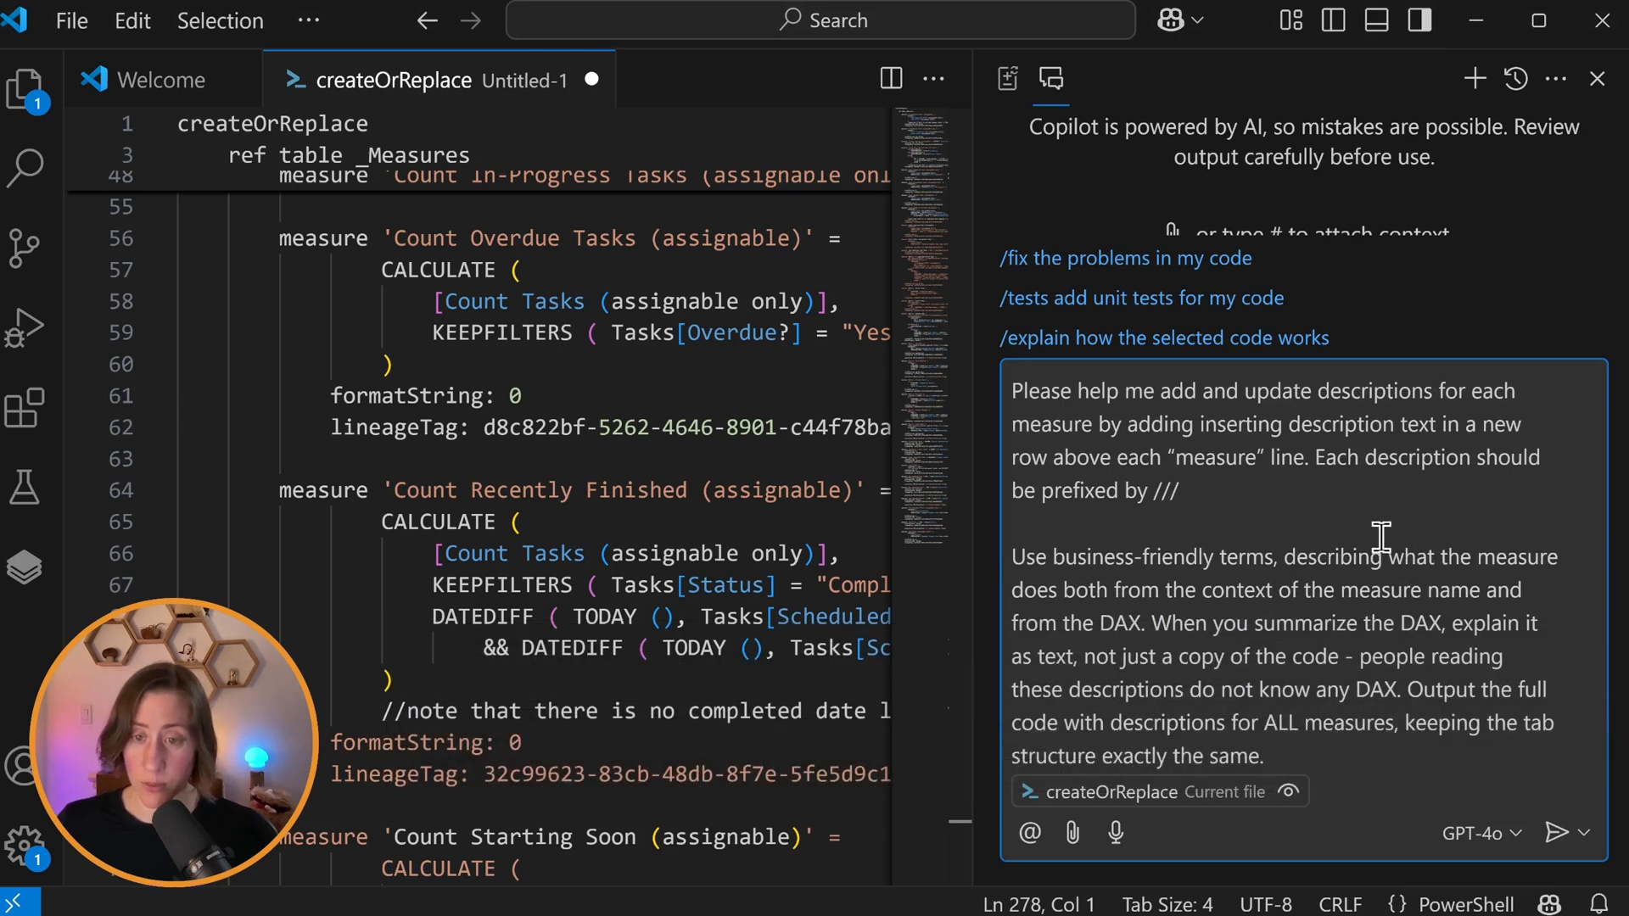
mouse_move(1230, 496)
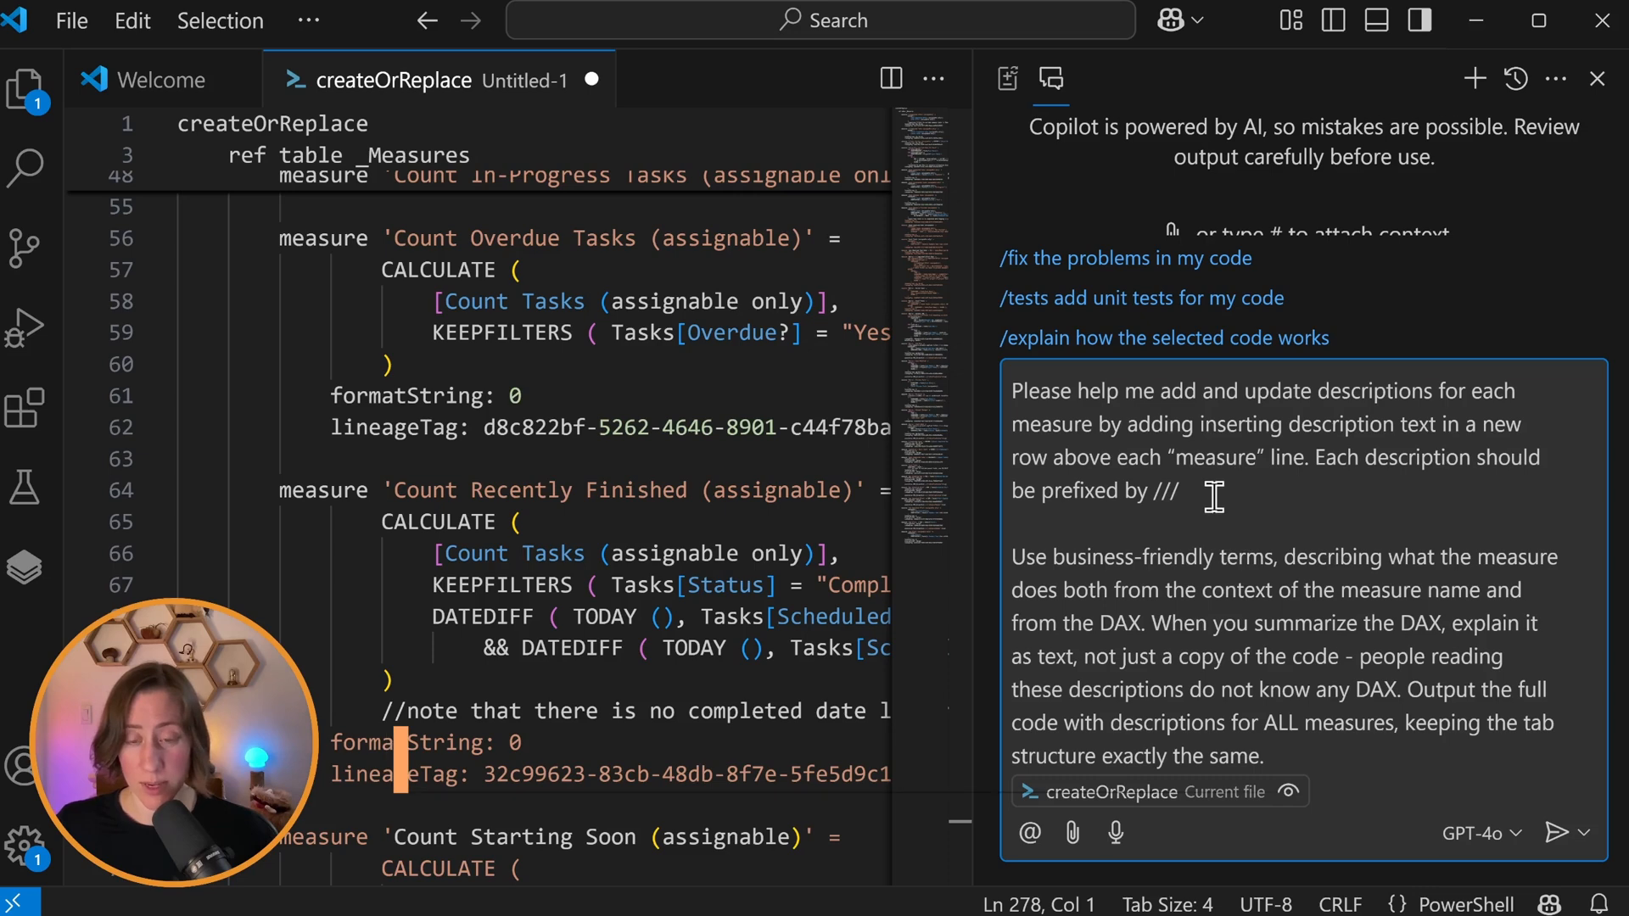
type("Descriptions should not be longer than 500 characters.")
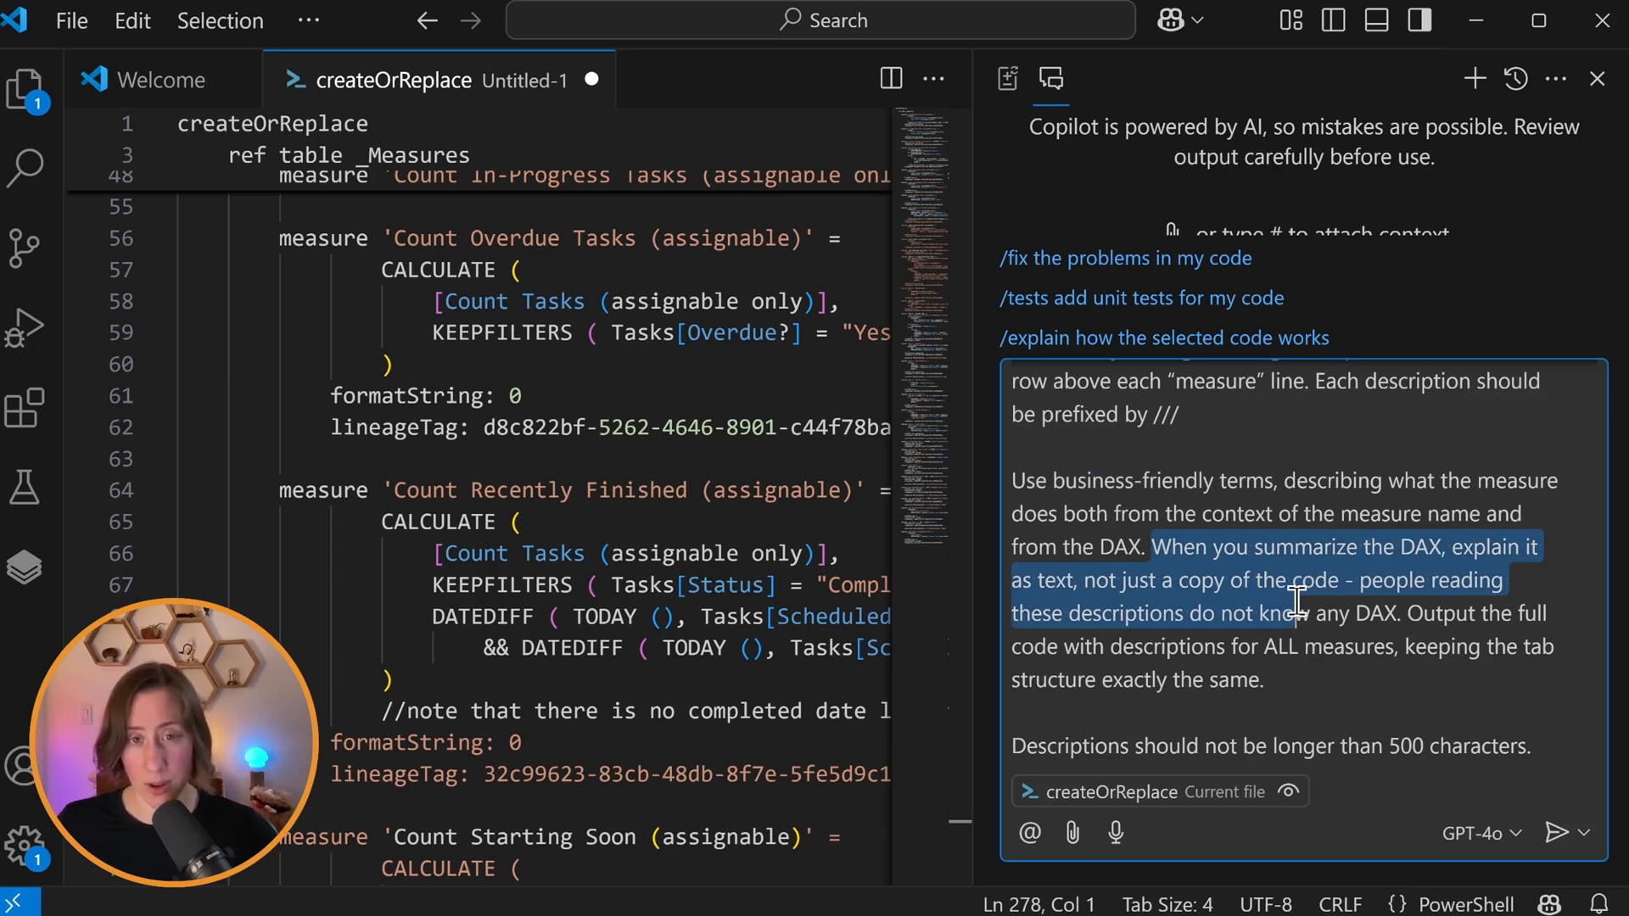
mouse_move(1371, 607)
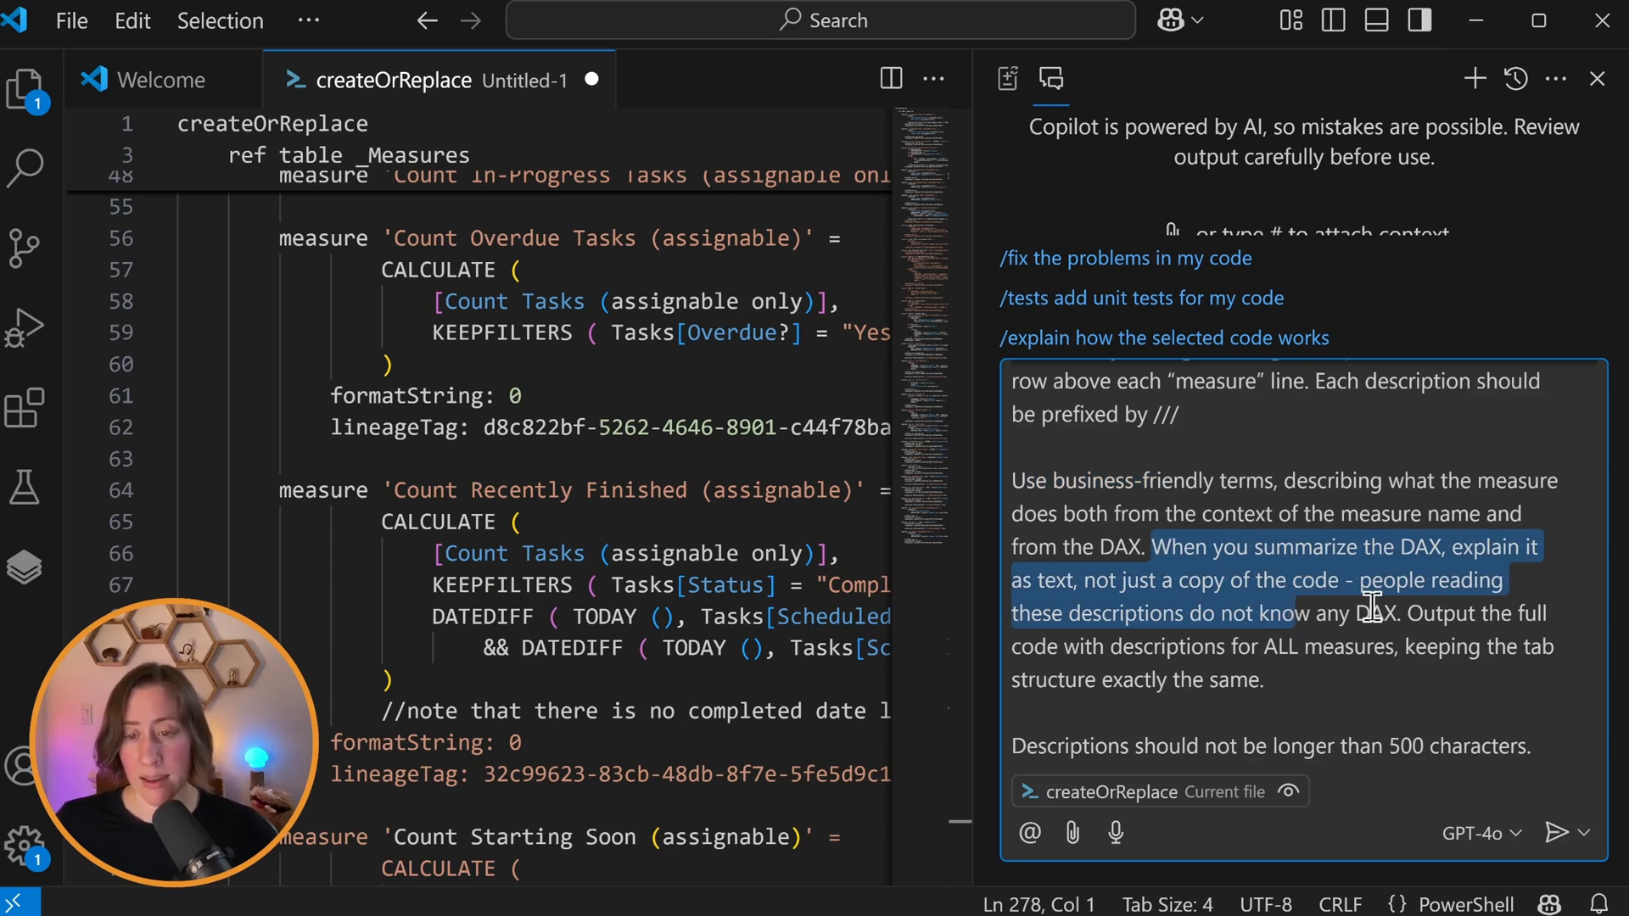
left_click(1408, 646)
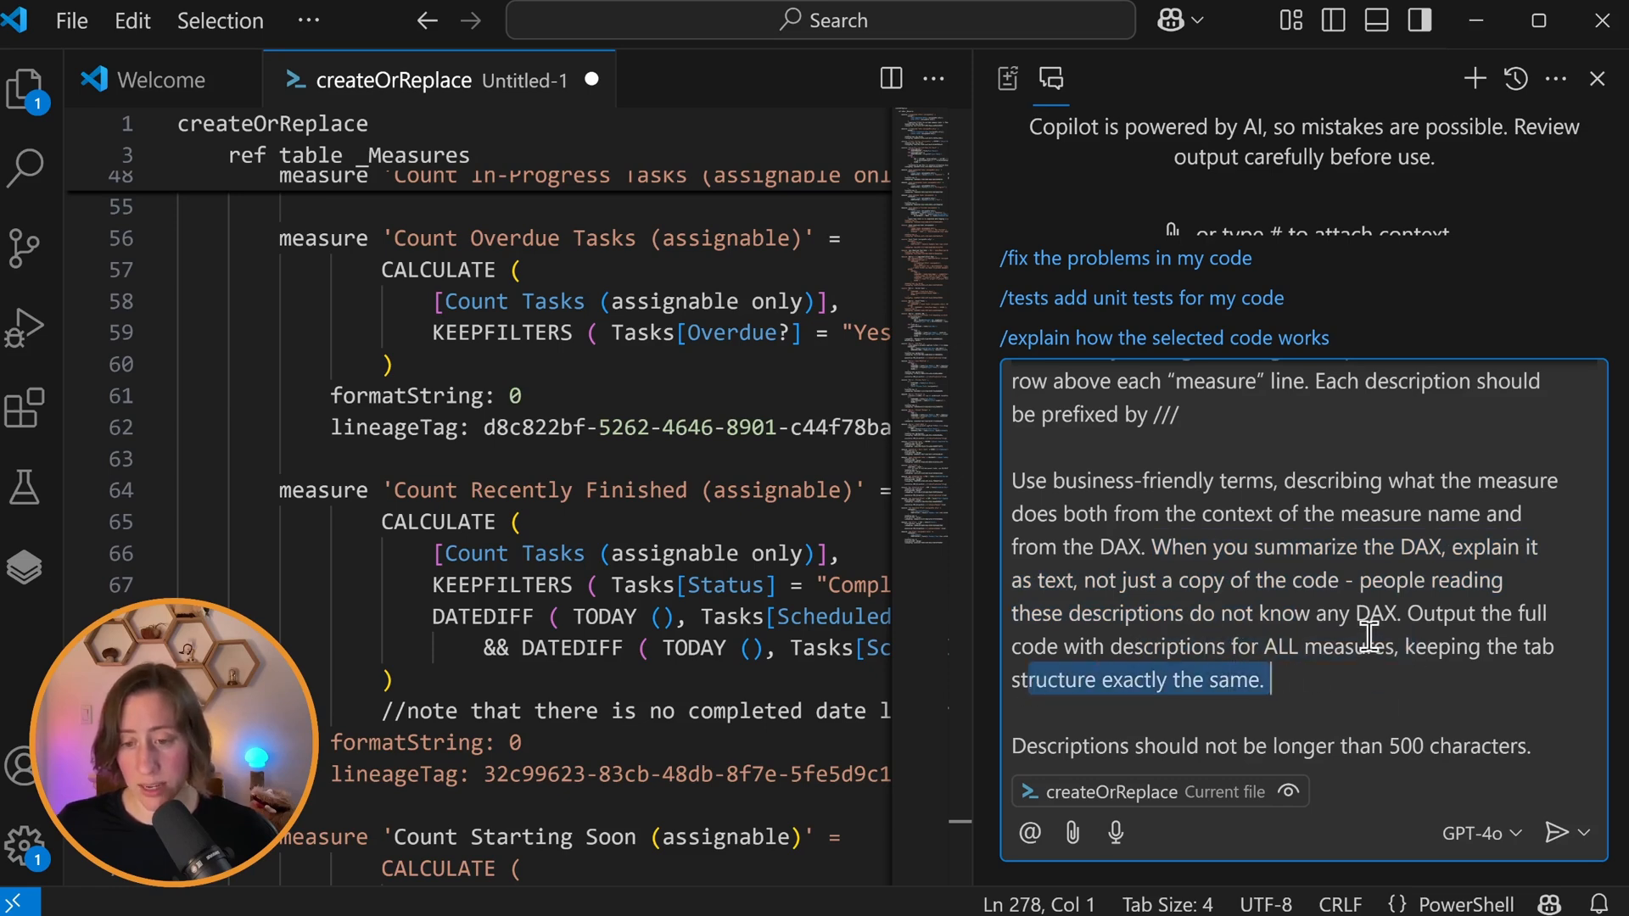
left_click(1564, 832)
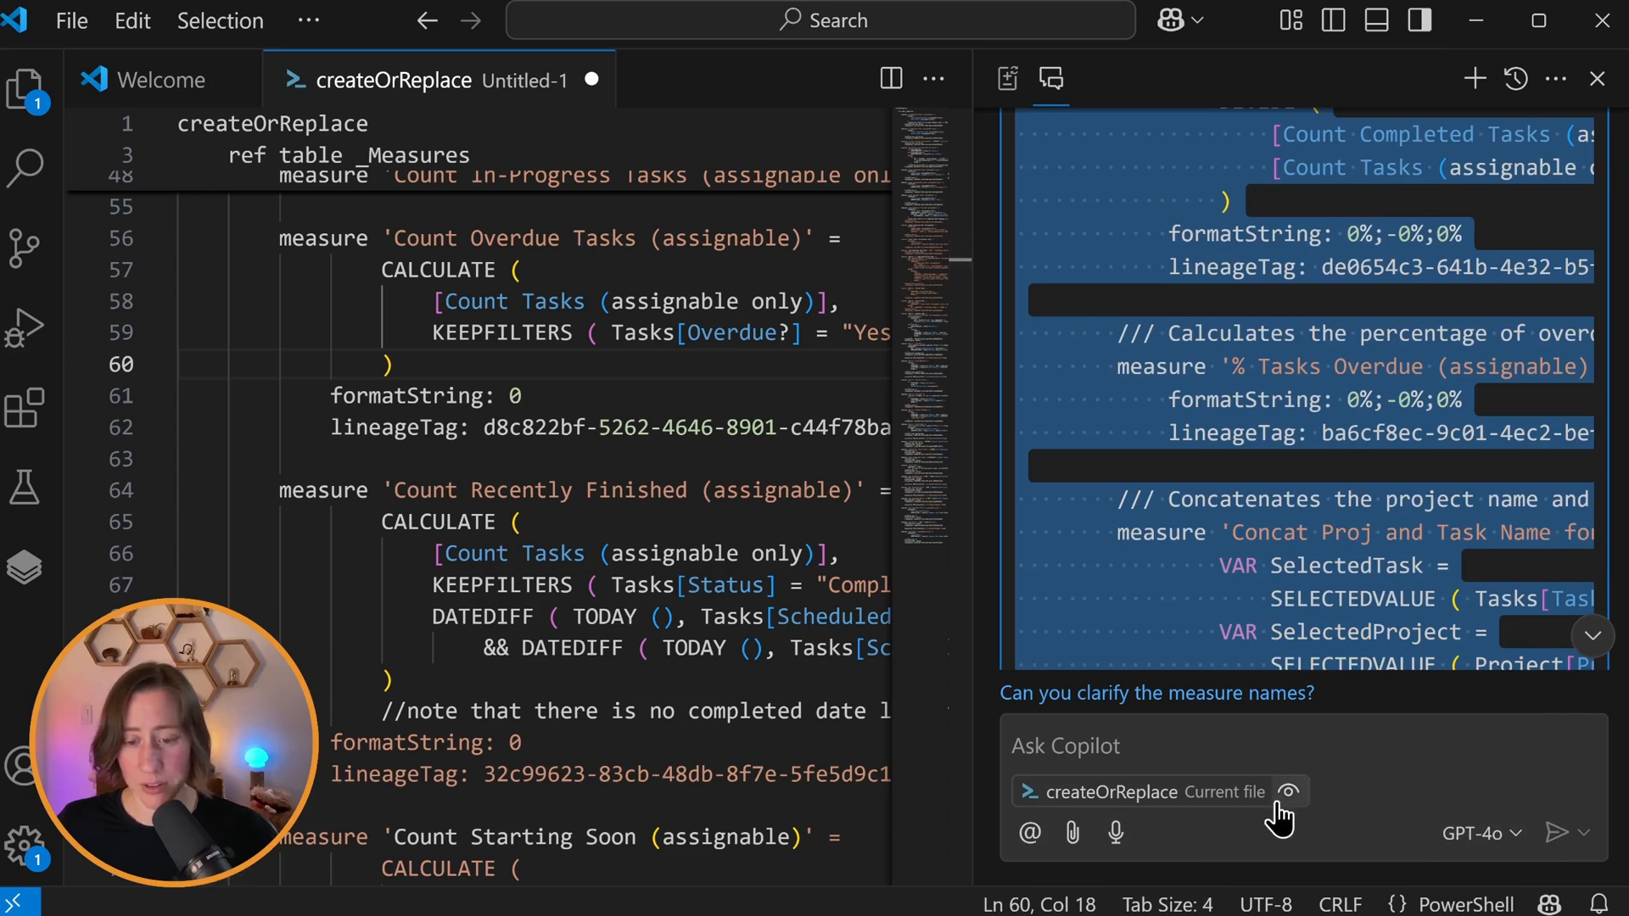
Step: Overwrite the file with Copilot's code carrying /// descriptions above each measure
left_click(1555, 78)
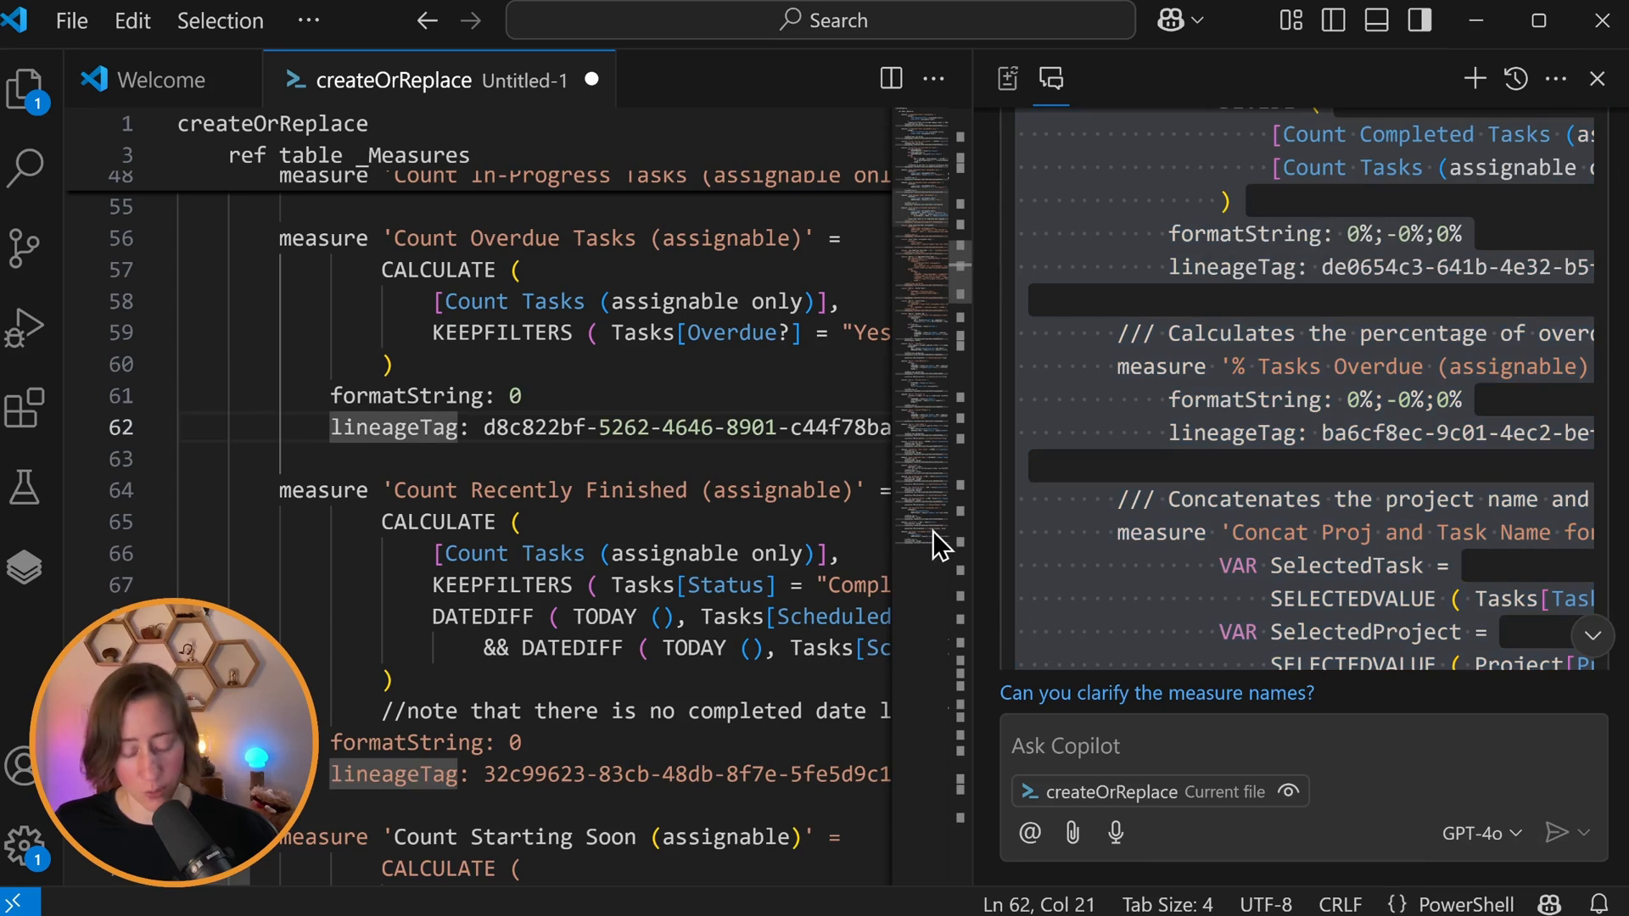
key("ctrl+a")
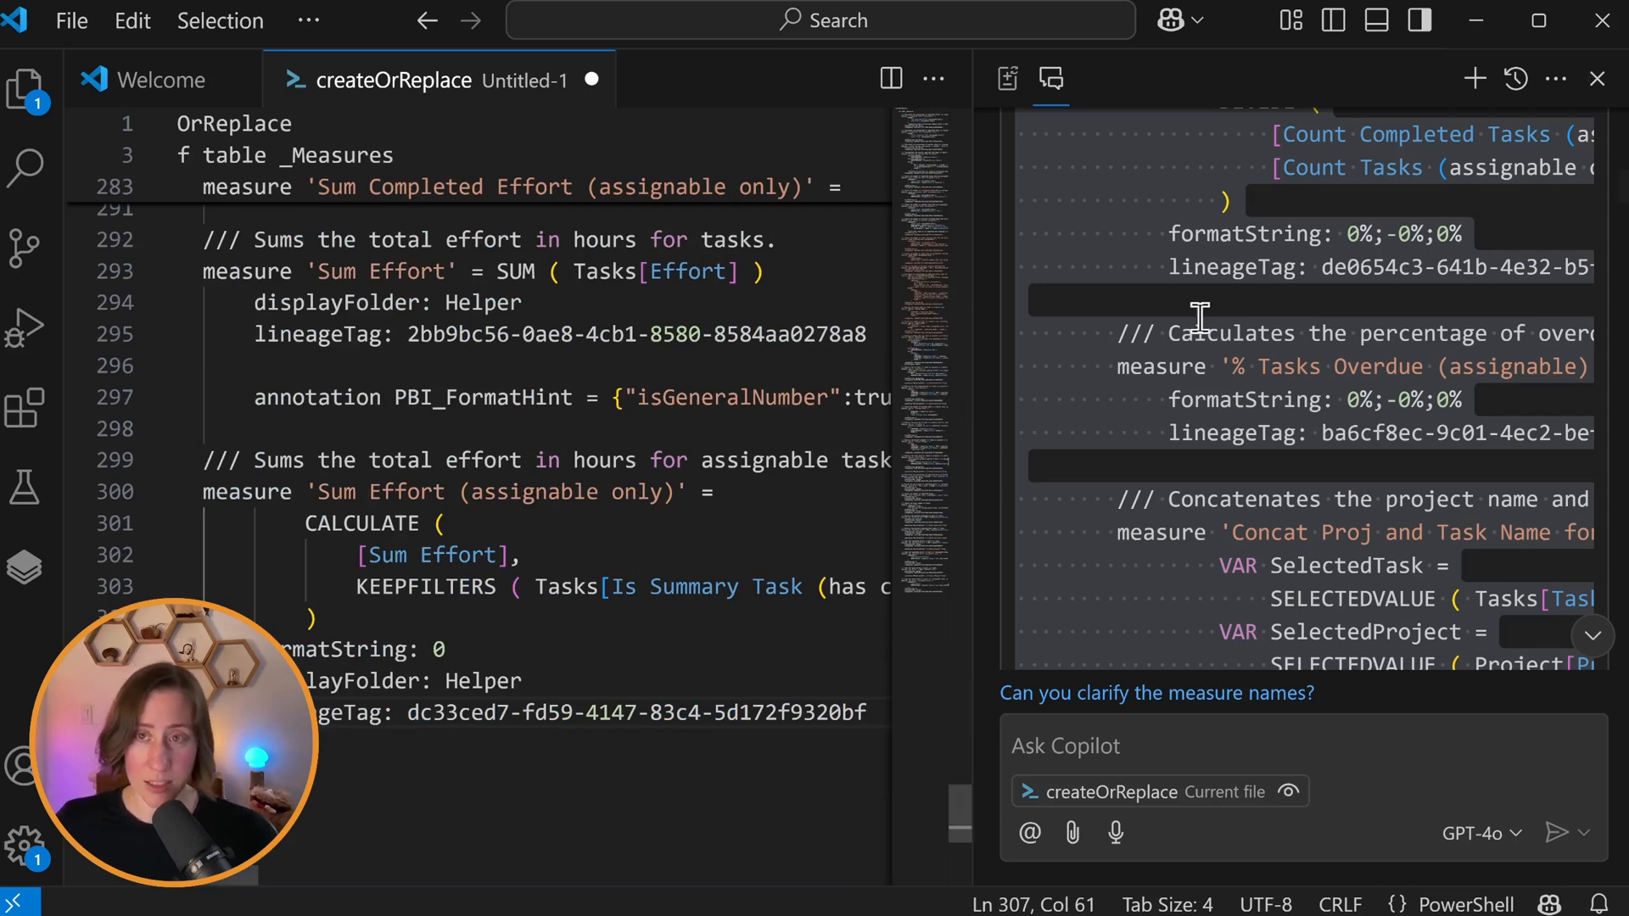
left_click(1472, 79)
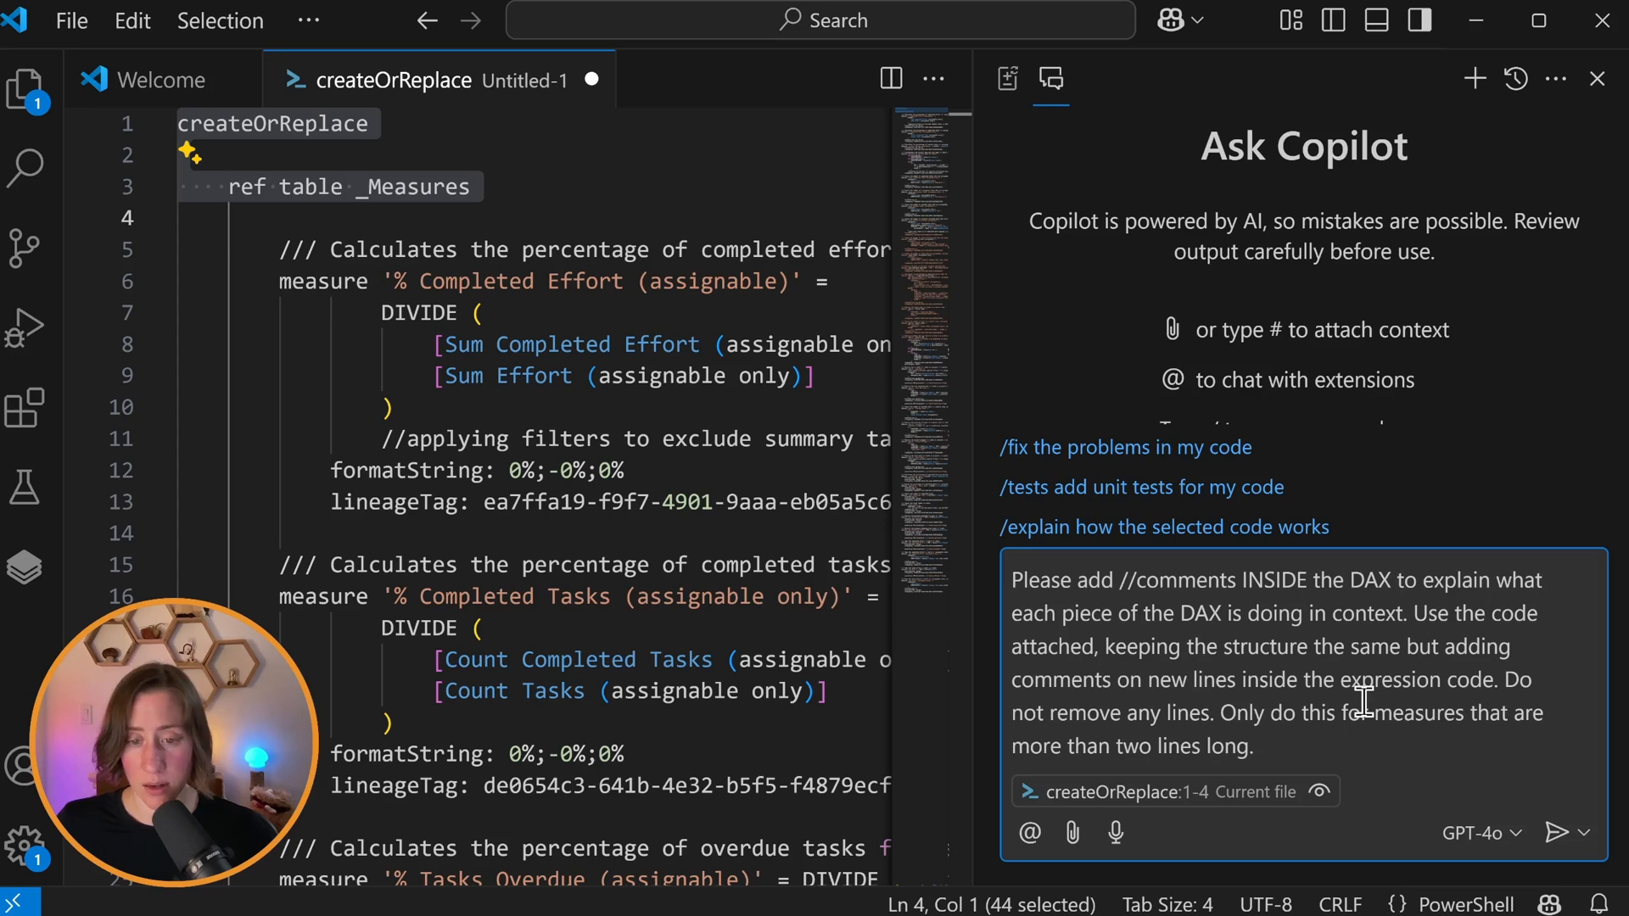
Step: Have Copilot add // DAX comments to longer measures, then apply the script in TMDL view
left_click_drag(1225, 712, 1254, 746)
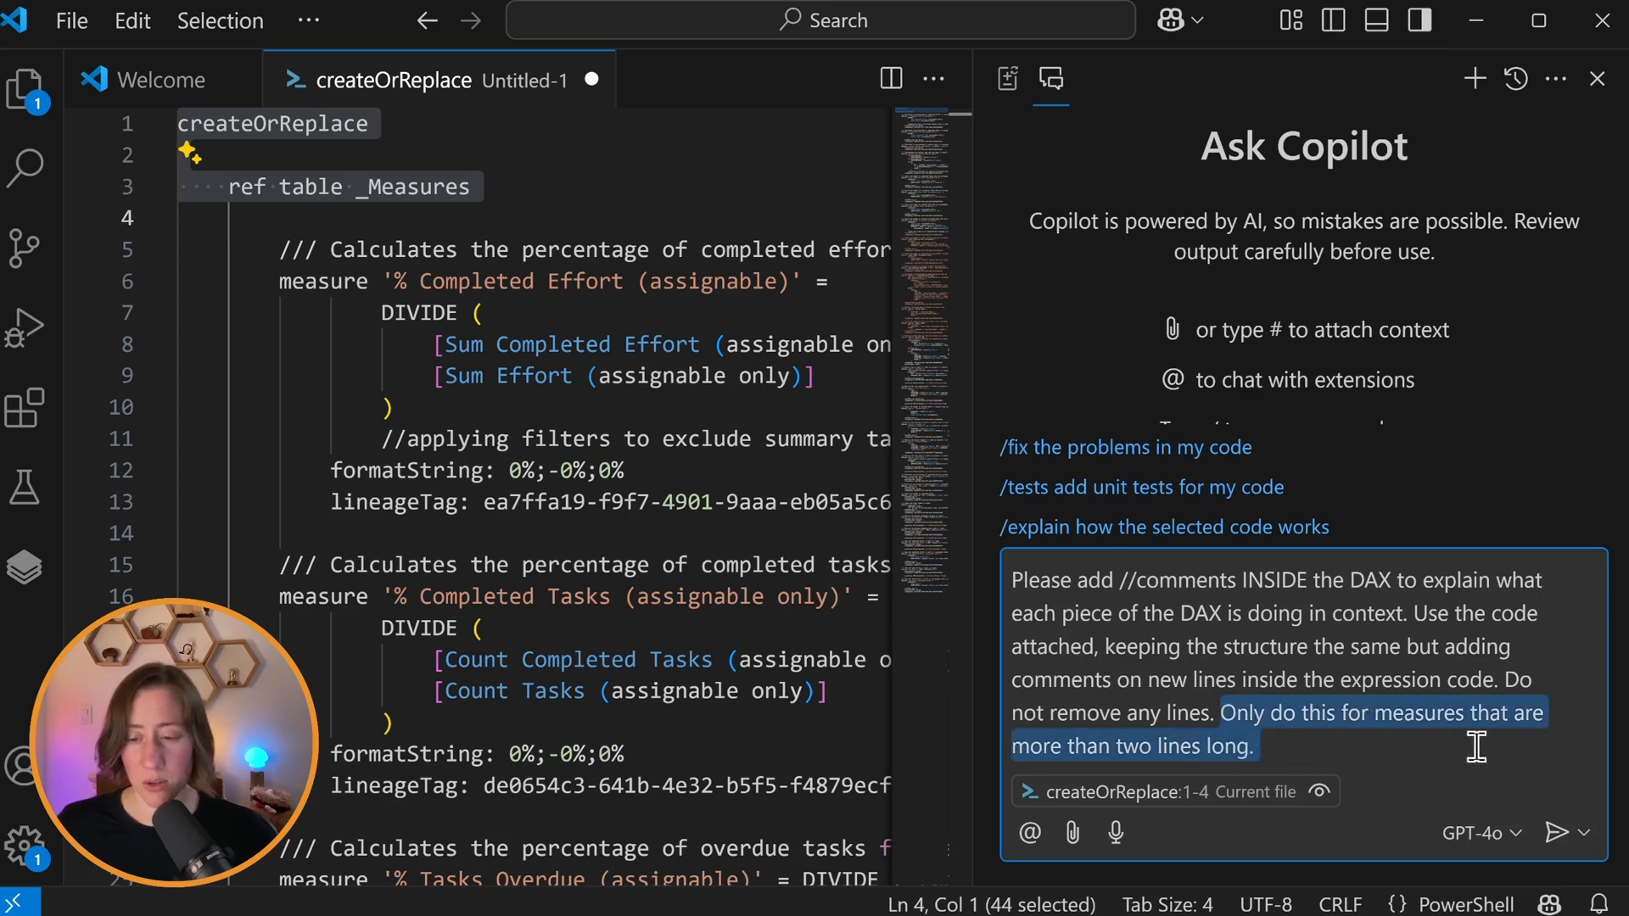
left_click(1278, 746)
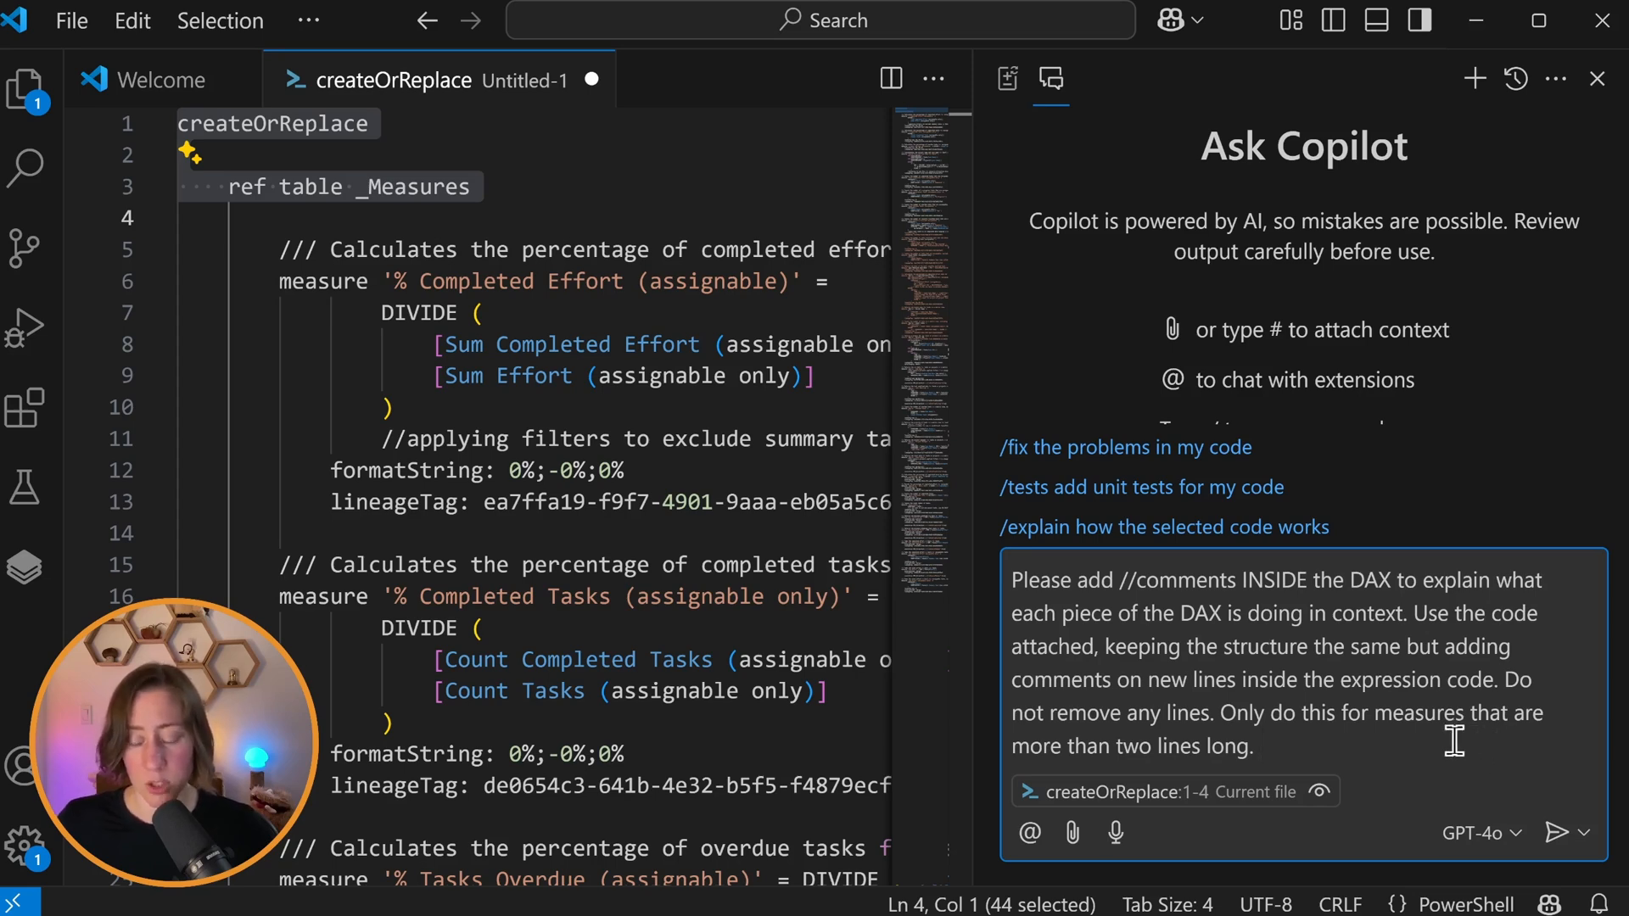
left_click(1562, 833)
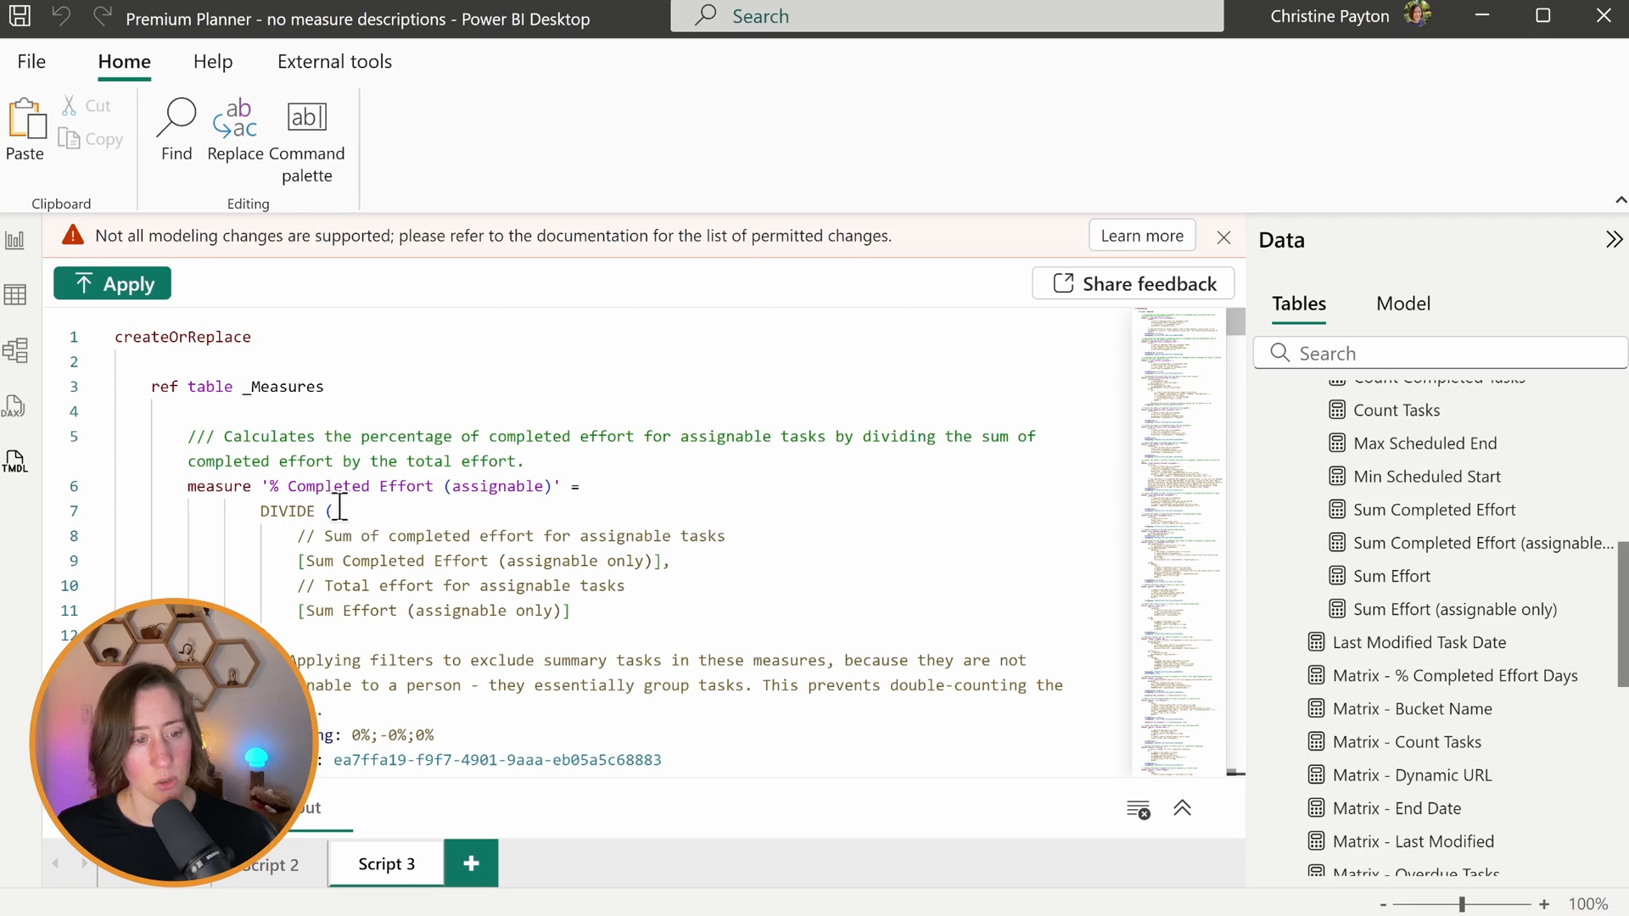
mouse_move(120, 296)
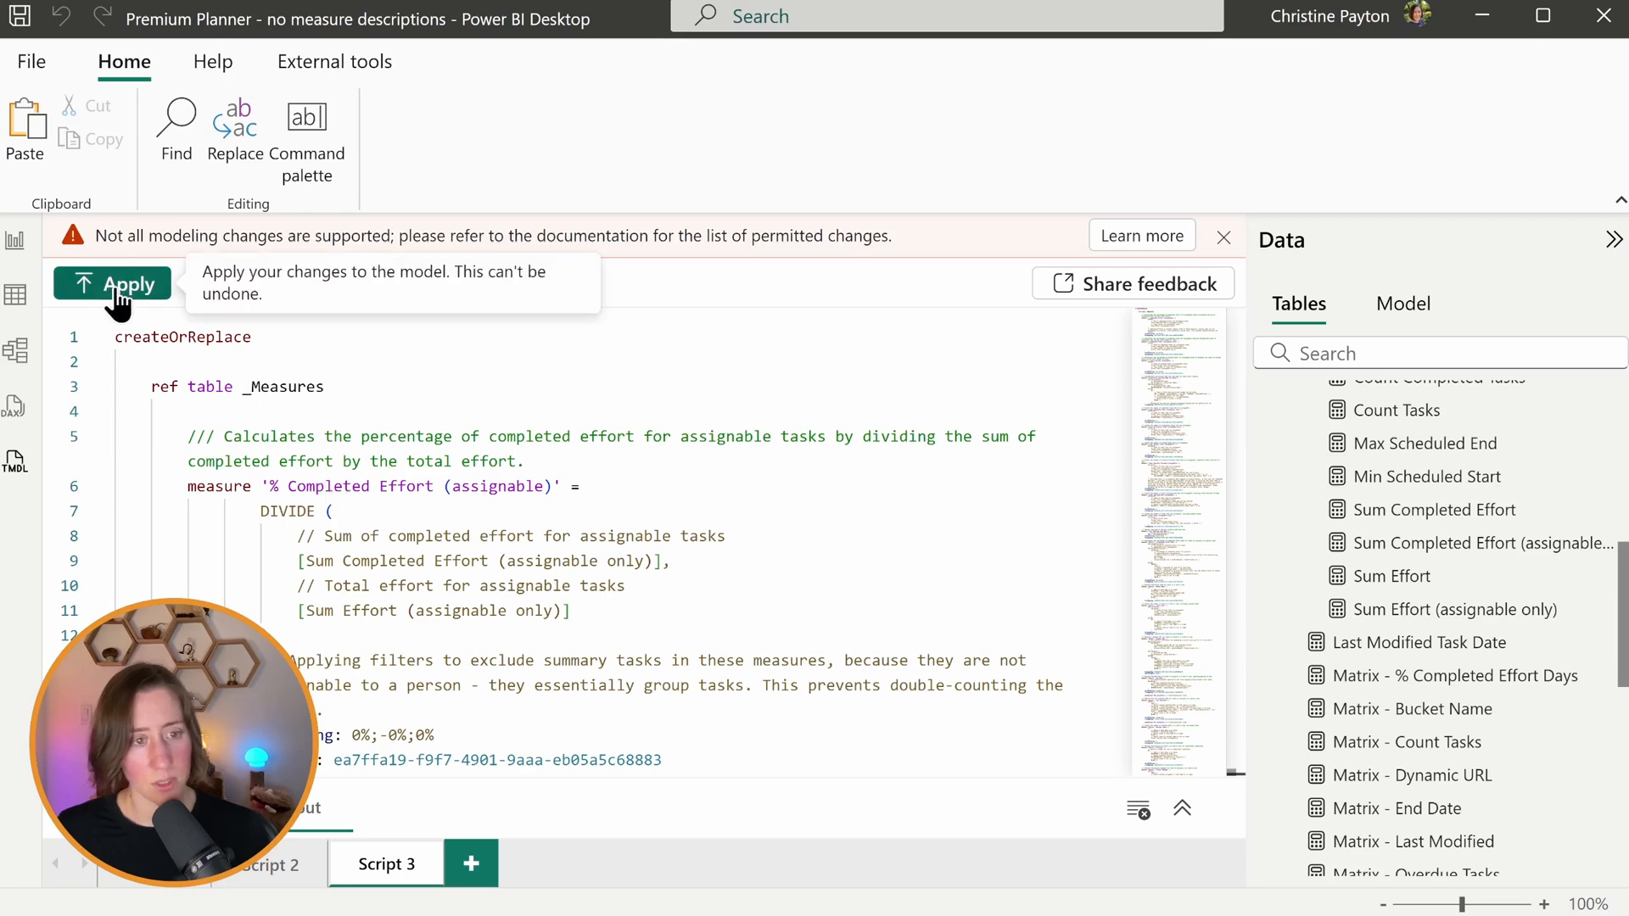
left_click(111, 283)
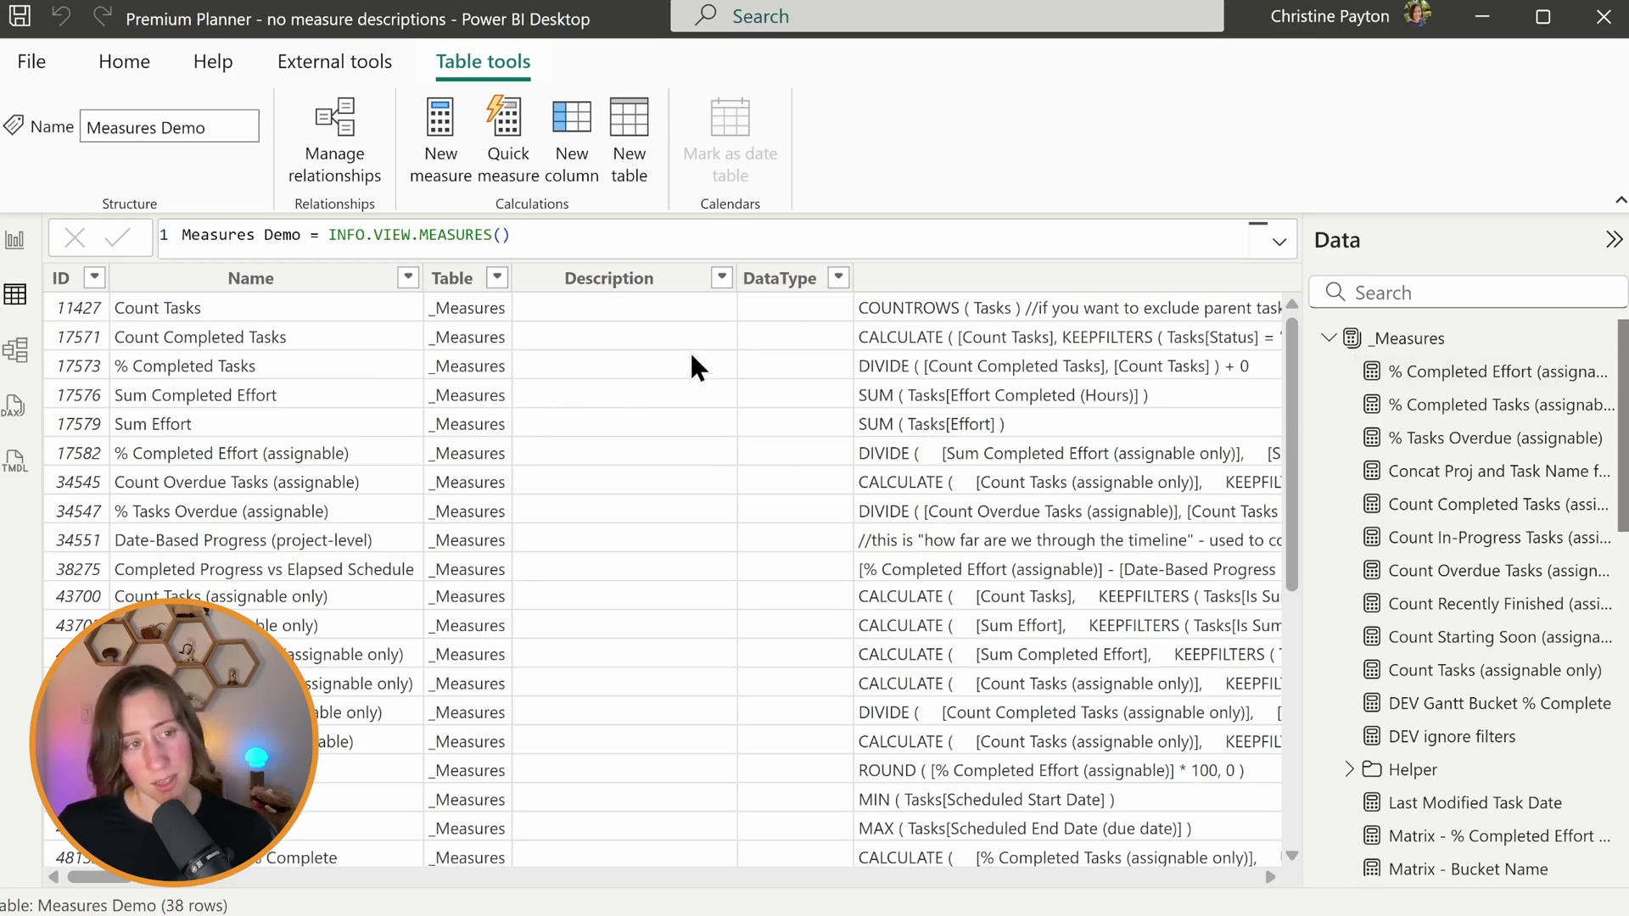
mouse_move(675, 371)
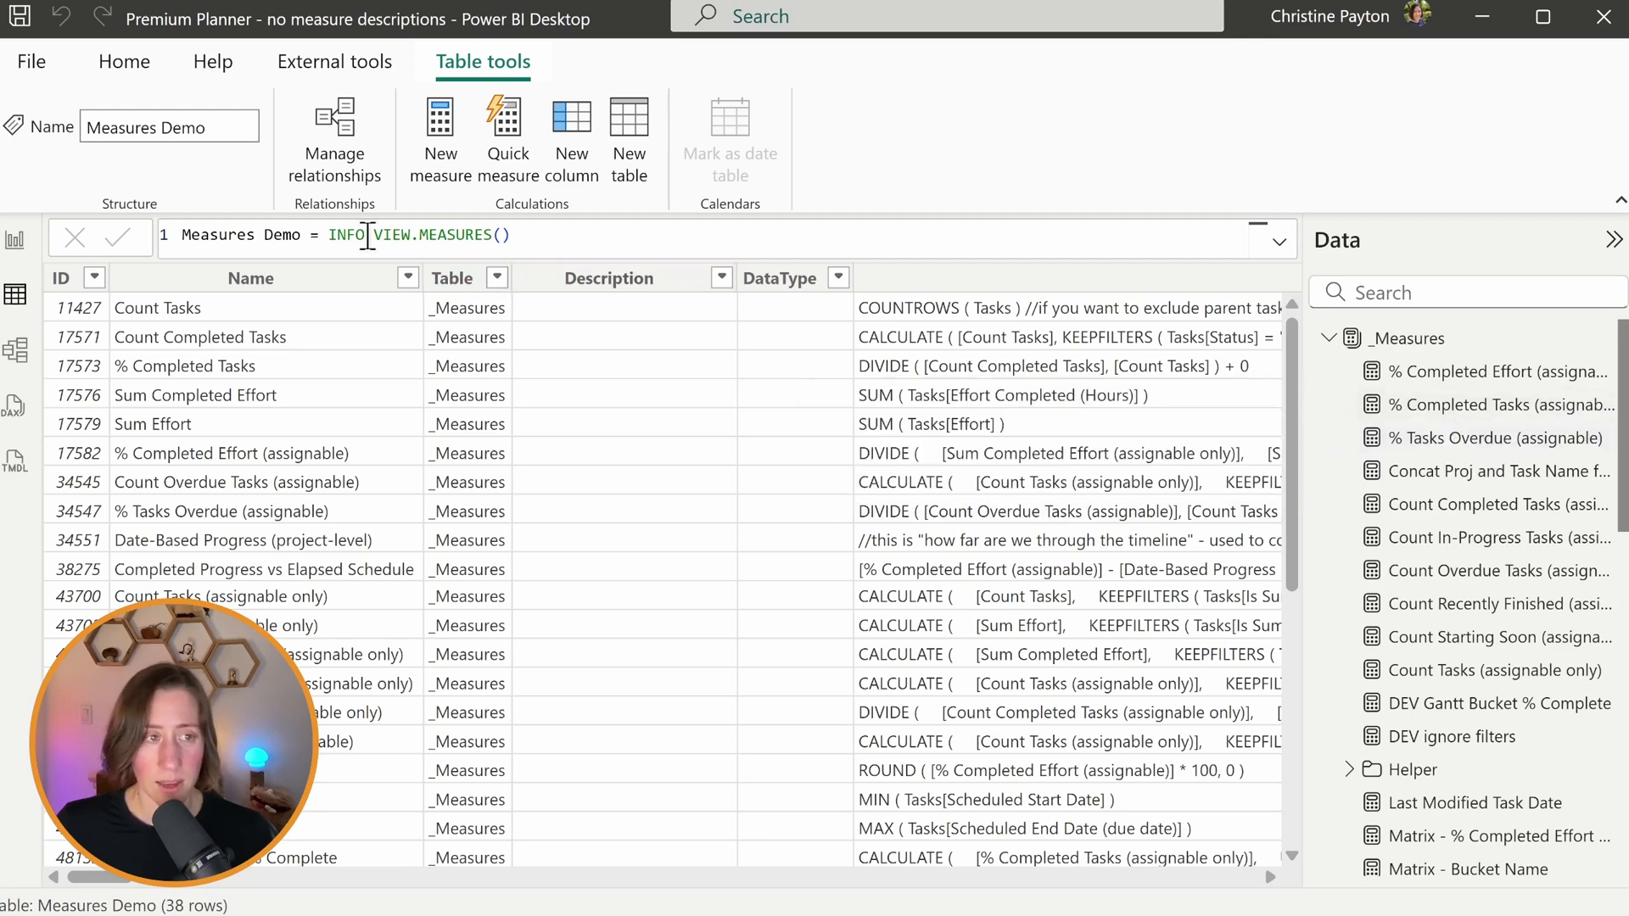
mouse_move(570, 140)
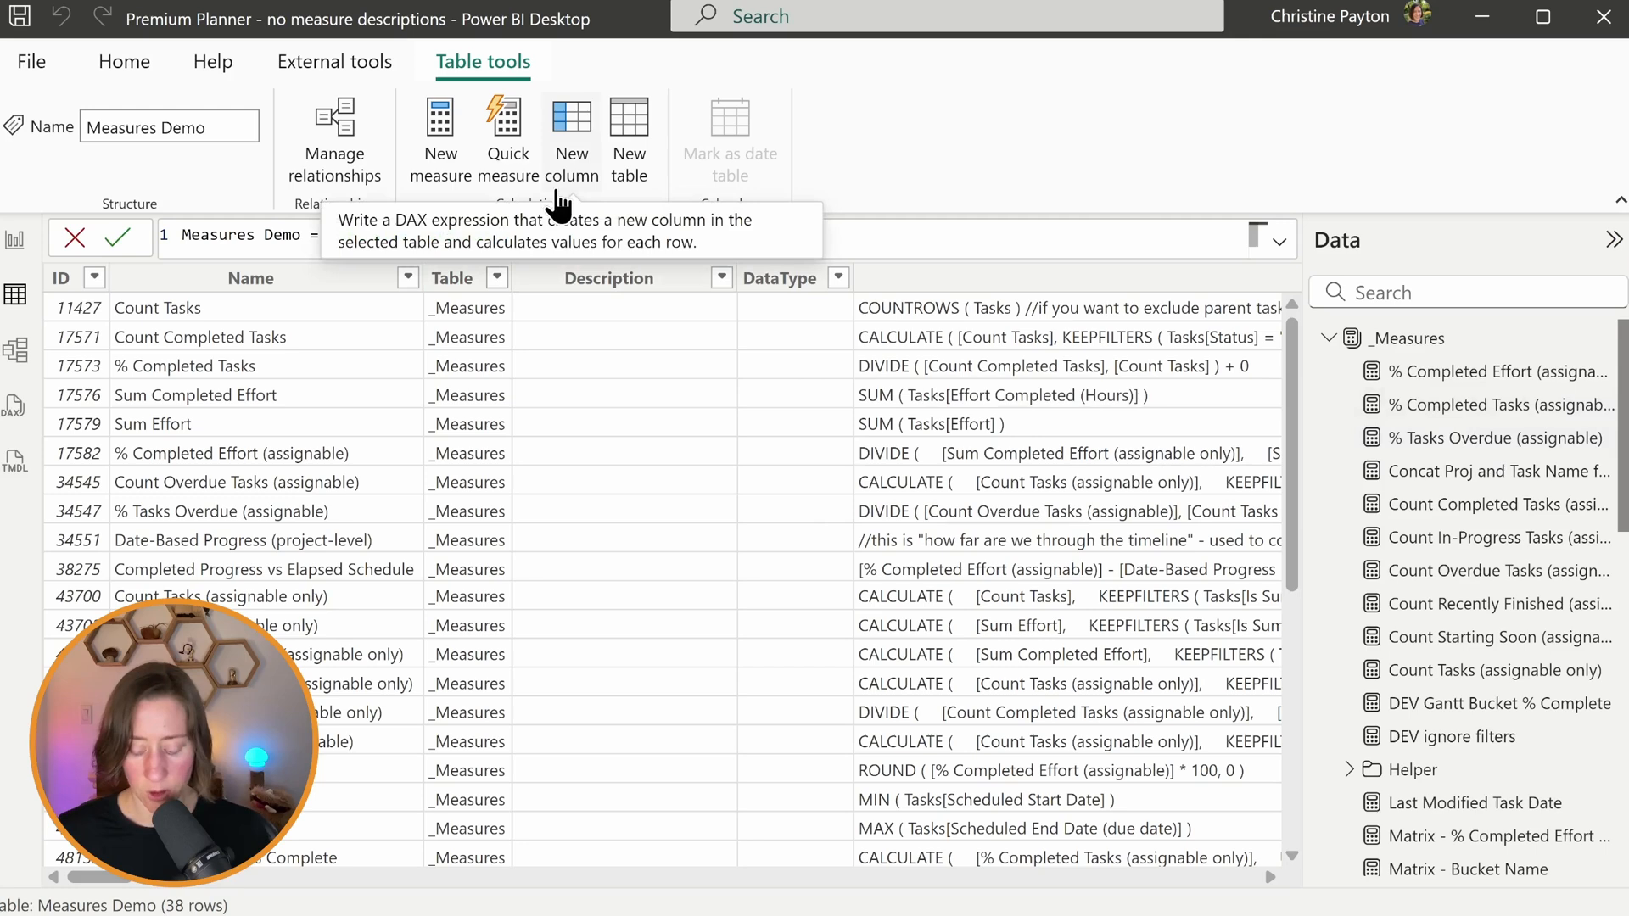
mouse_move(863, 133)
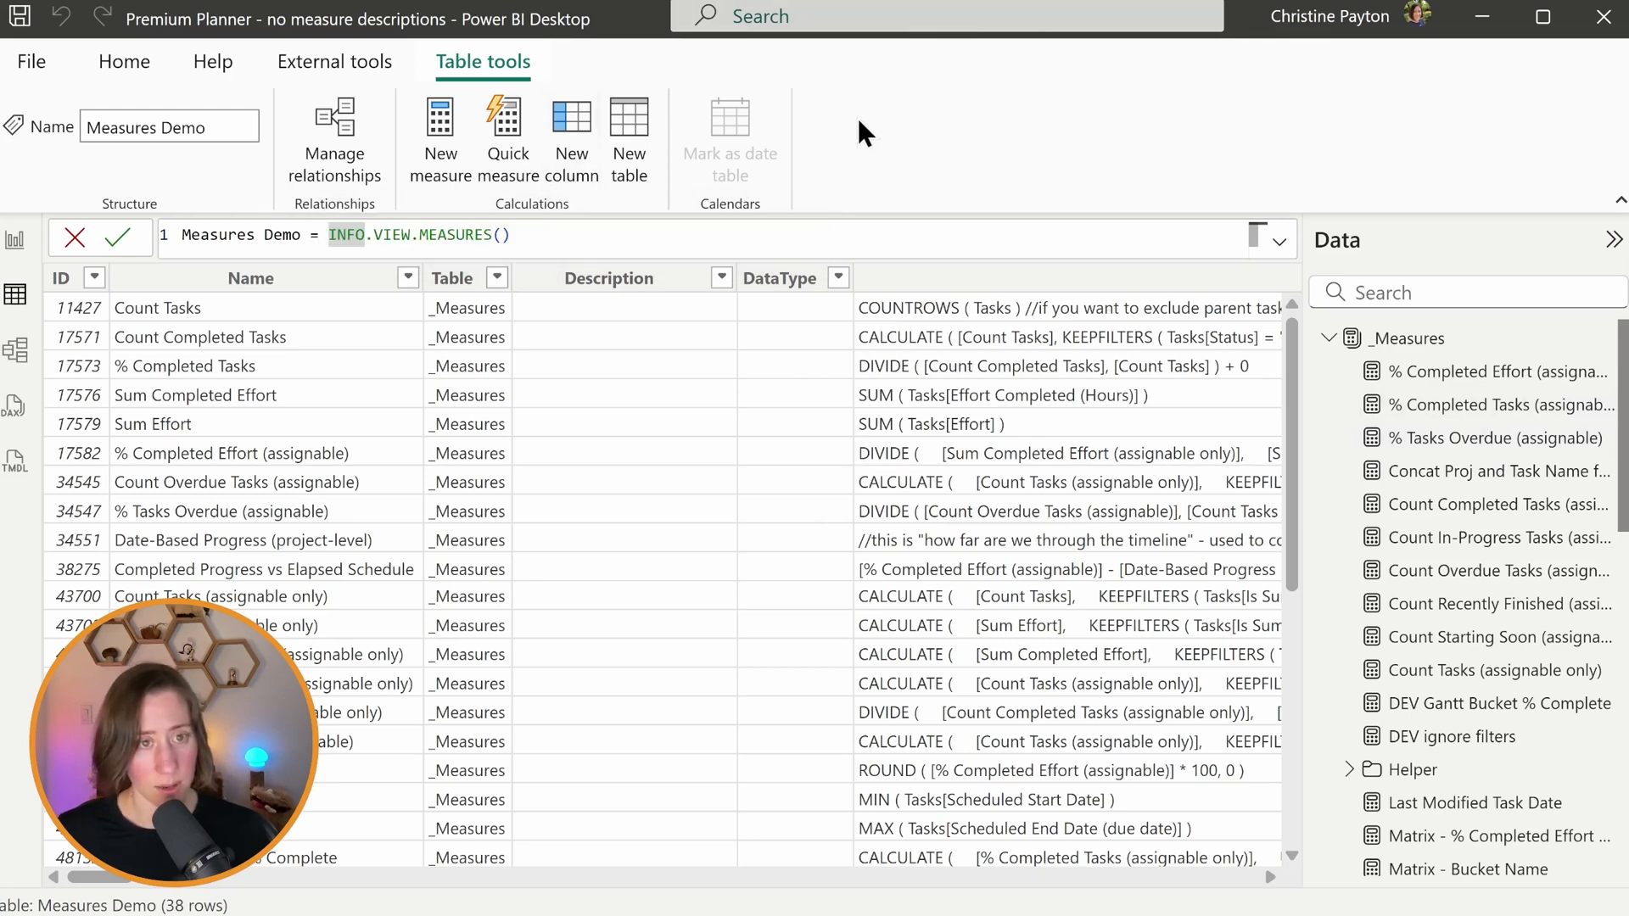
Step: Re-commit the Measures Demo formula and scroll to its Description column
type("//")
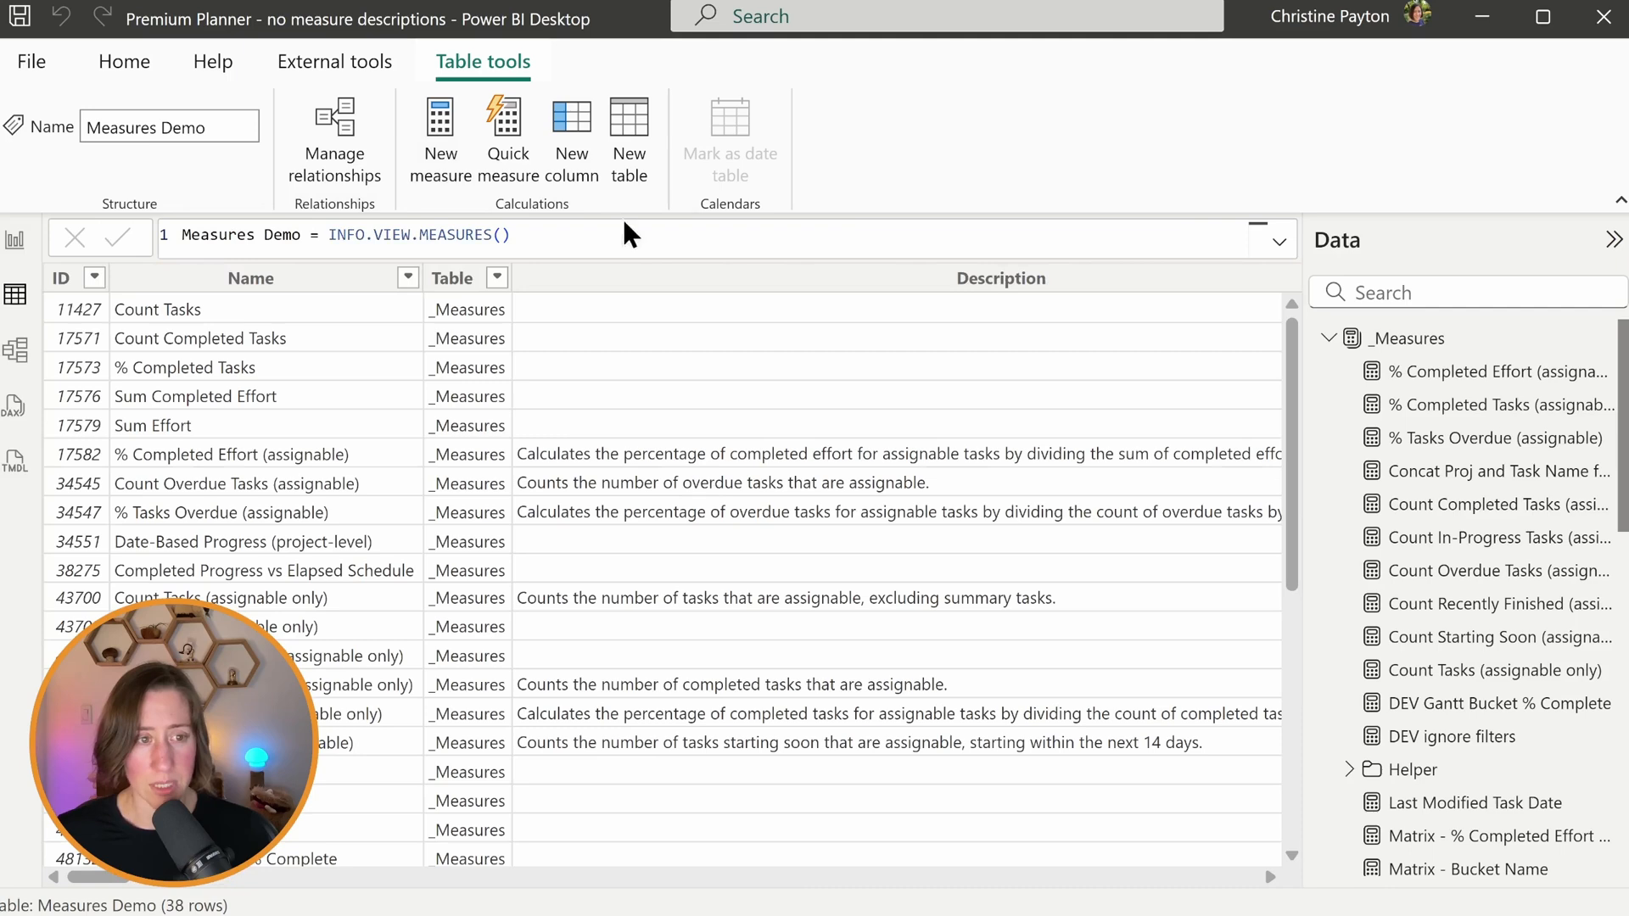
scroll("down", 3)
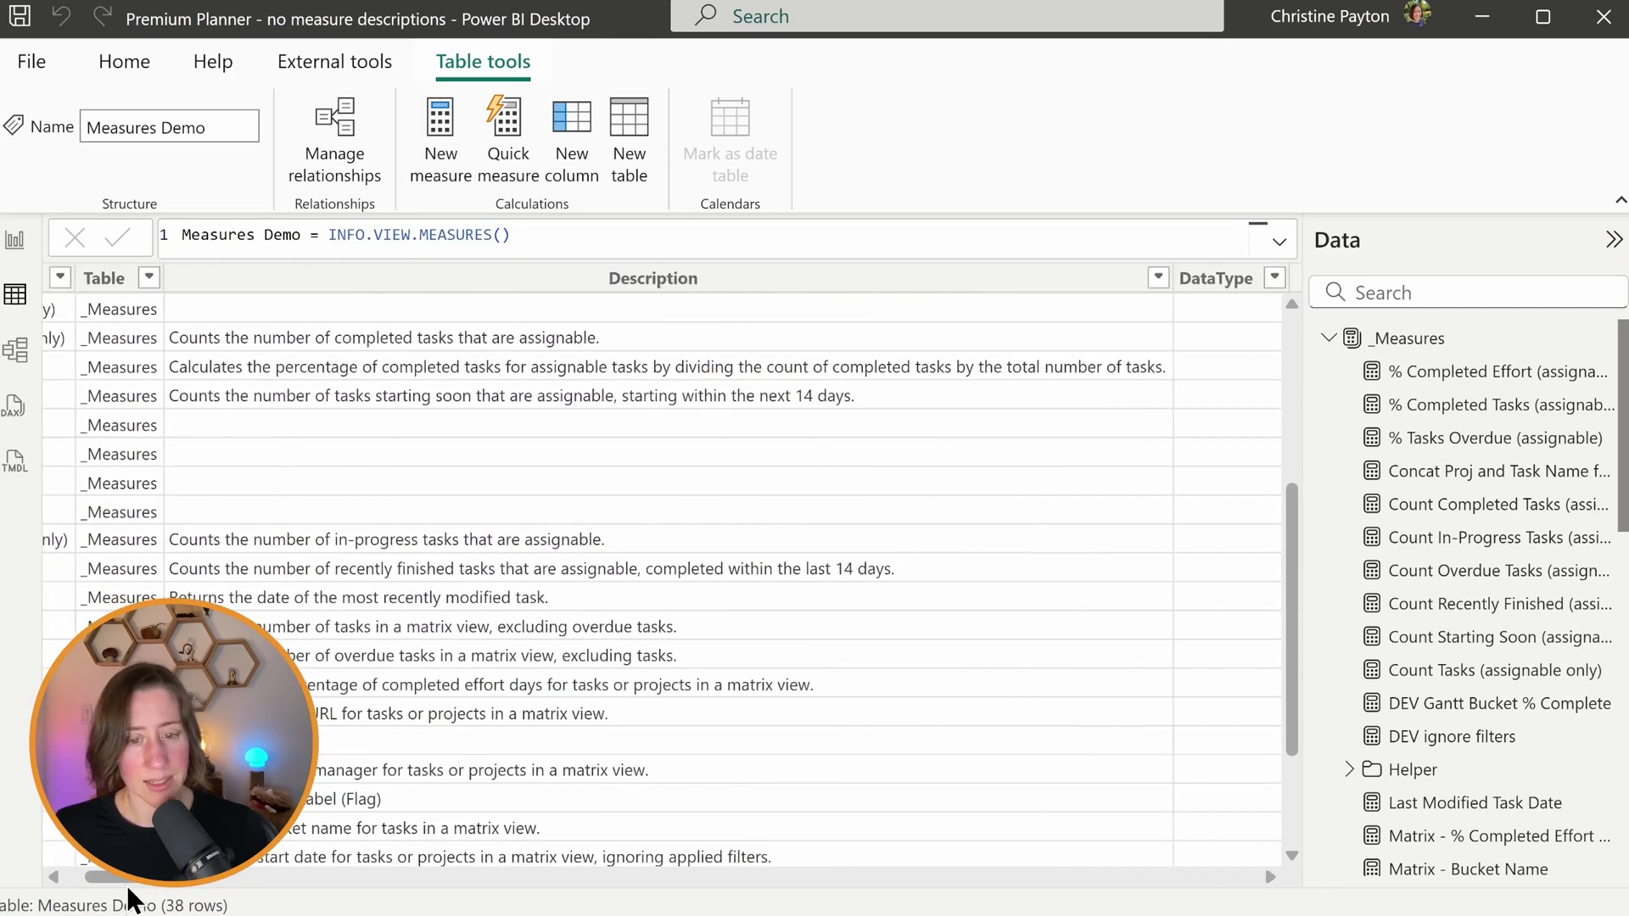
left_click(1500, 371)
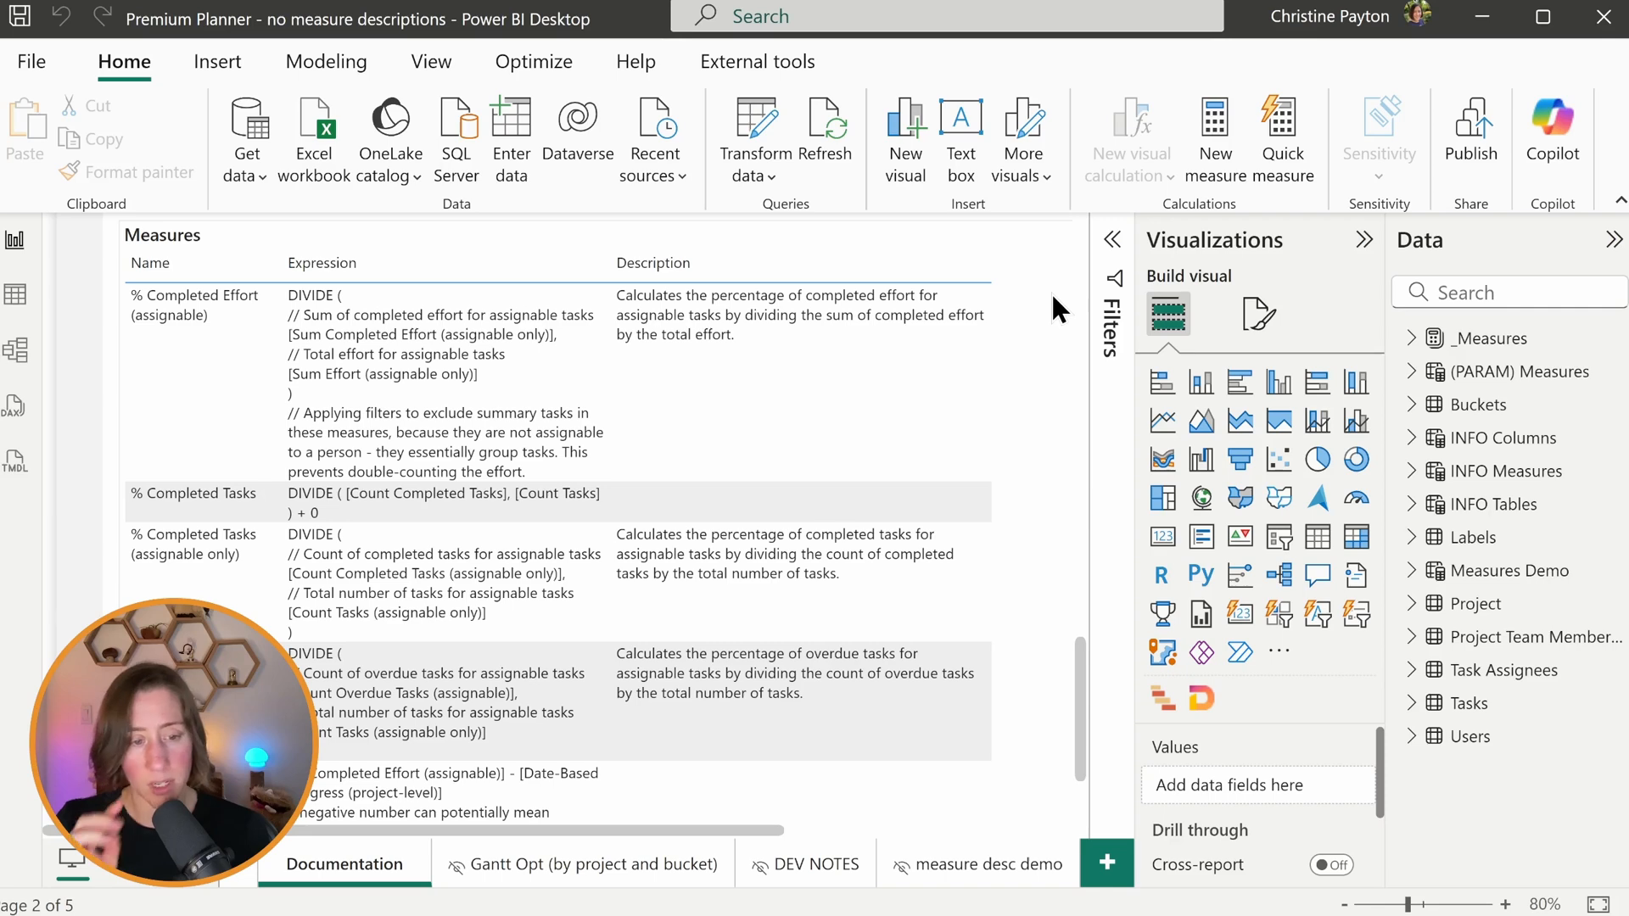
mouse_move(1014, 615)
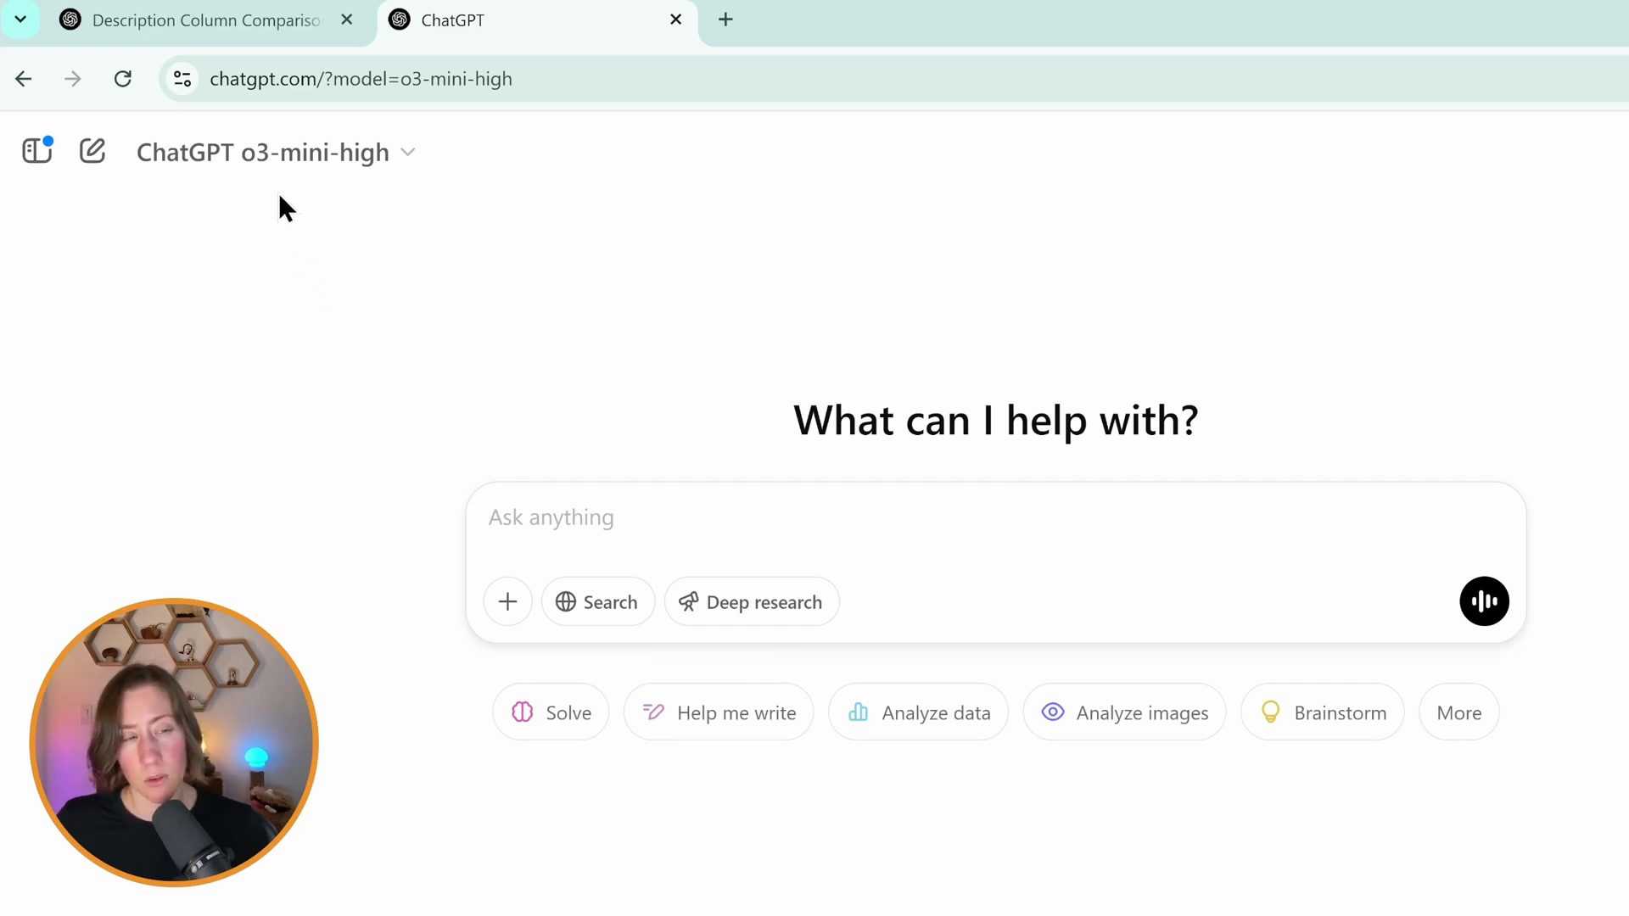
Step: Paste the /// description prompt with the TMDL code into o3-mini-high and send it
left_click(263, 152)
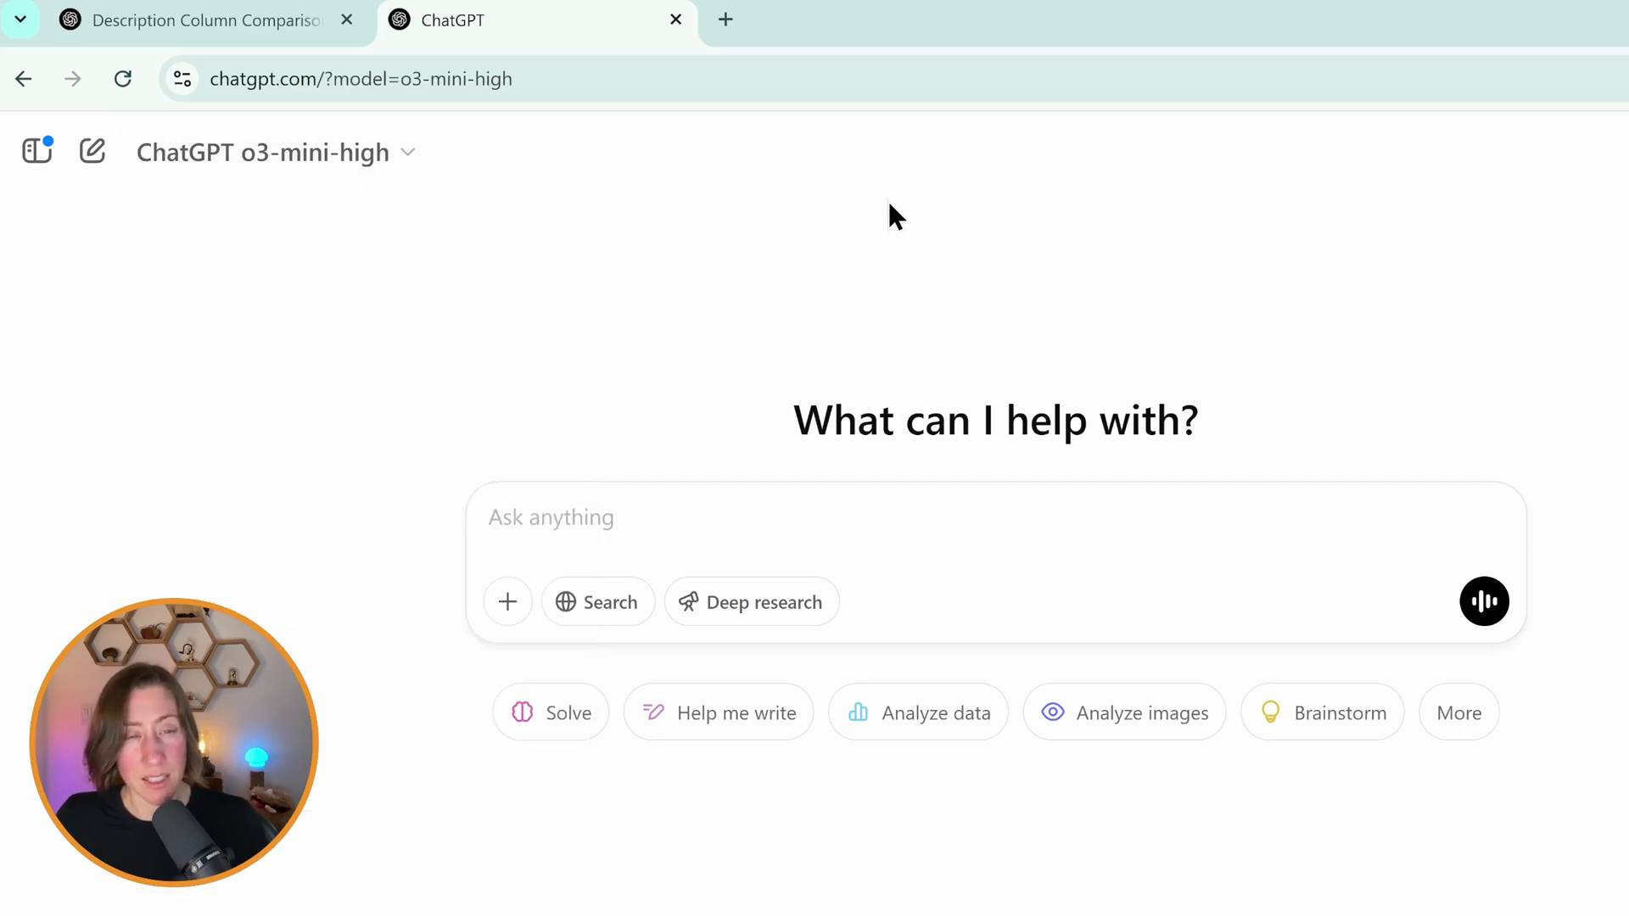
mouse_move(698, 504)
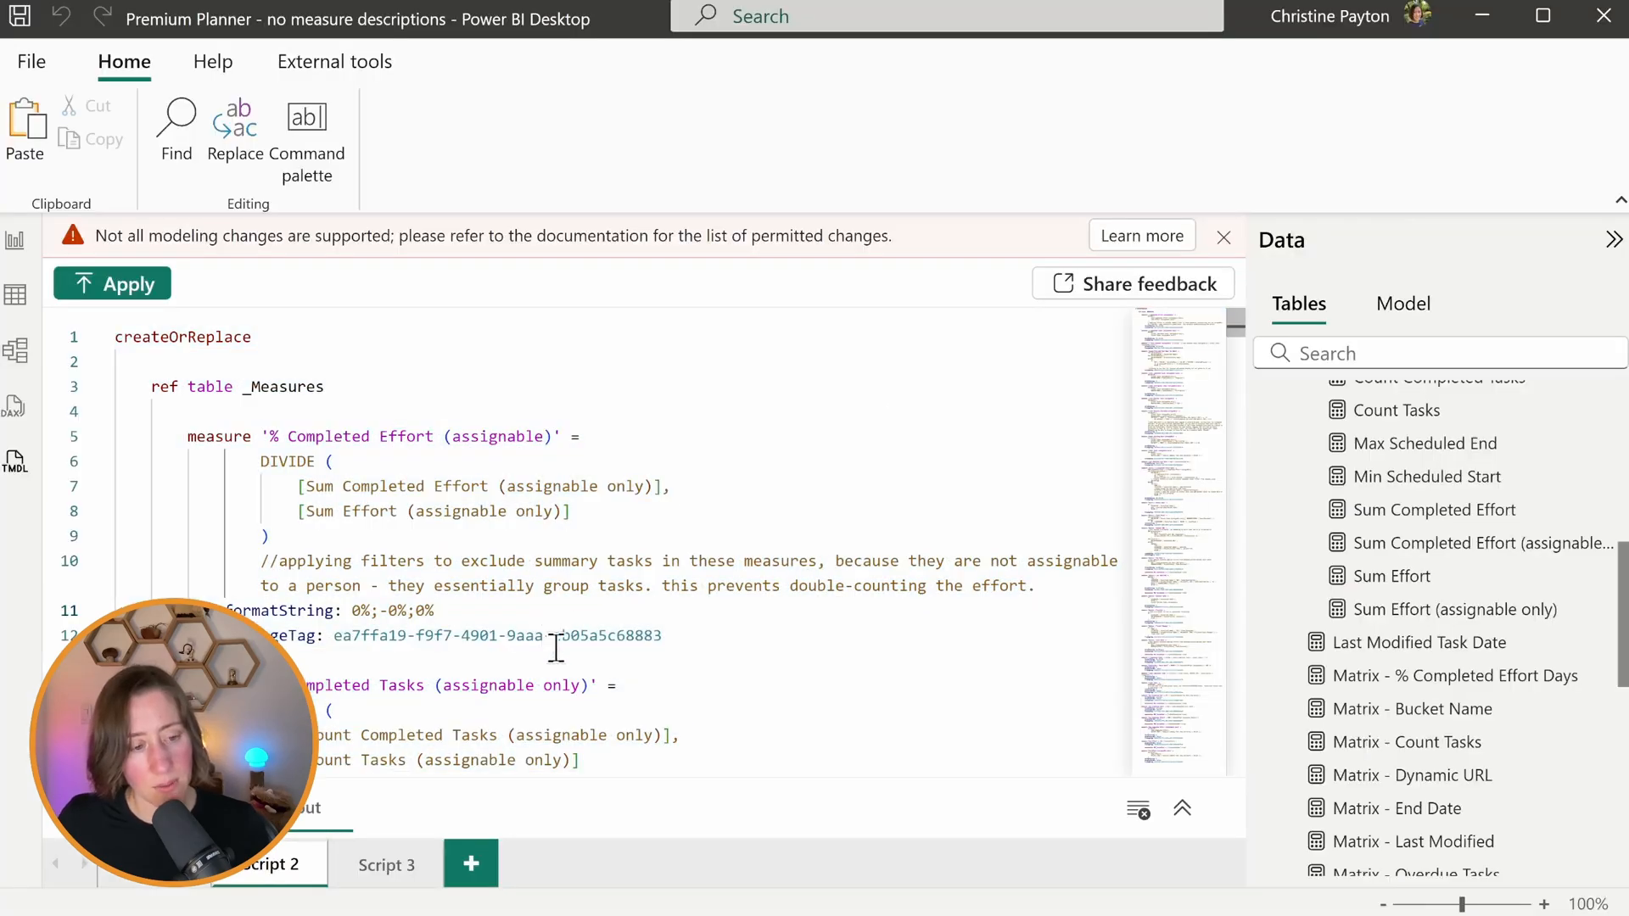
left_click(519, 19)
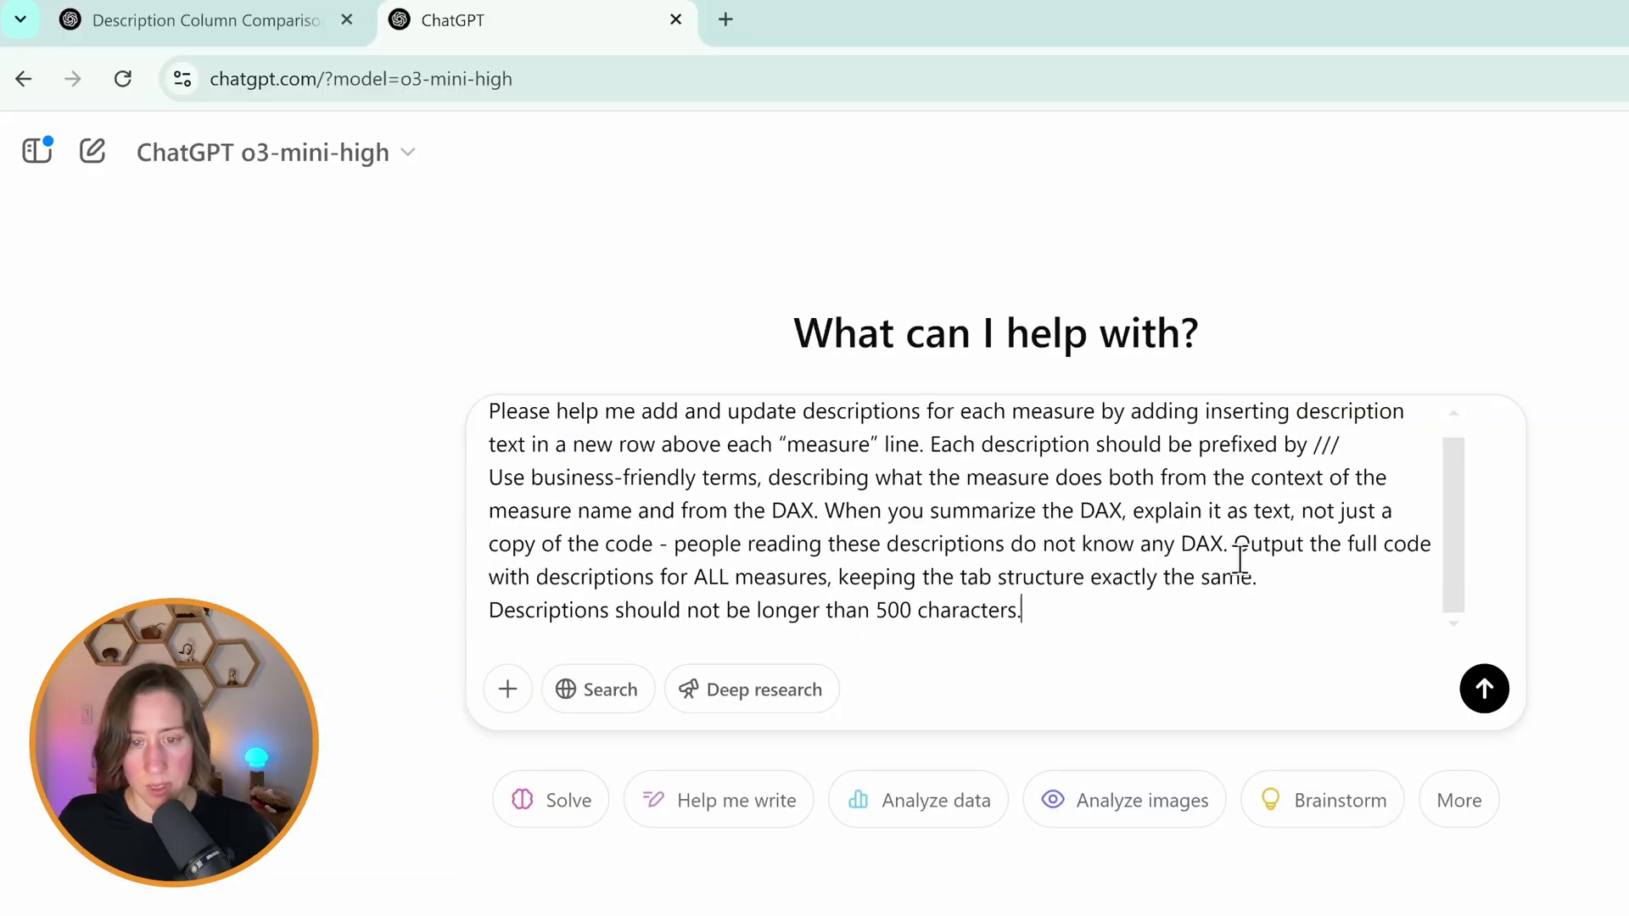
type("-------")
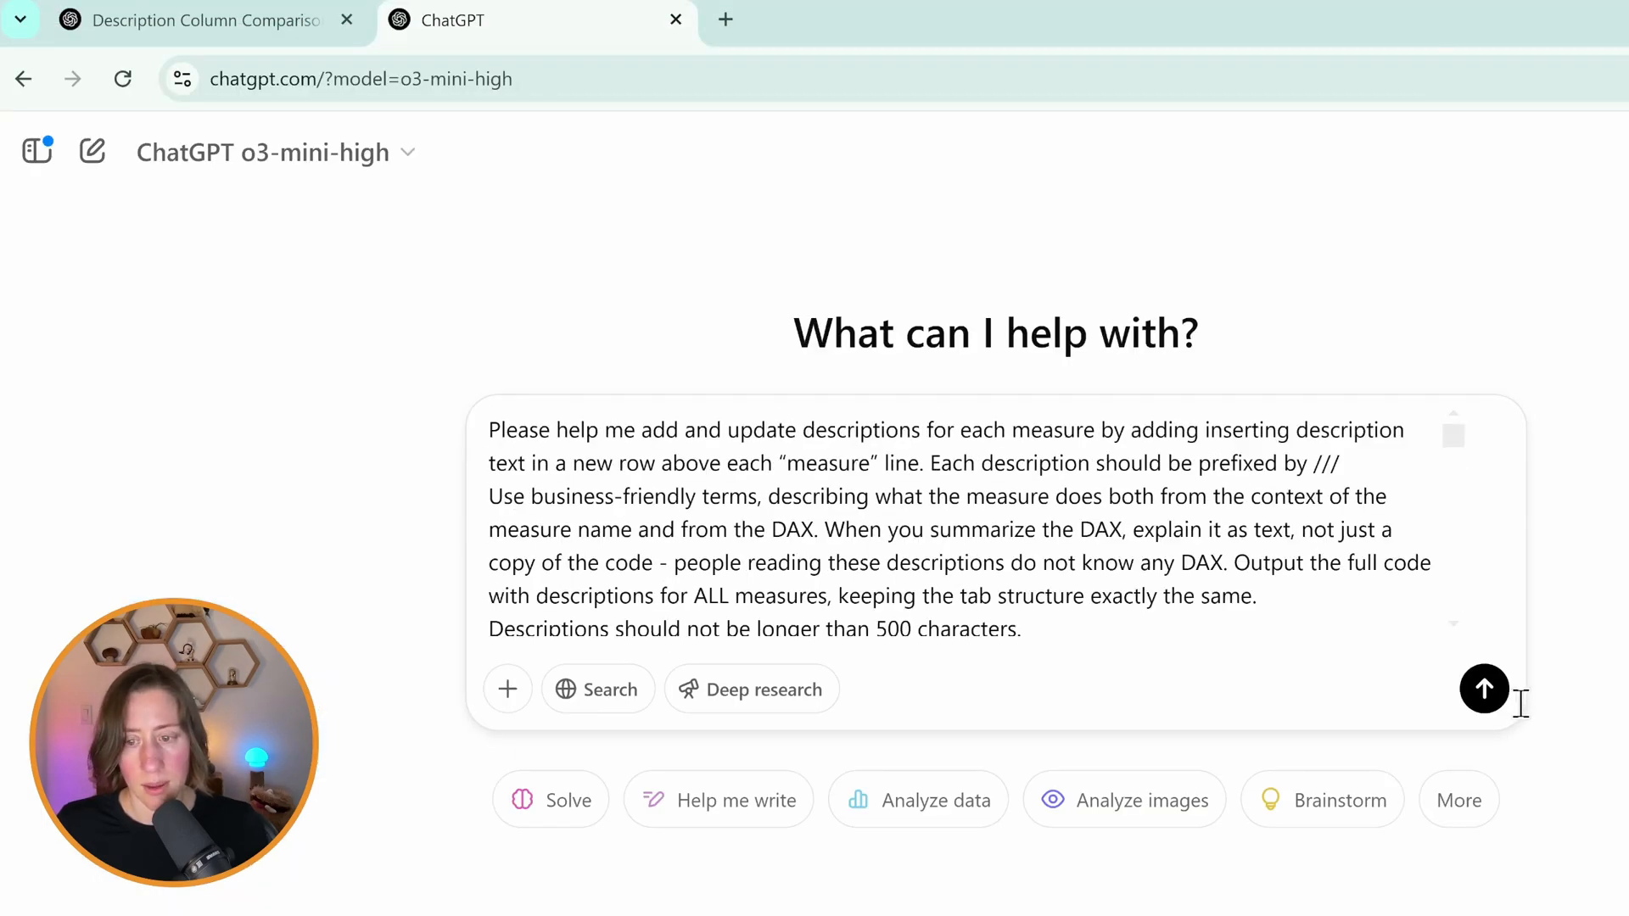
left_click(1484, 689)
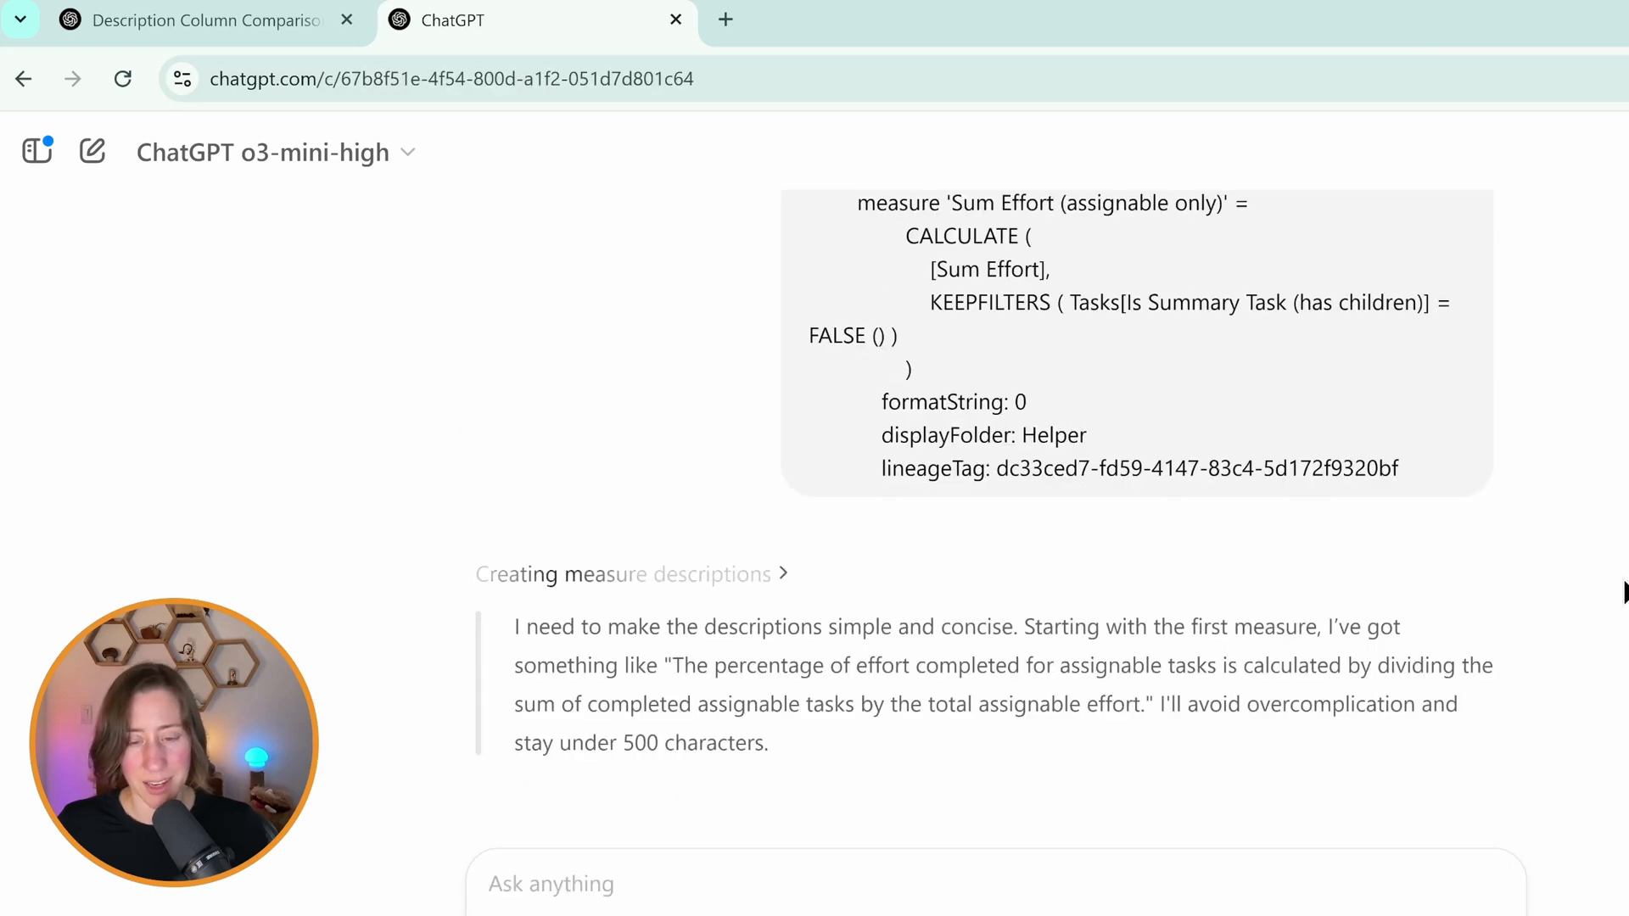
mouse_move(1050, 660)
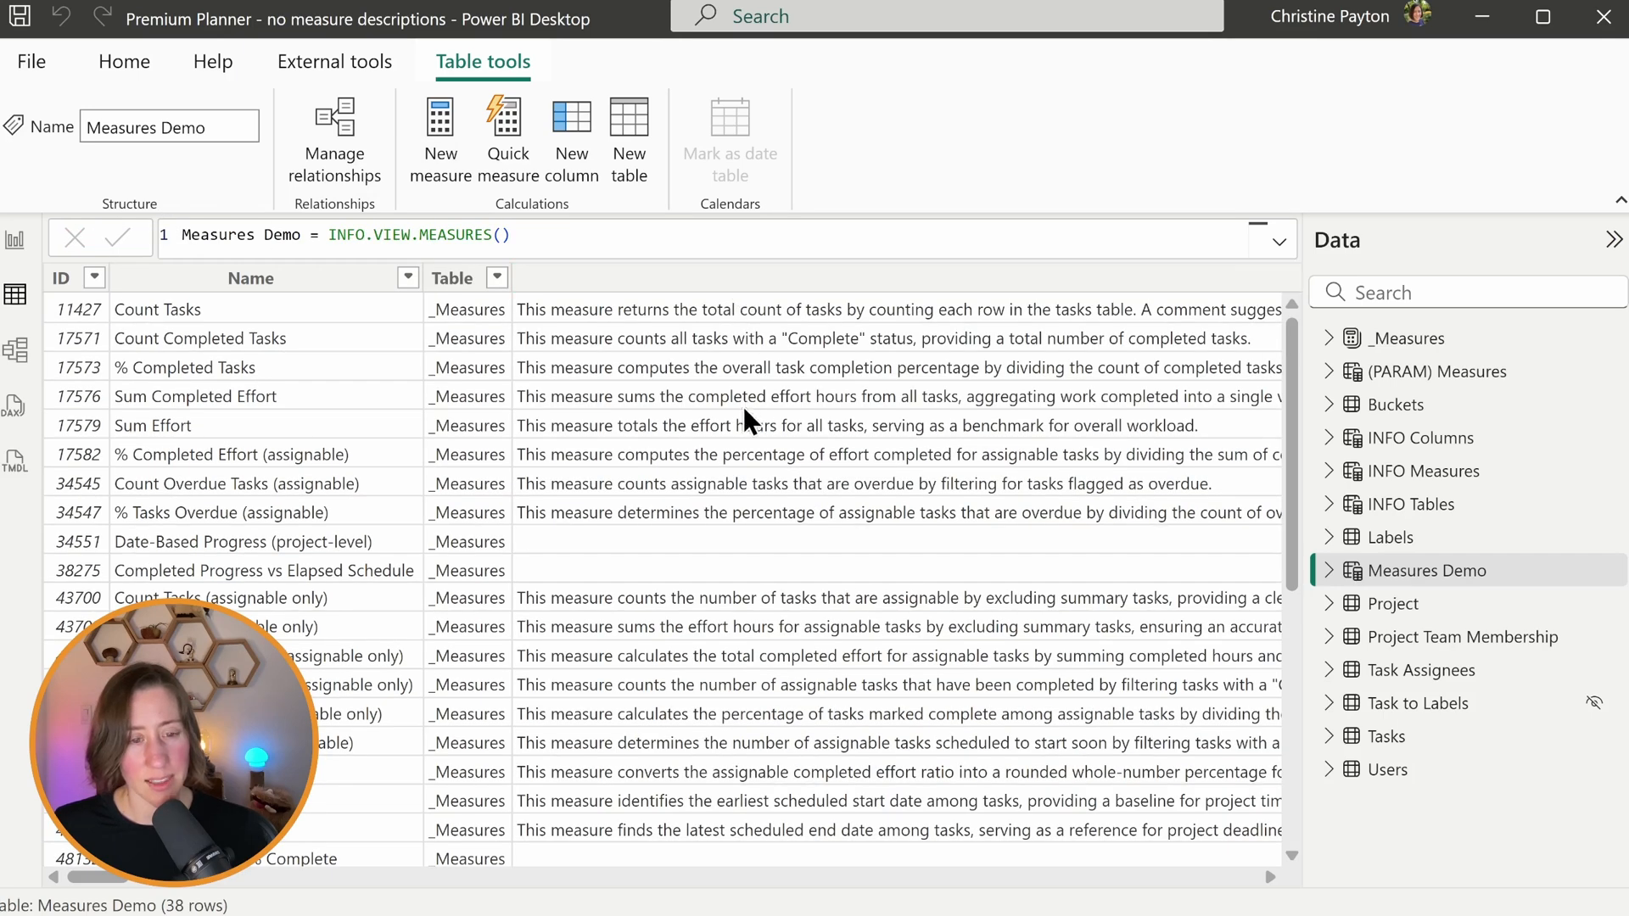
mouse_move(737, 585)
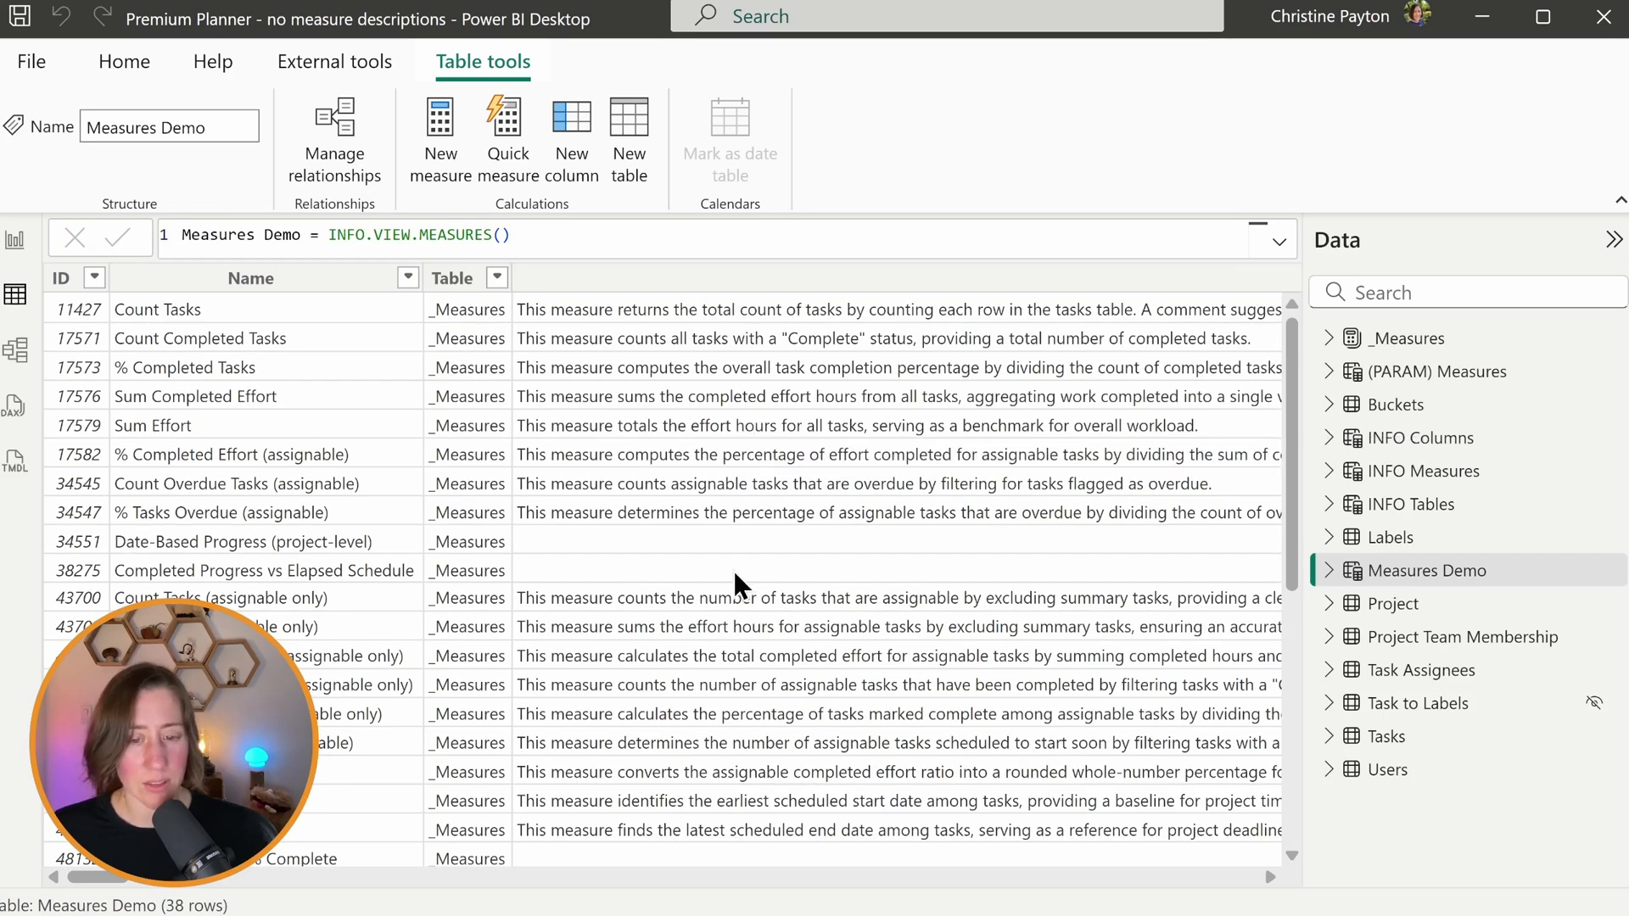
mouse_move(720, 579)
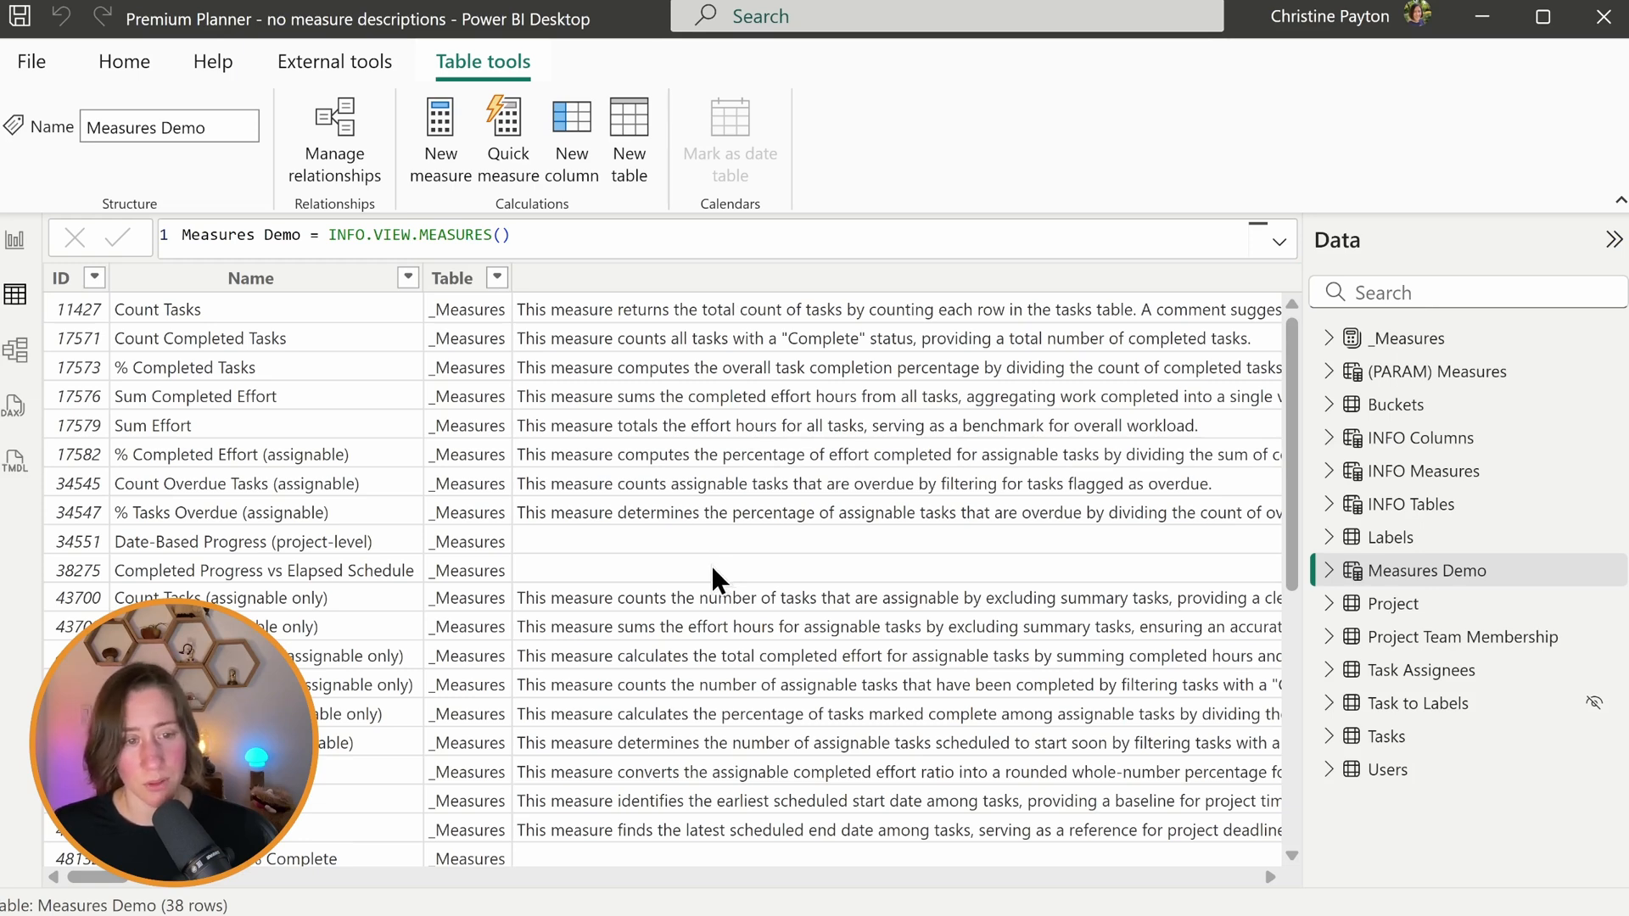
mouse_move(743, 574)
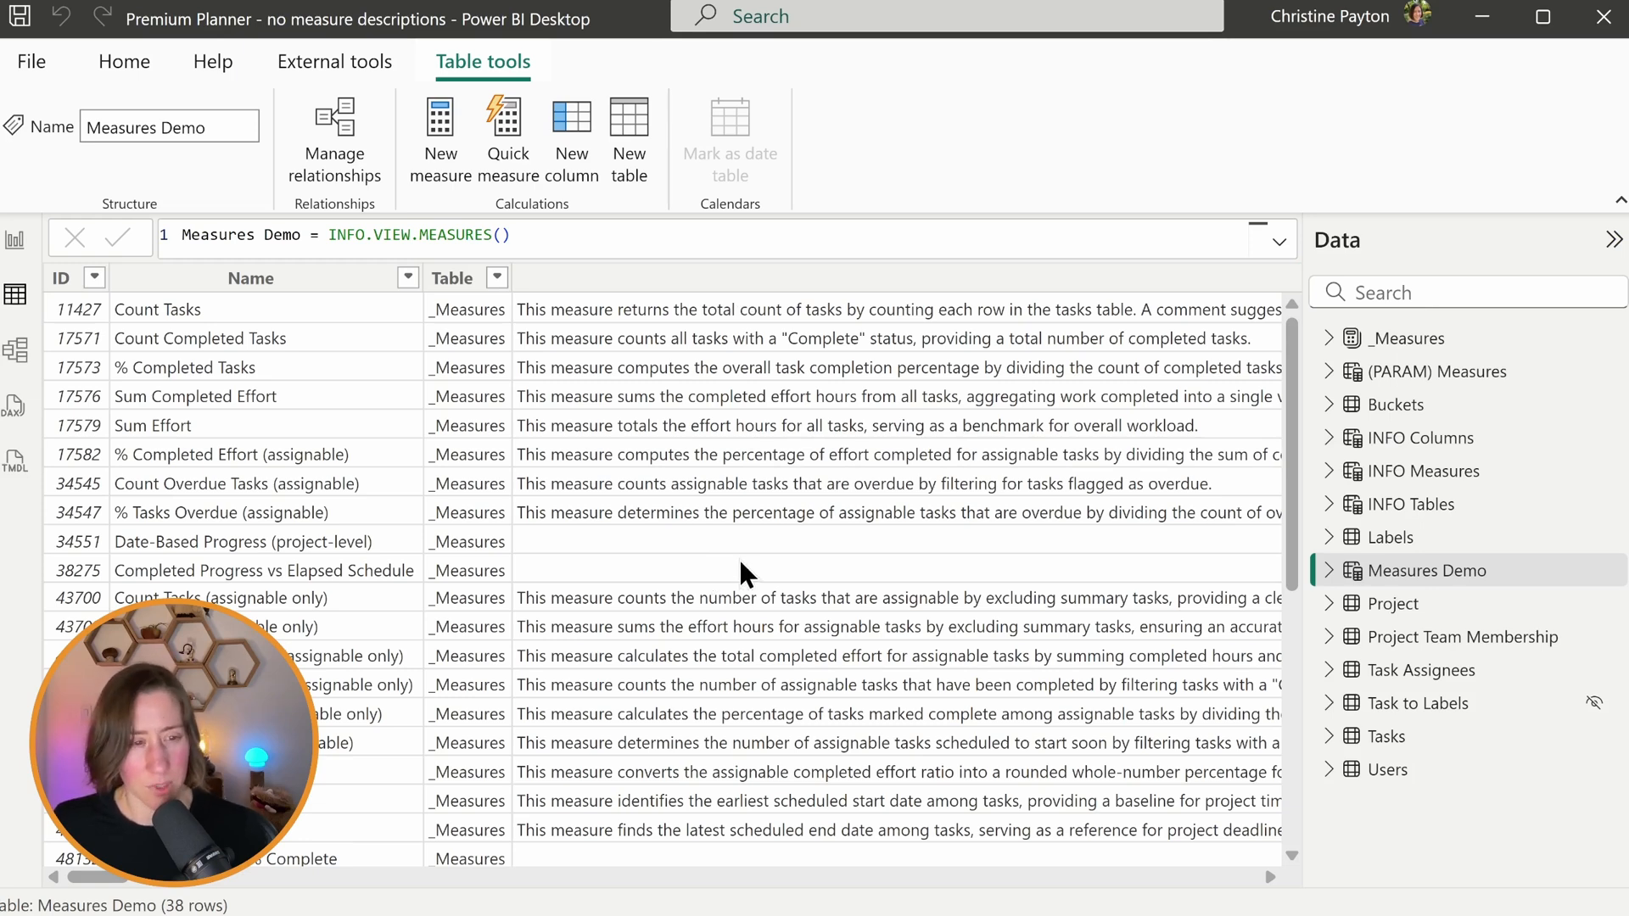
mouse_move(812, 564)
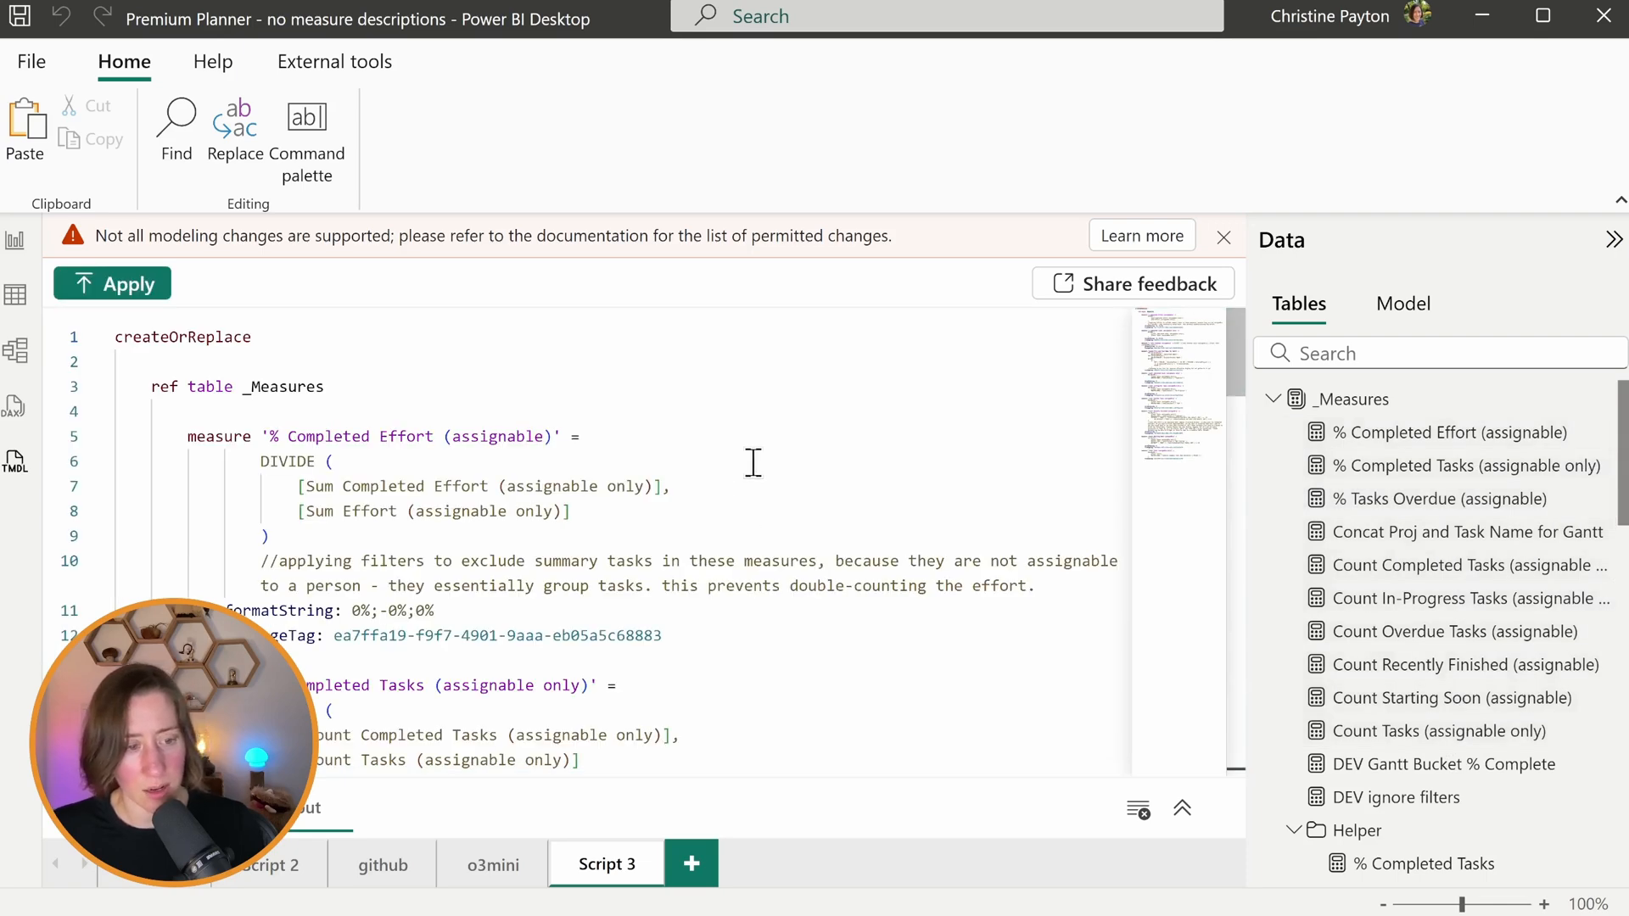
Step: Move to the Claude 3.5 Sonnet chat holding the same /// description prompt
key("ctrl+a")
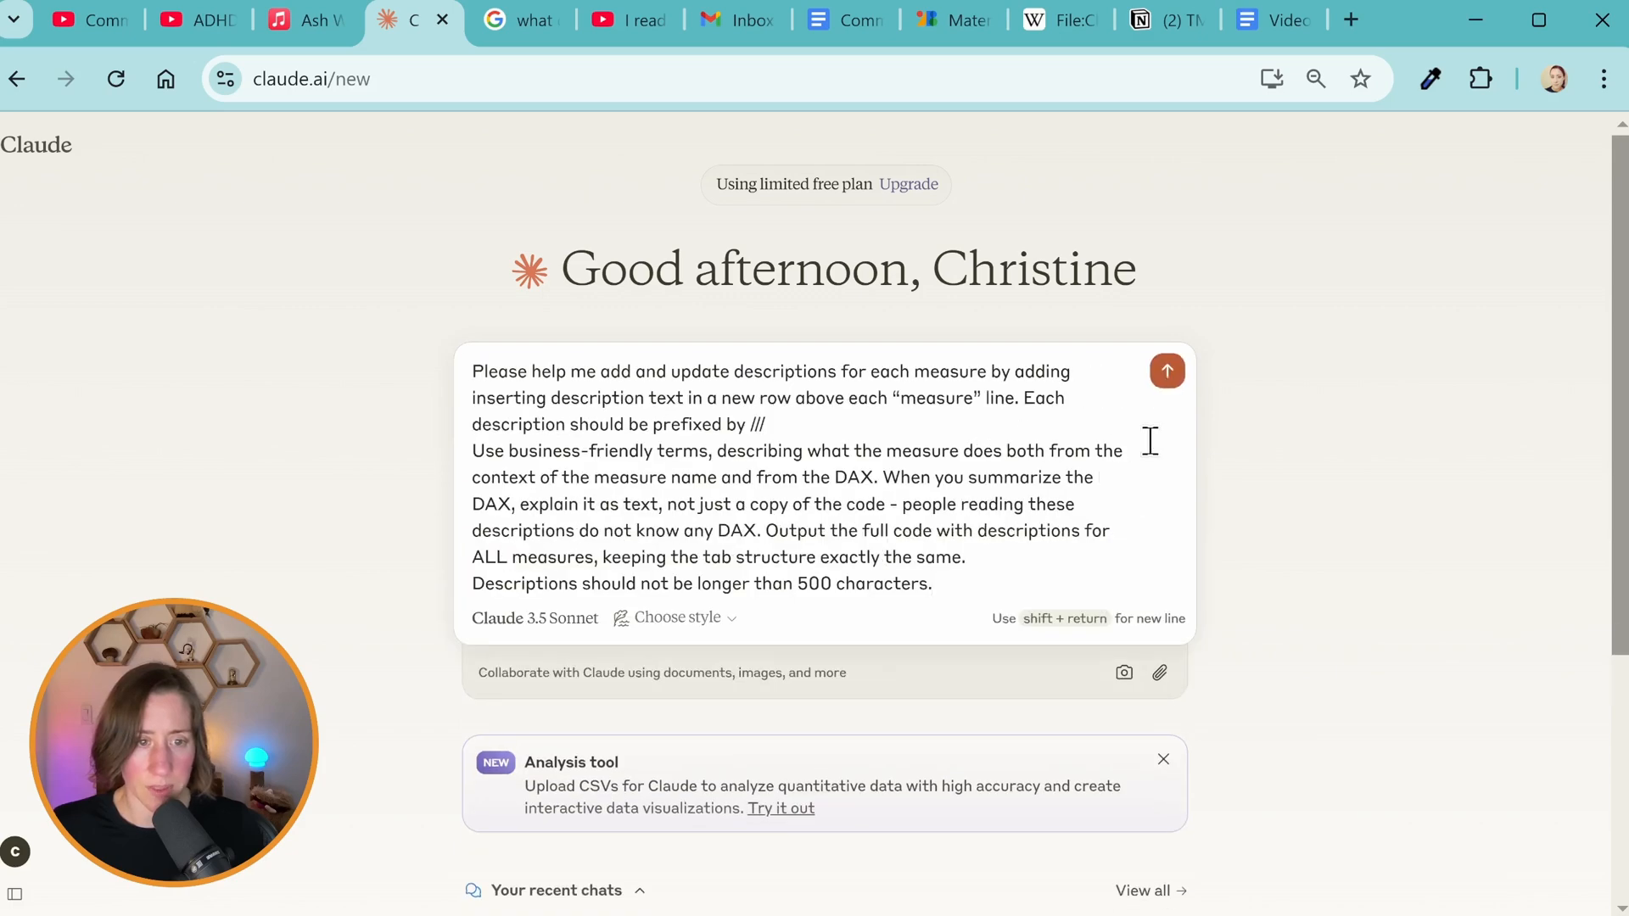
Step: Send the descriptions prompt to Claude, then return to the Premium Planner report in Power BI
left_click(1166, 371)
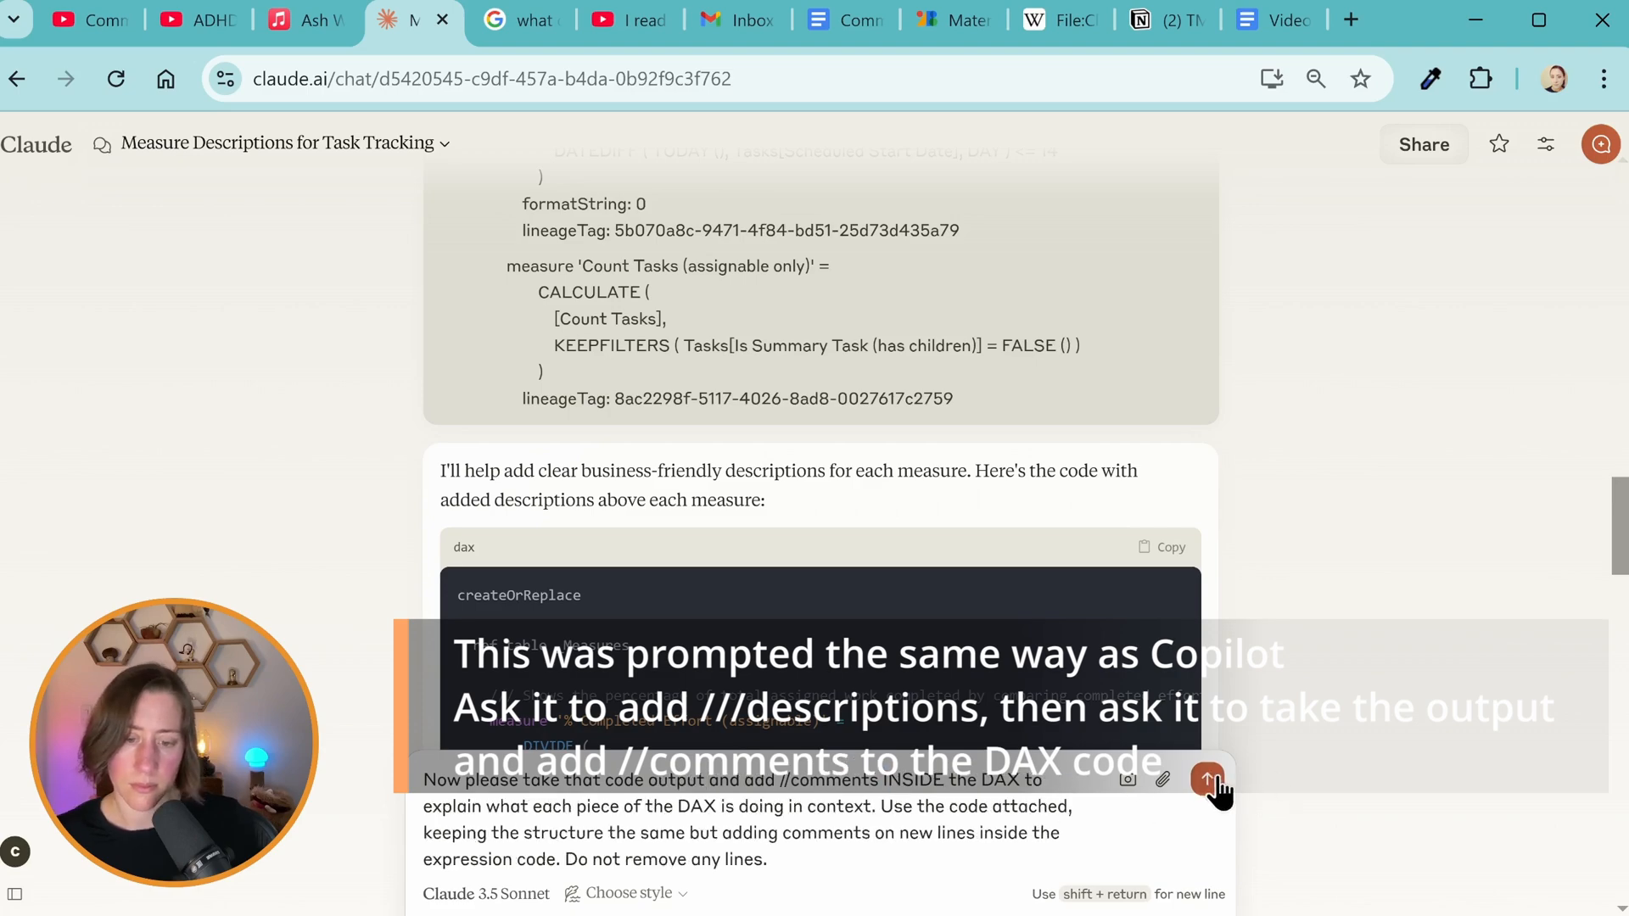
key("Alt+Tab")
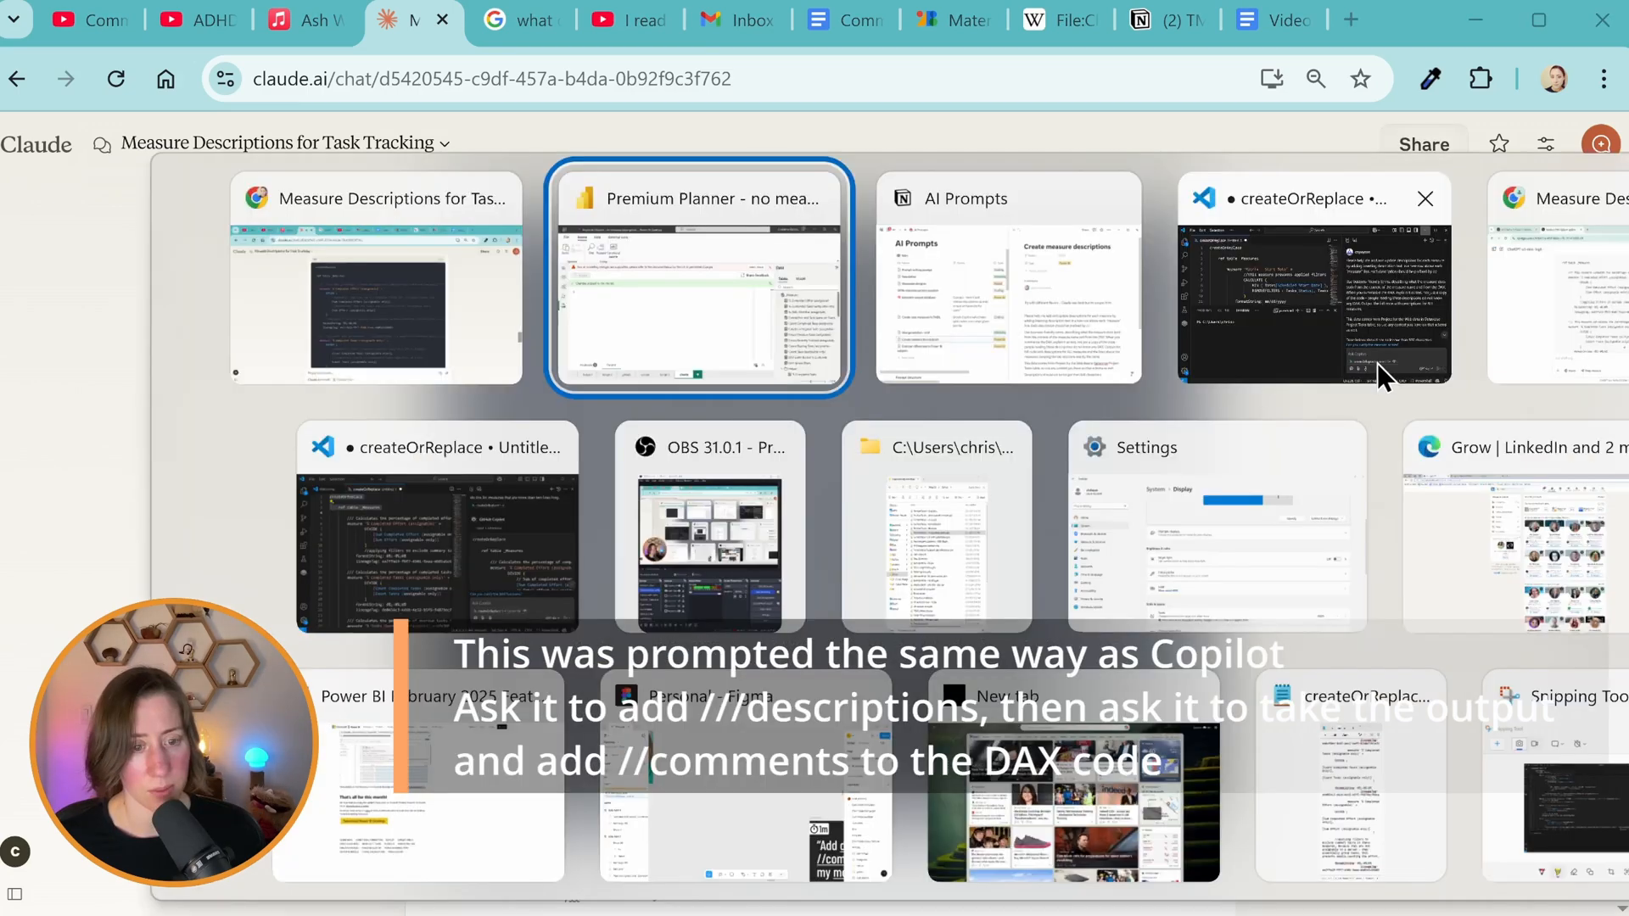
left_click(698, 277)
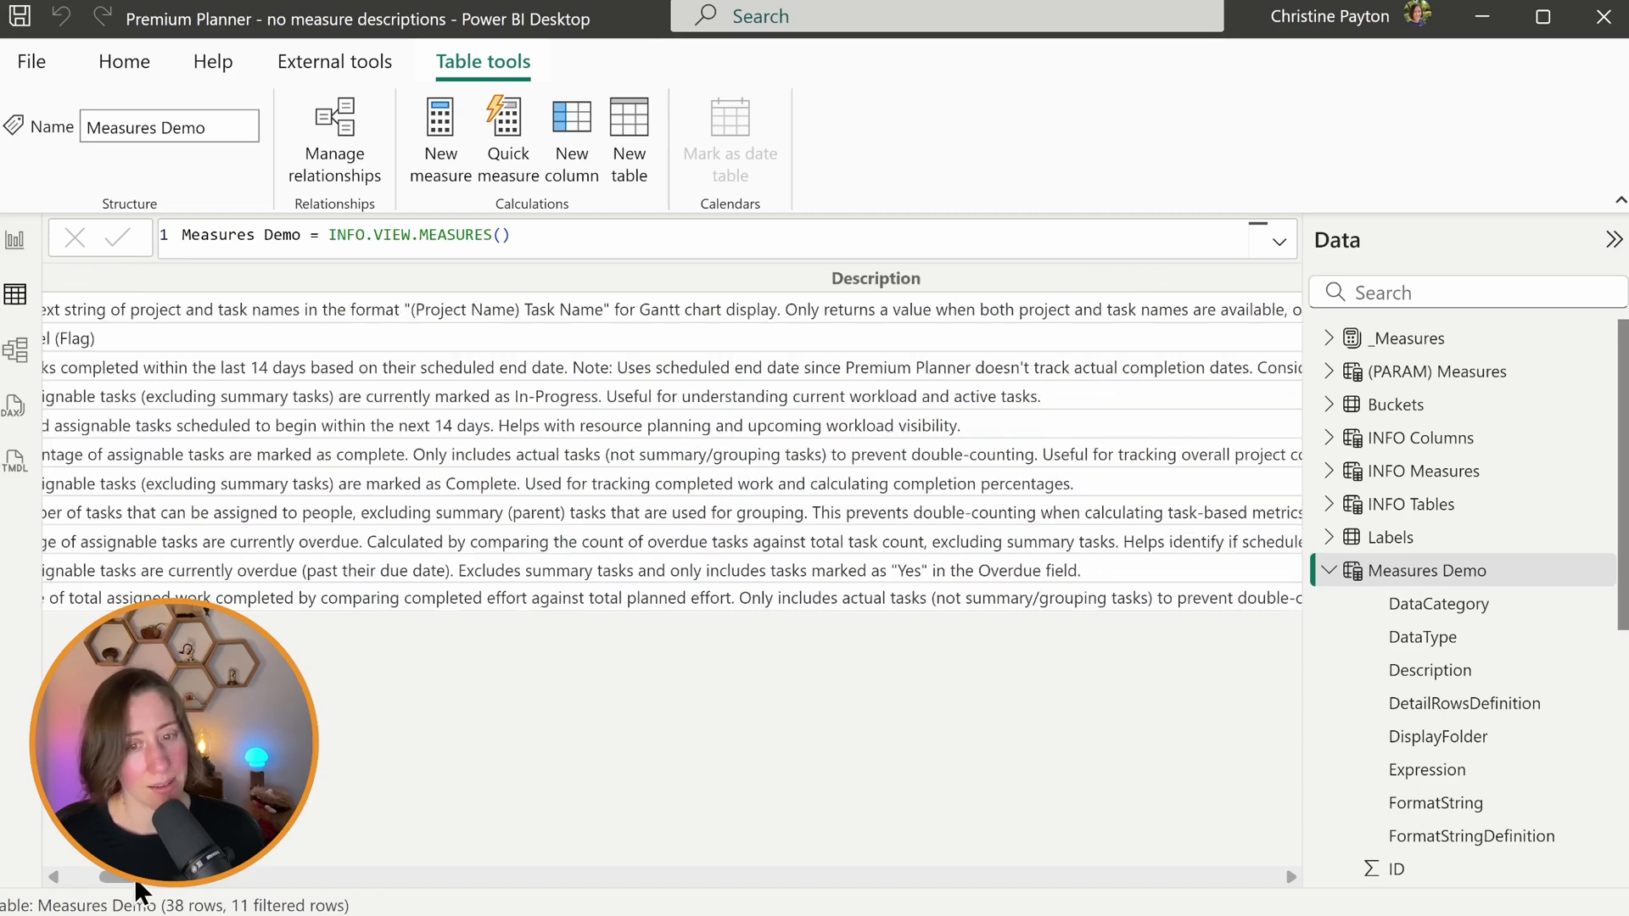
Step: Scroll across the Measures Demo Description and Expression columns, then return to the TMDL scripts
scroll("right", 3)
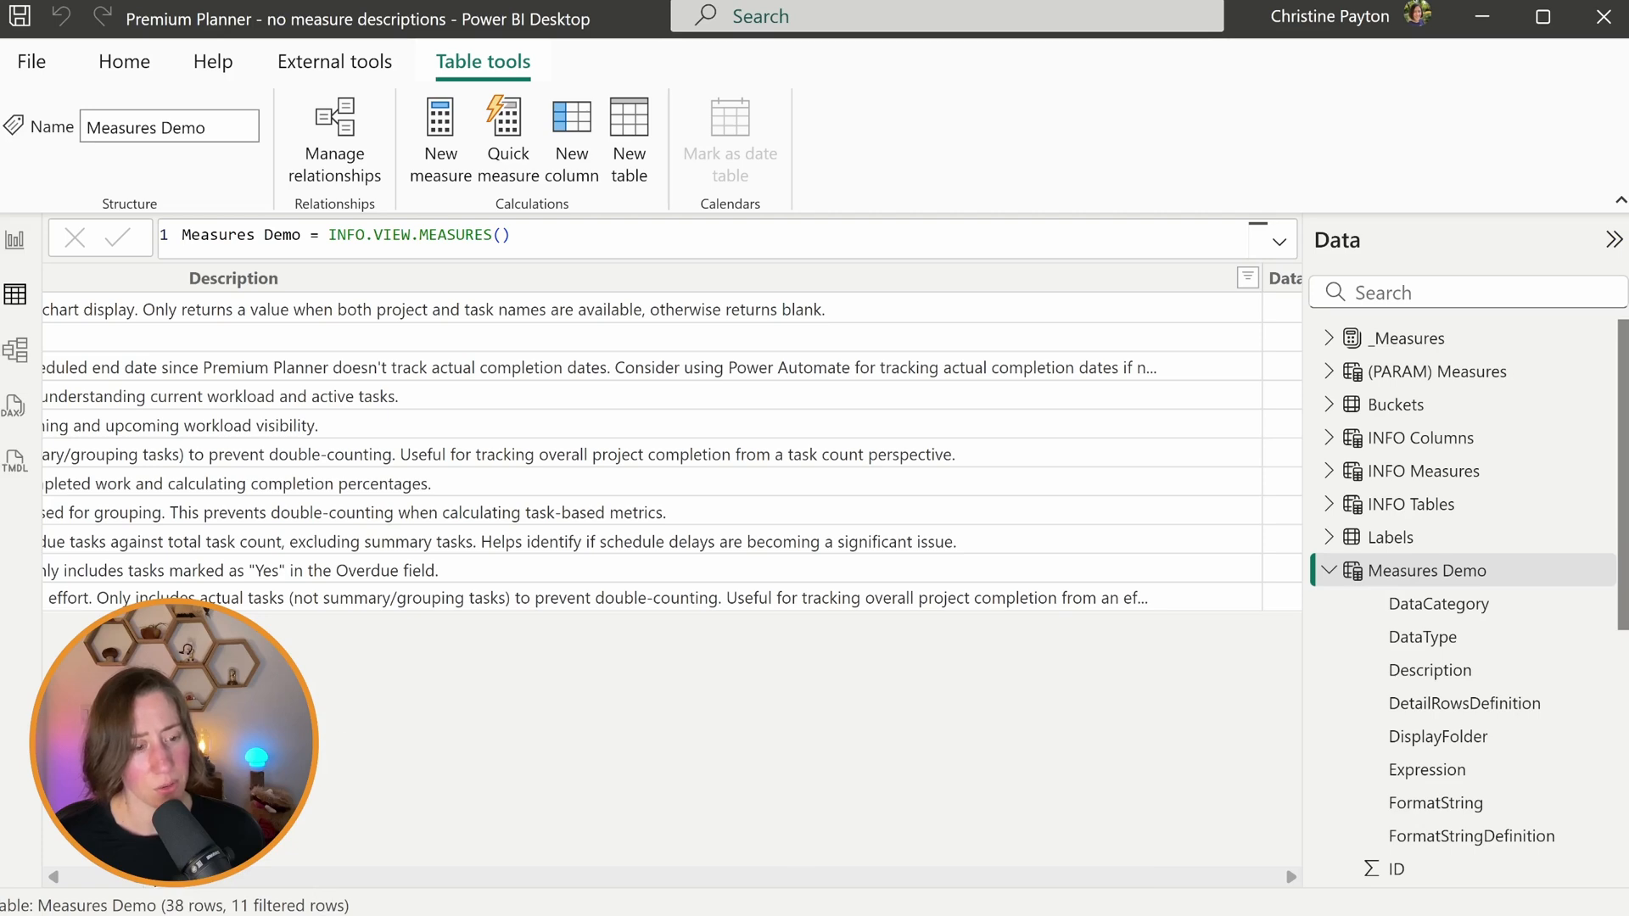
scroll("right", 3)
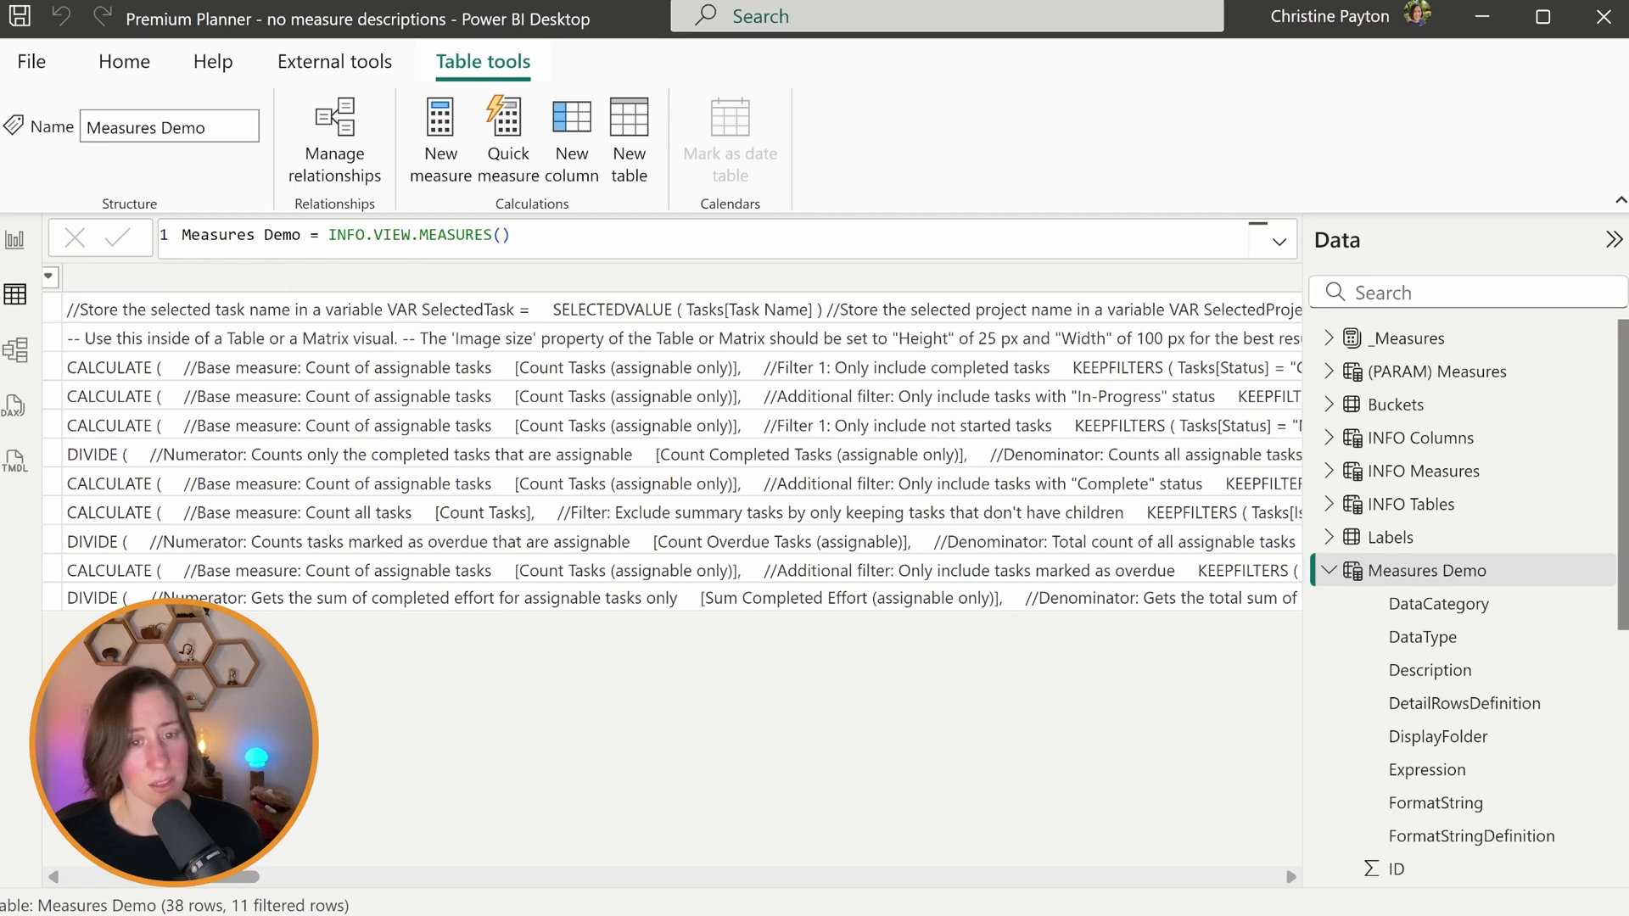
left_click(1495, 371)
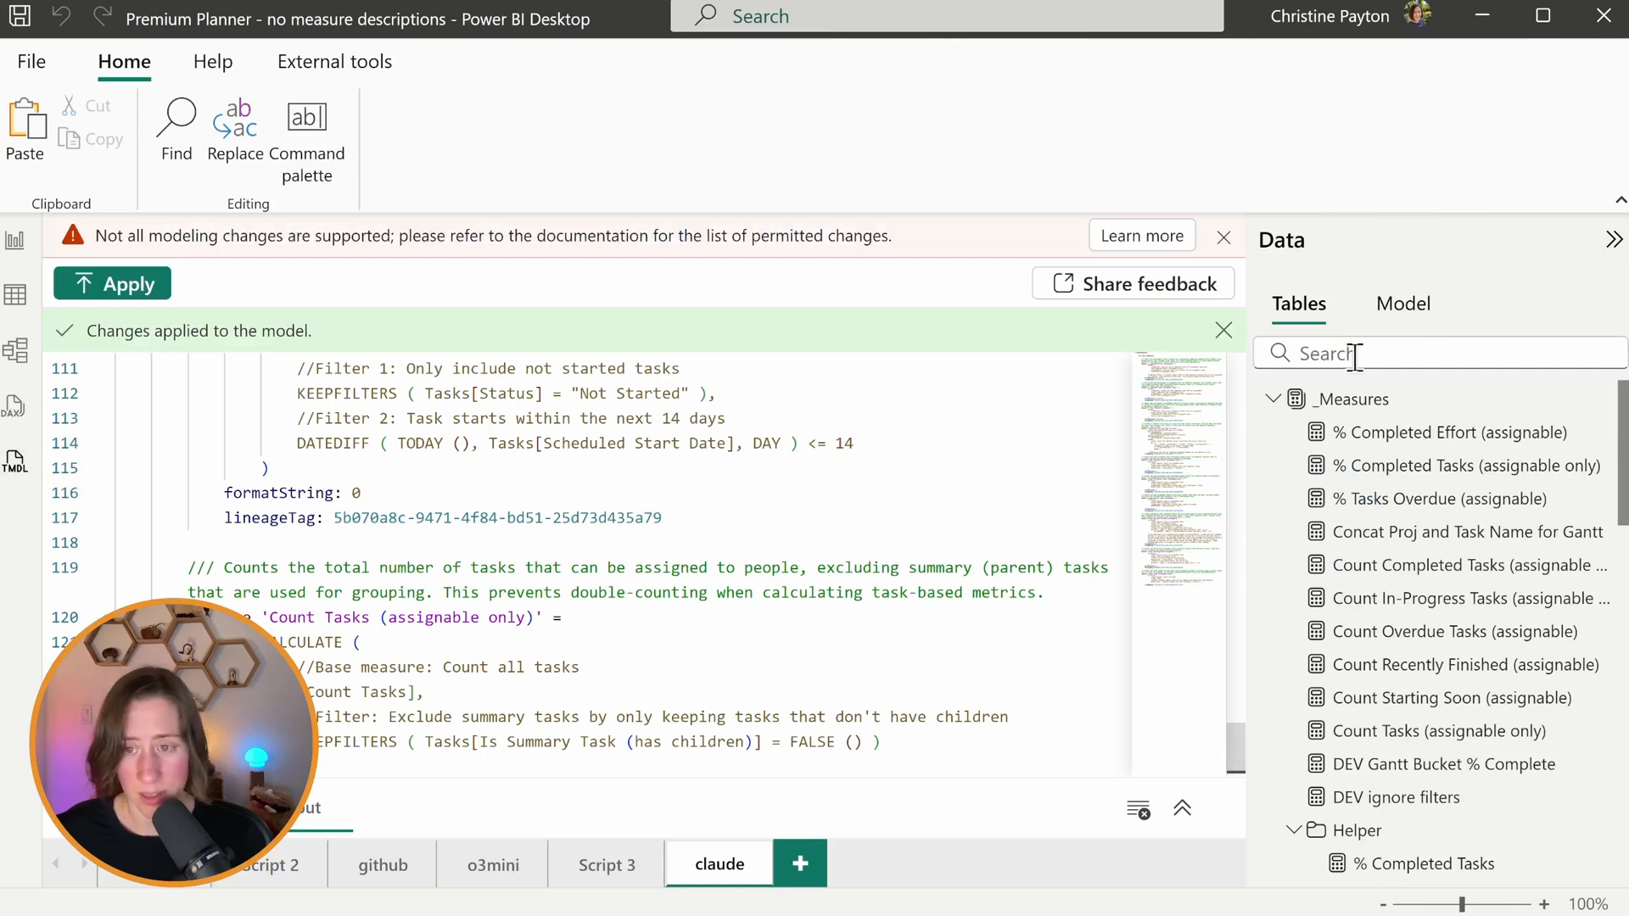
Step: Expand the 38 measures in the Model pane and script a table into Script 4
left_click(1402, 304)
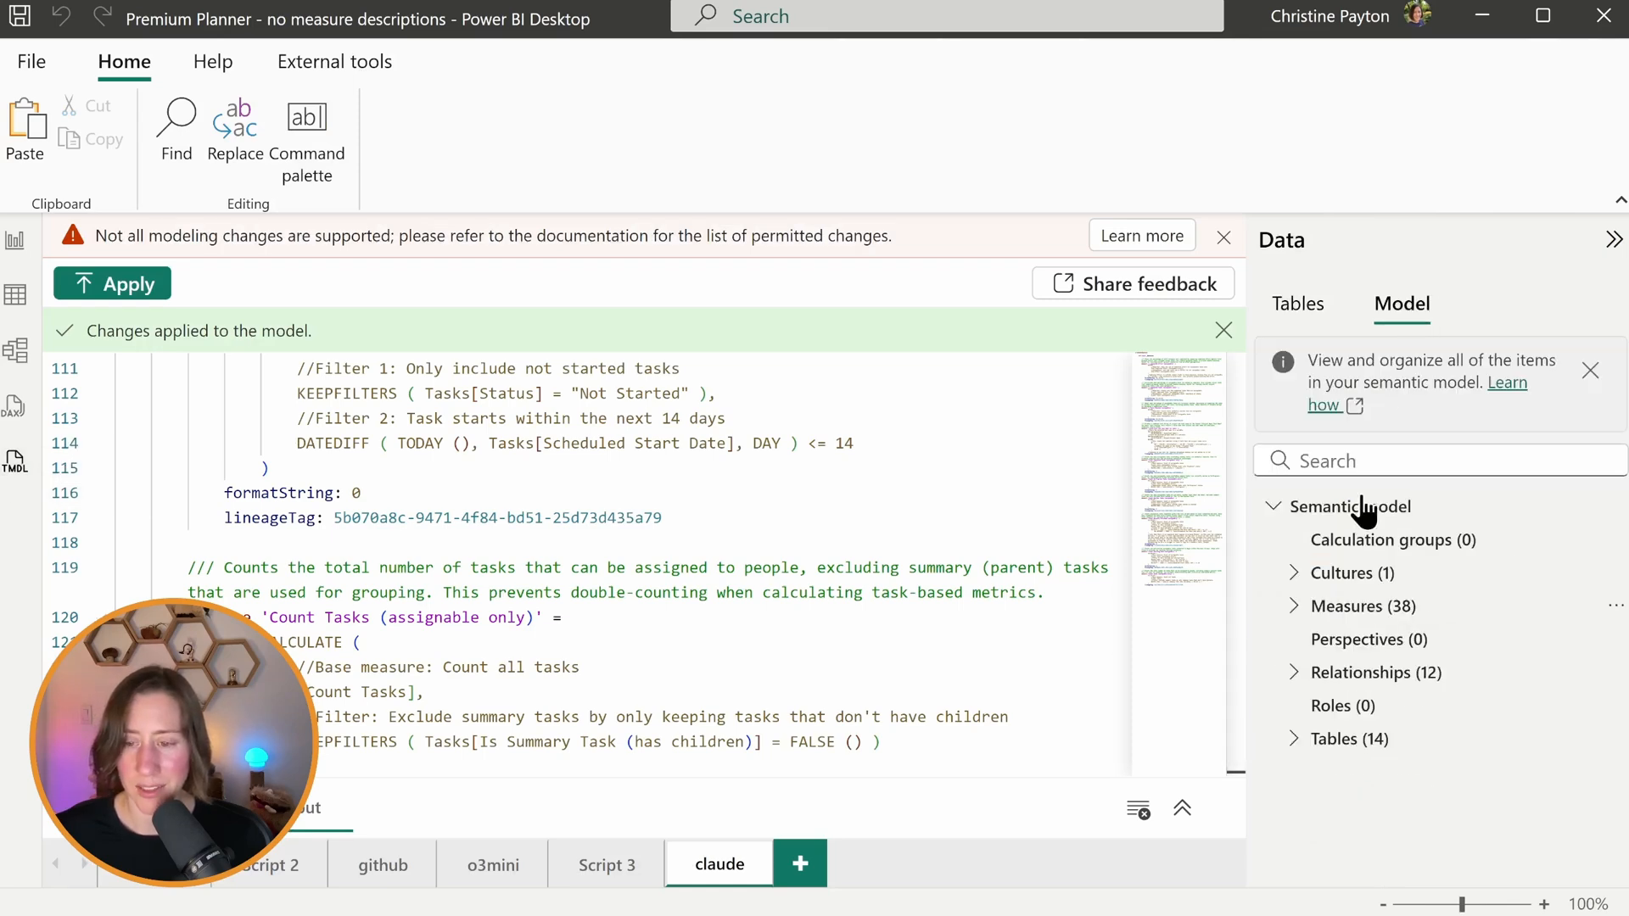
left_click(1360, 605)
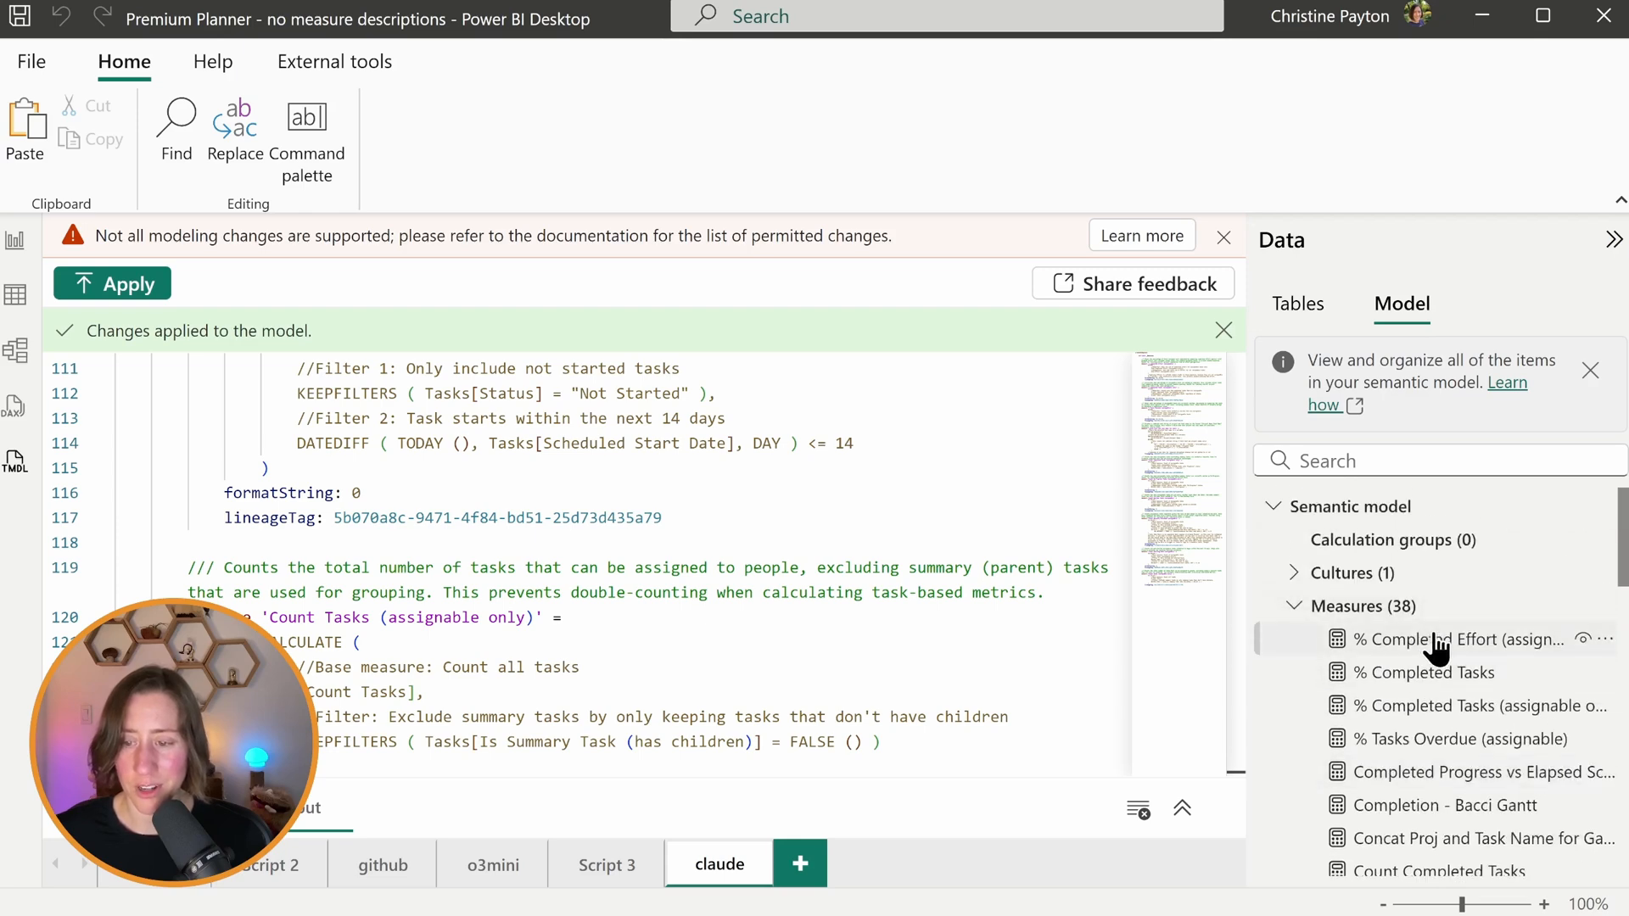
scroll("down", 3)
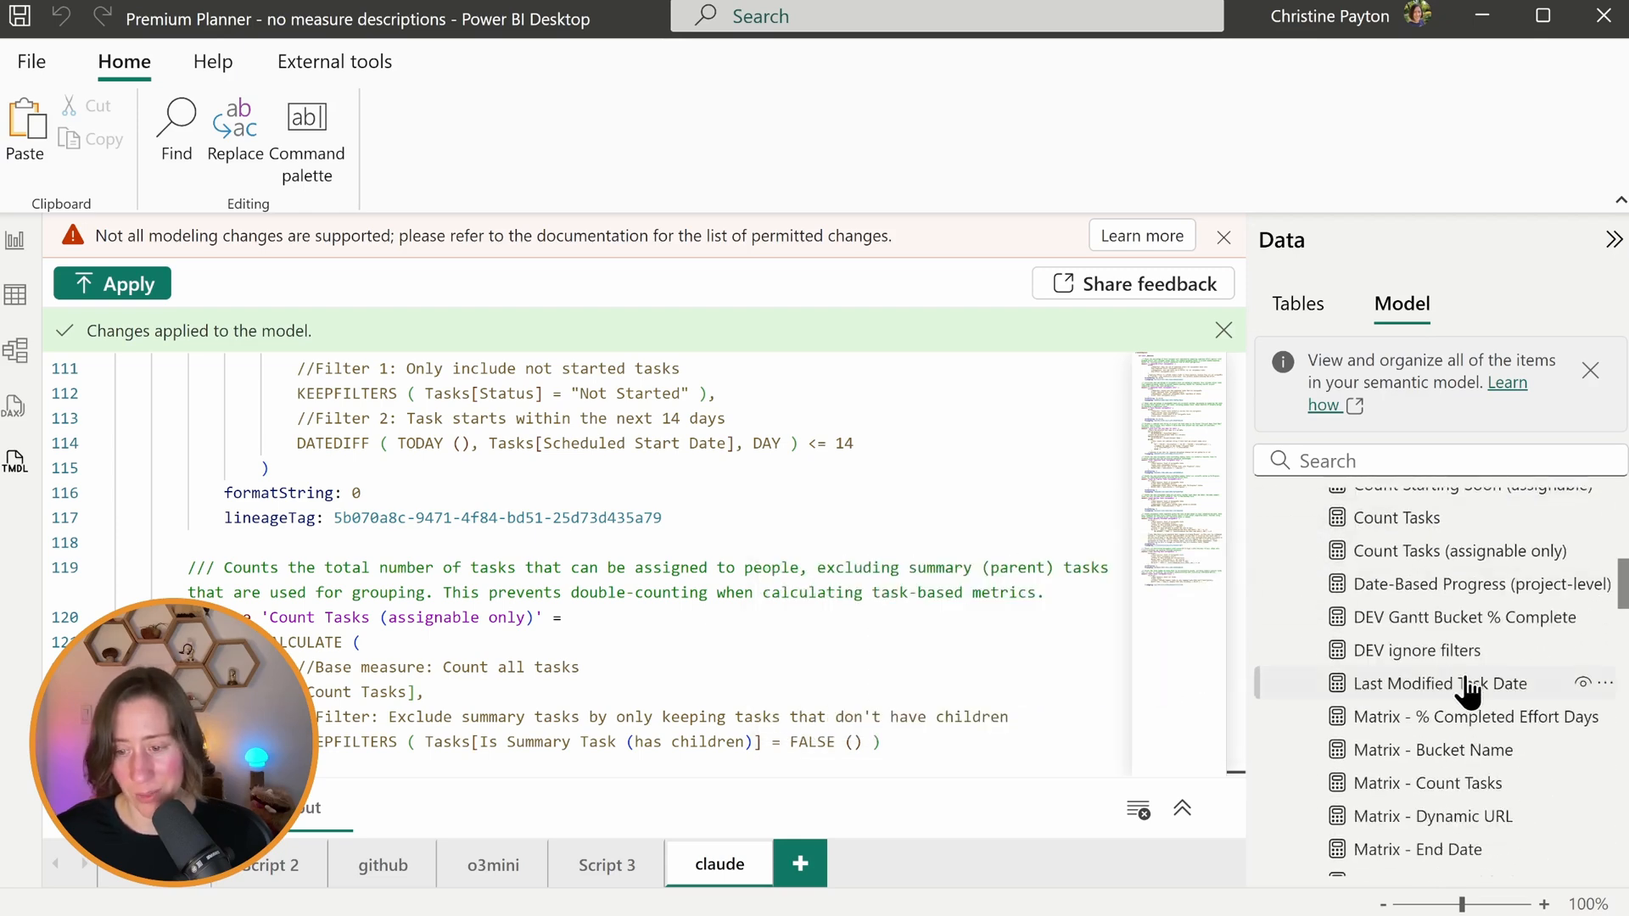
left_click(799, 864)
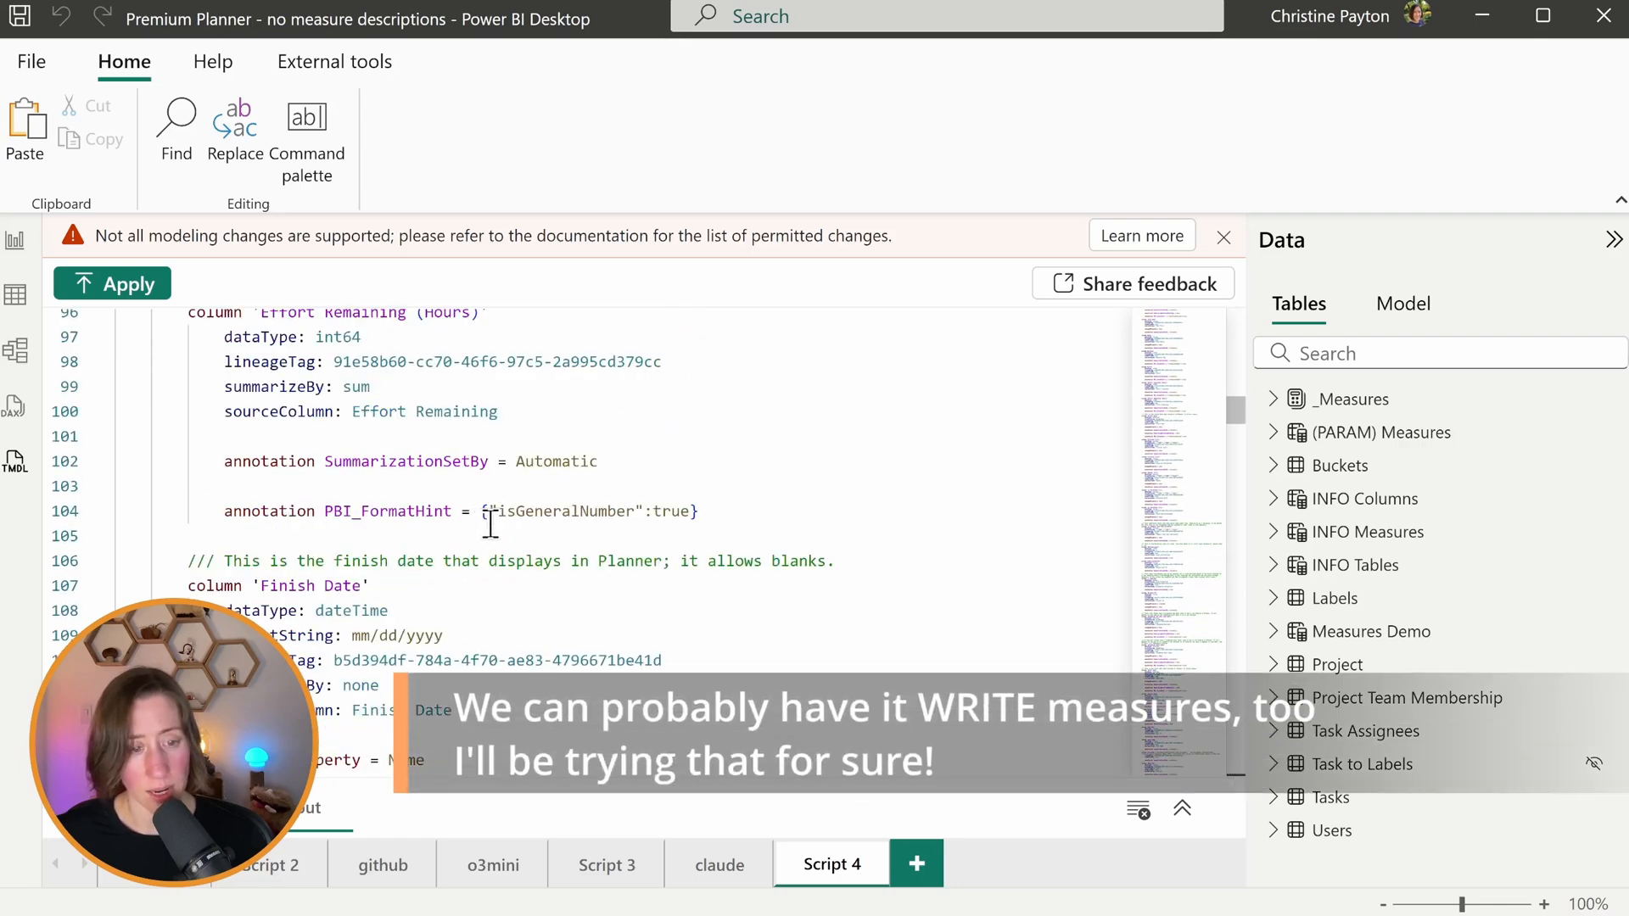
scroll("down", 3)
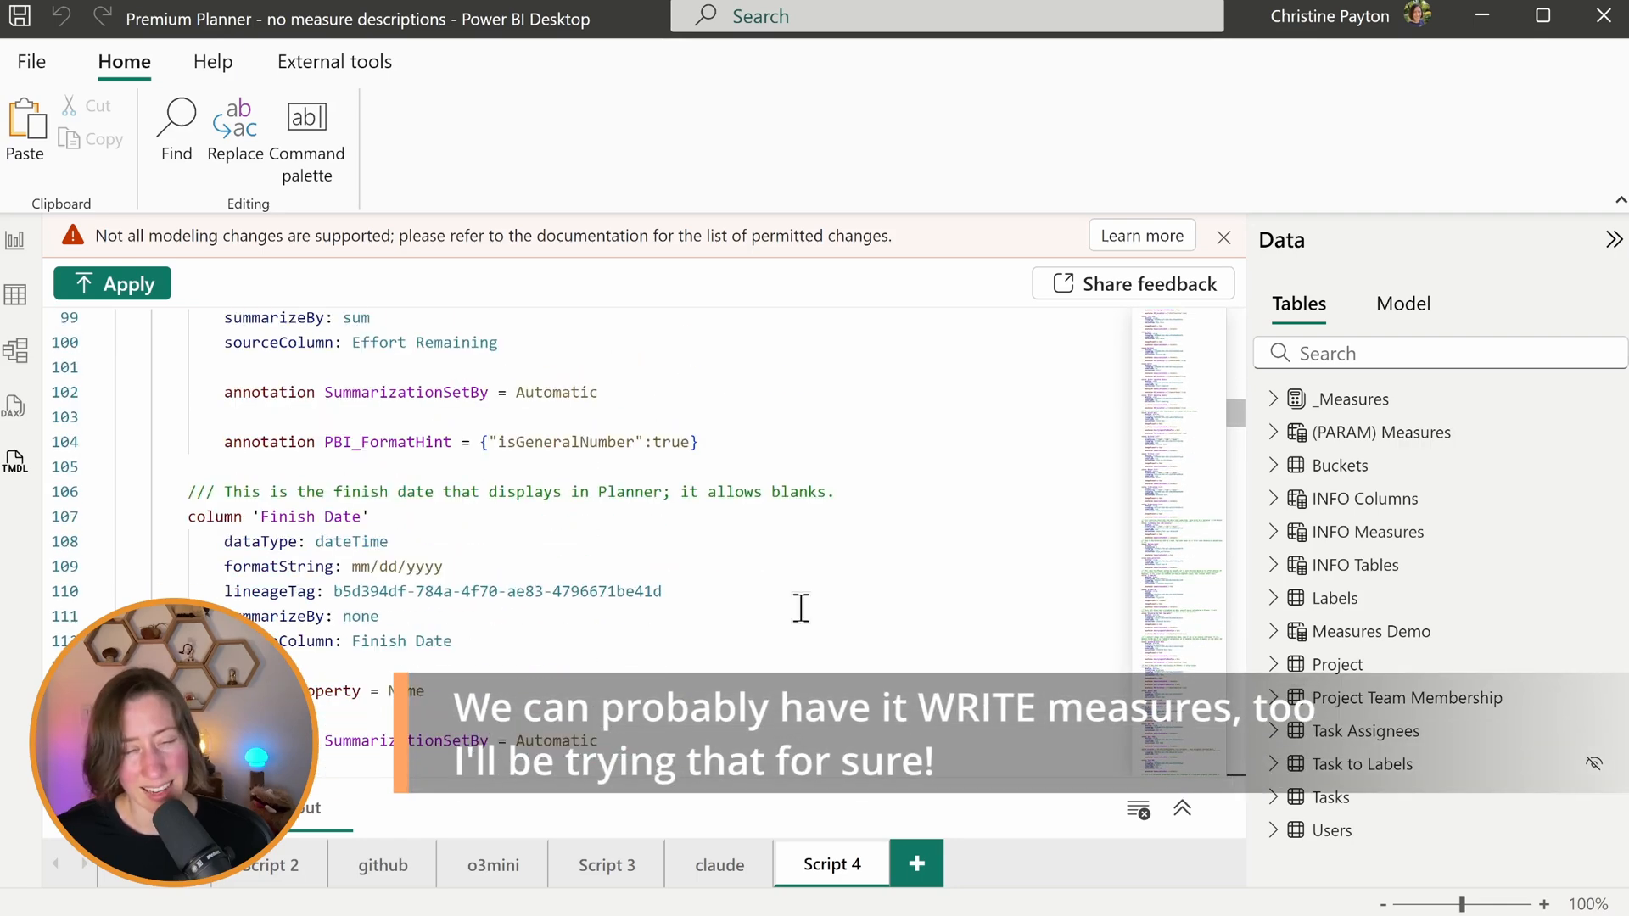